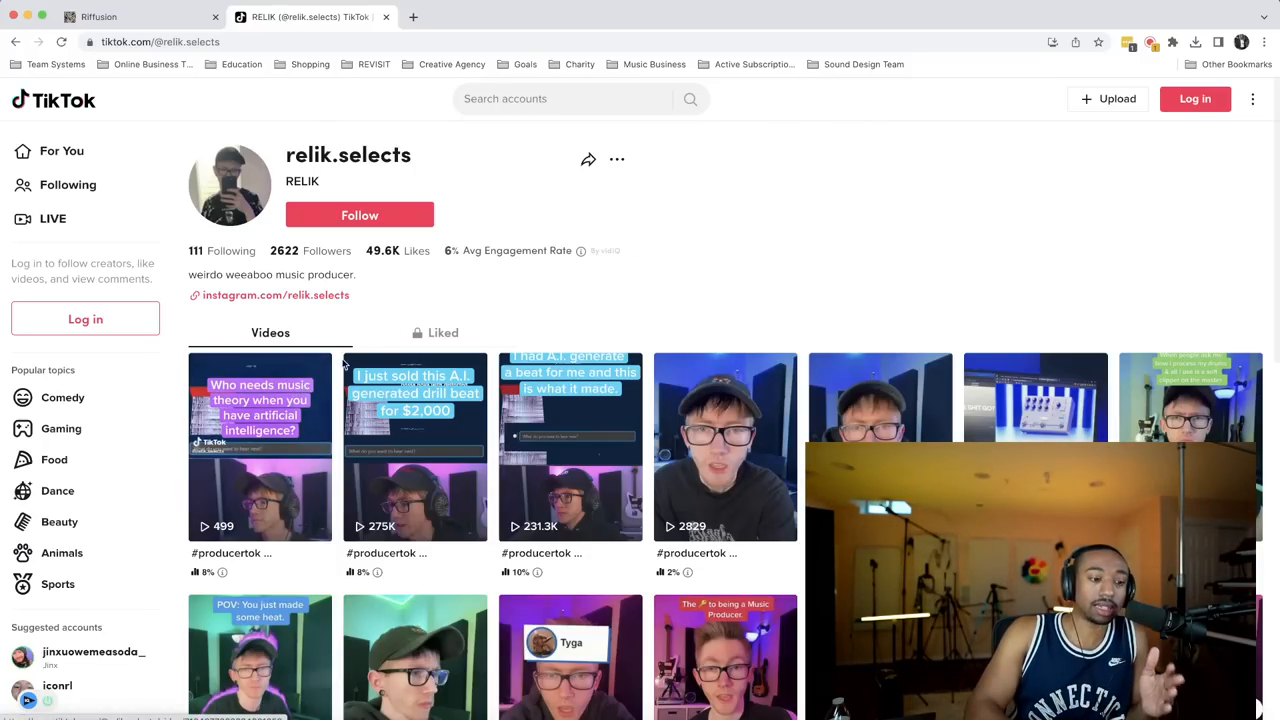
mouse_move(663, 256)
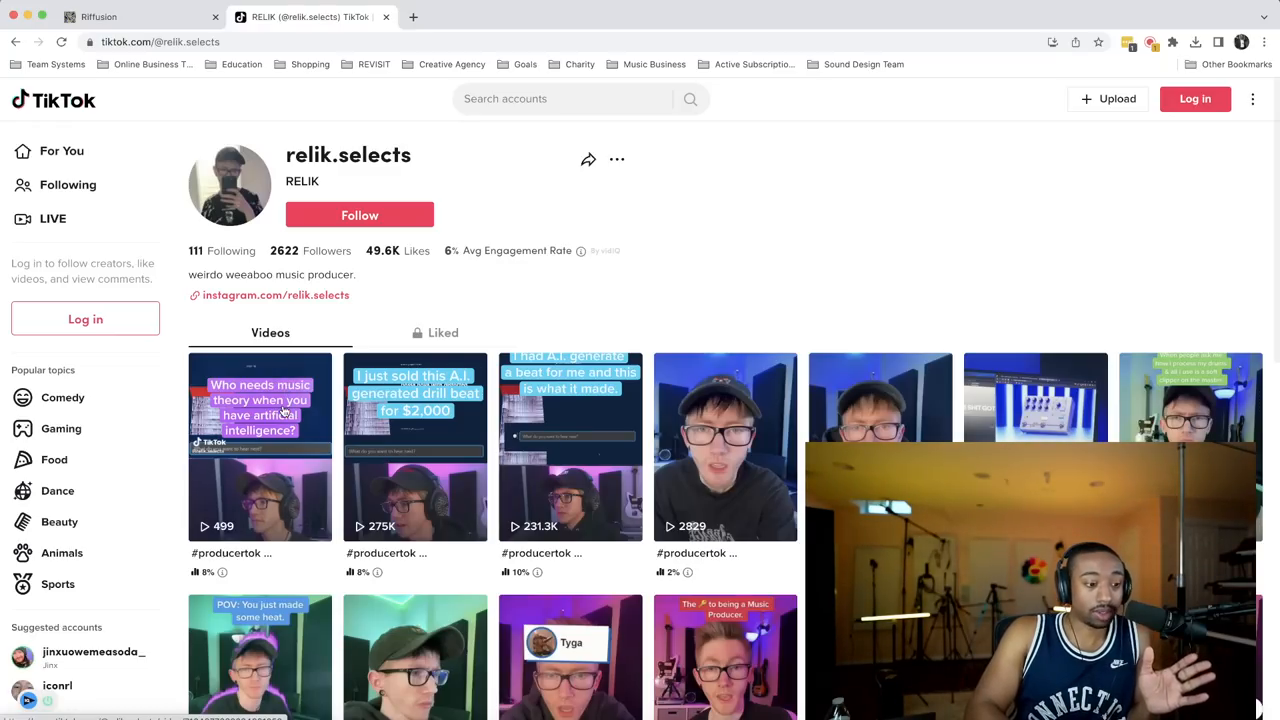
Step: Play the 'Who needs music theory' TikTok video showing its 94 BPM improvised piano RNB prompt
click(259, 447)
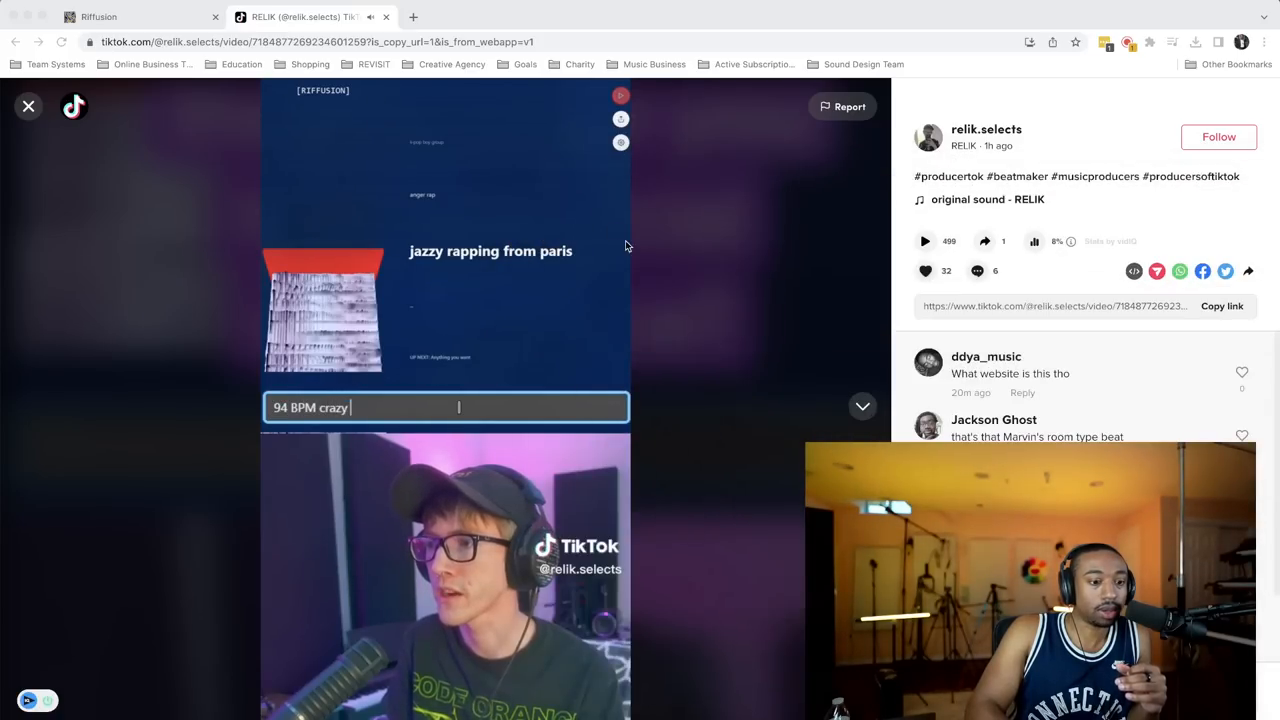
text(improvised)
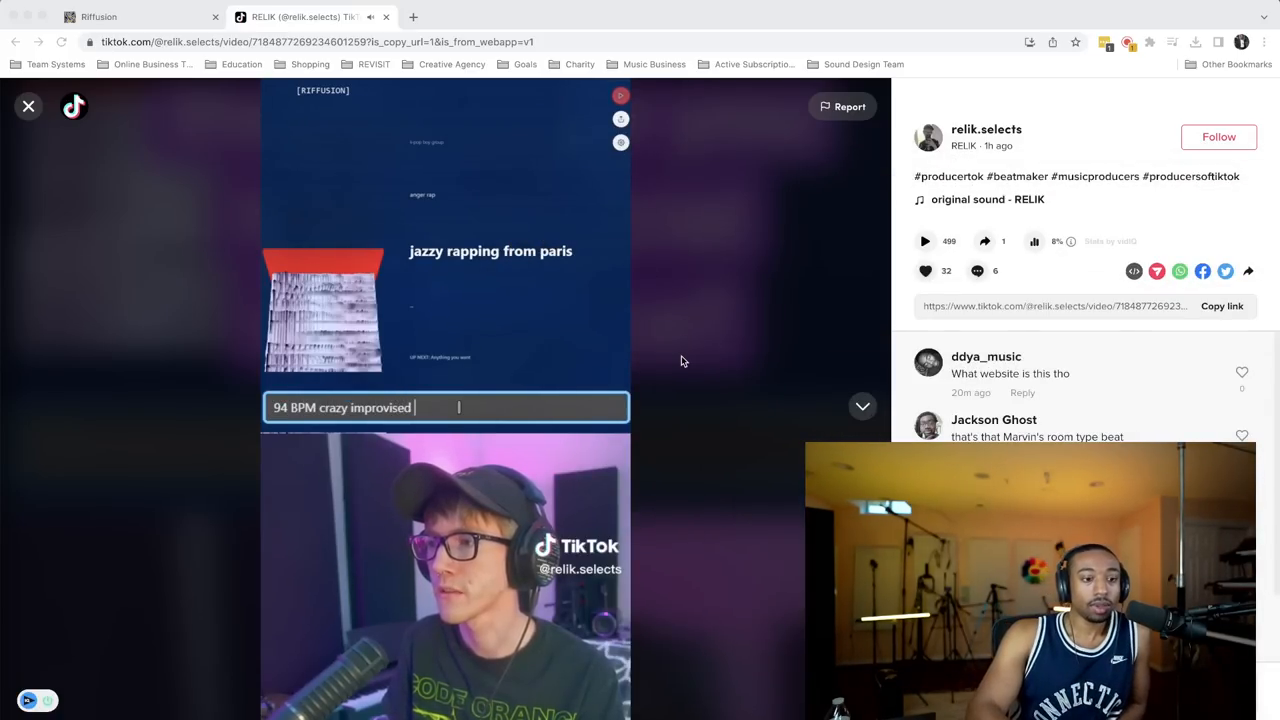
text(piano freestle)
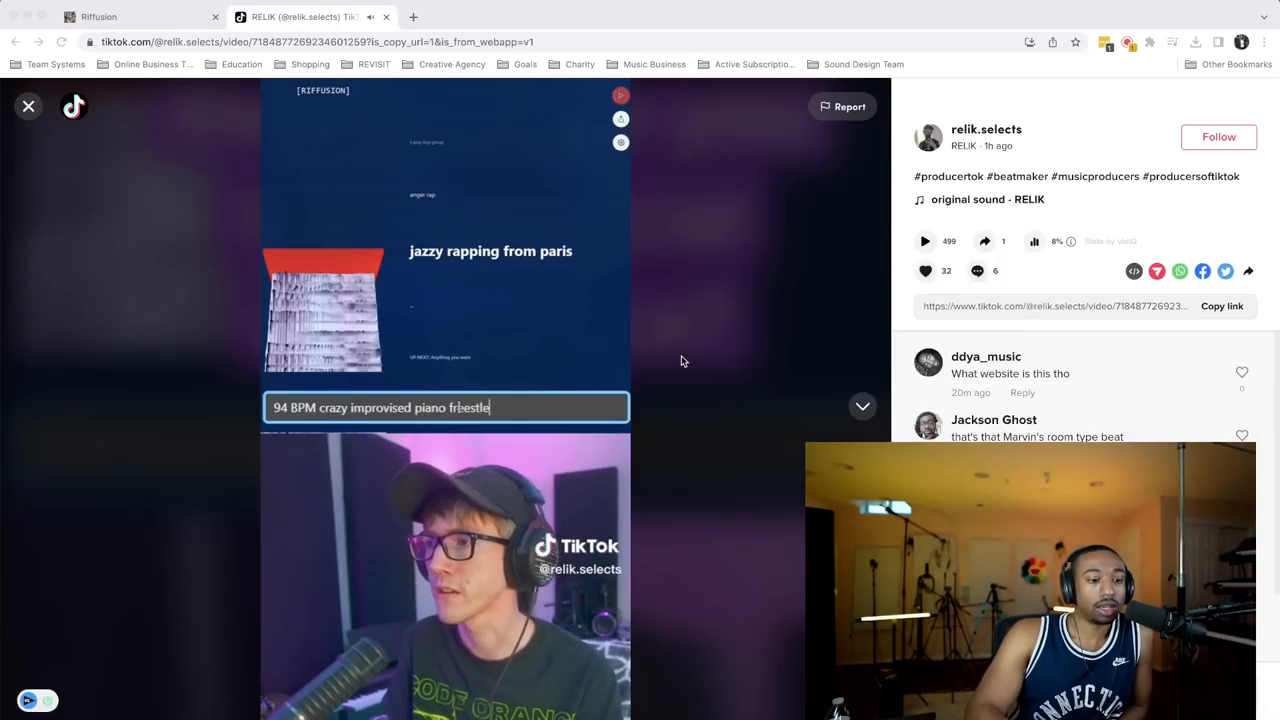
text(RNB beat in th)
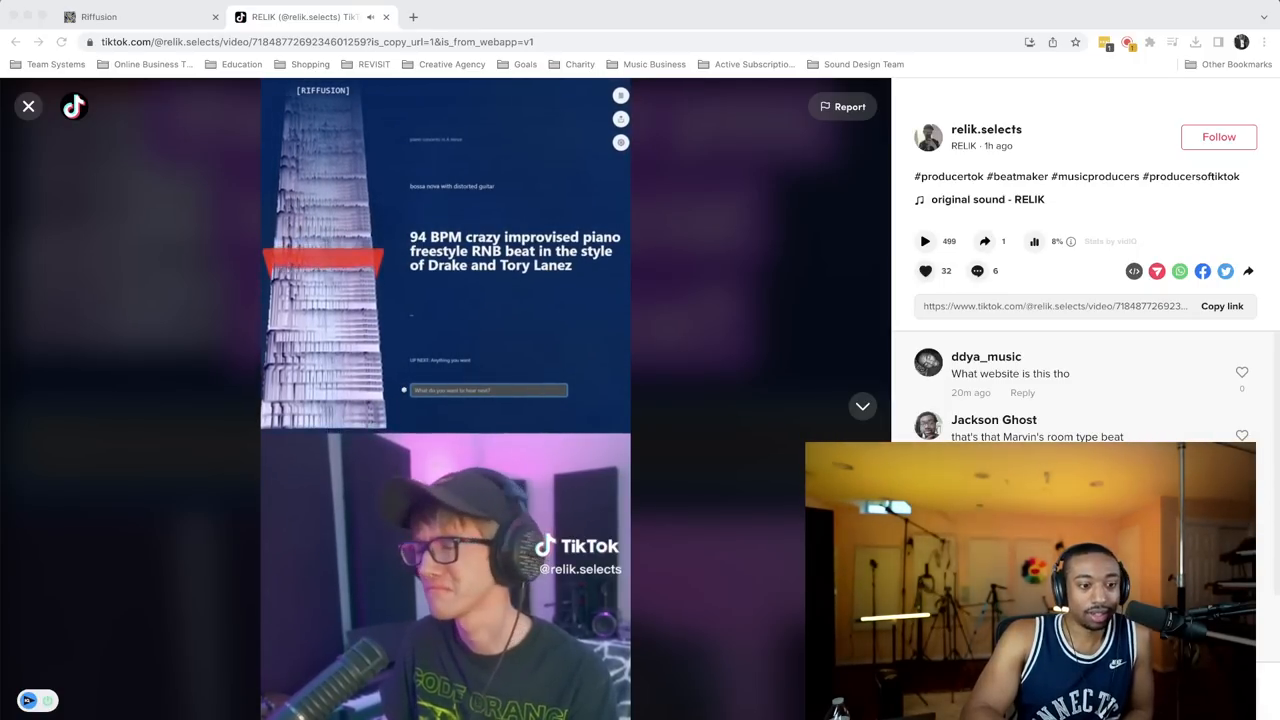
mouse_move(635, 438)
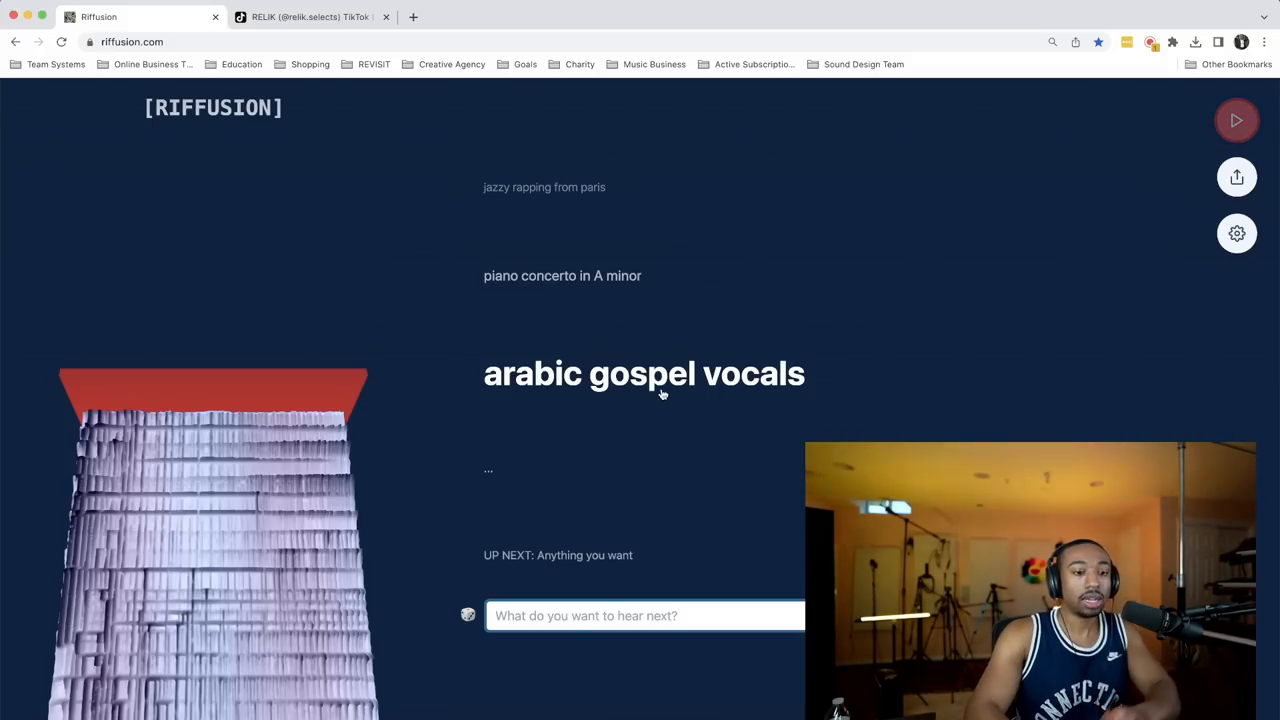
mouse_move(677, 390)
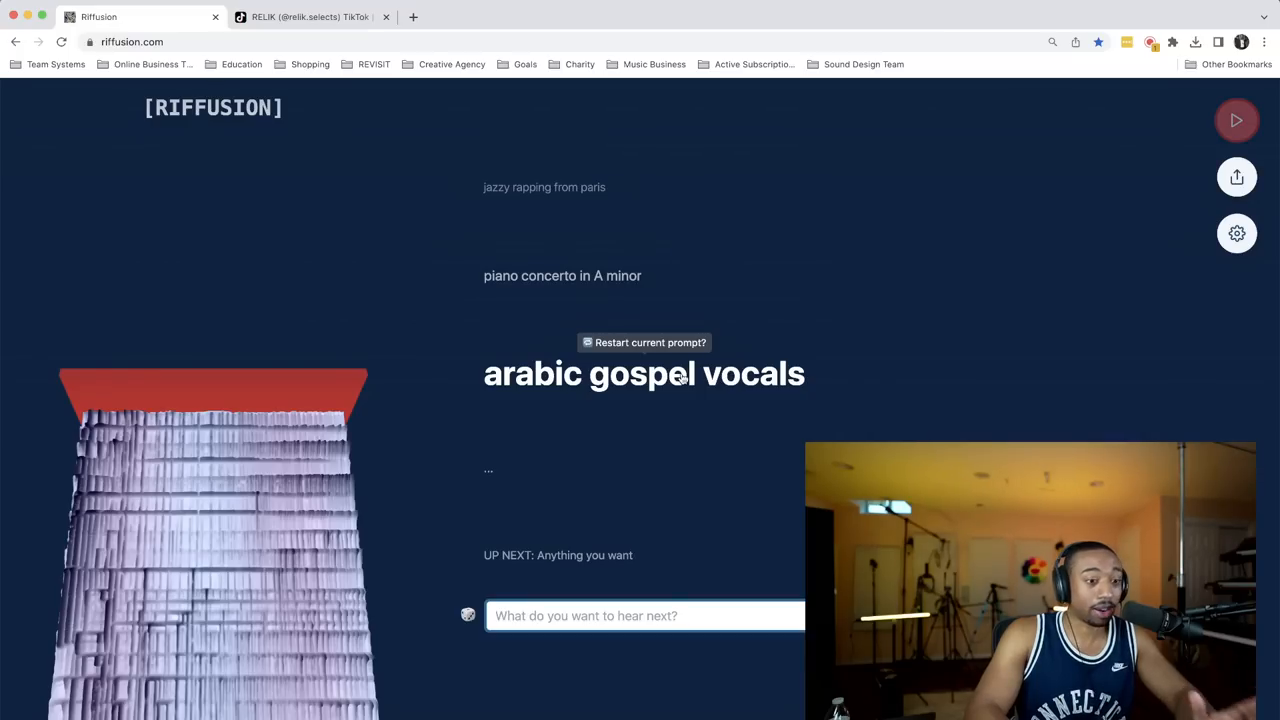
mouse_move(637, 407)
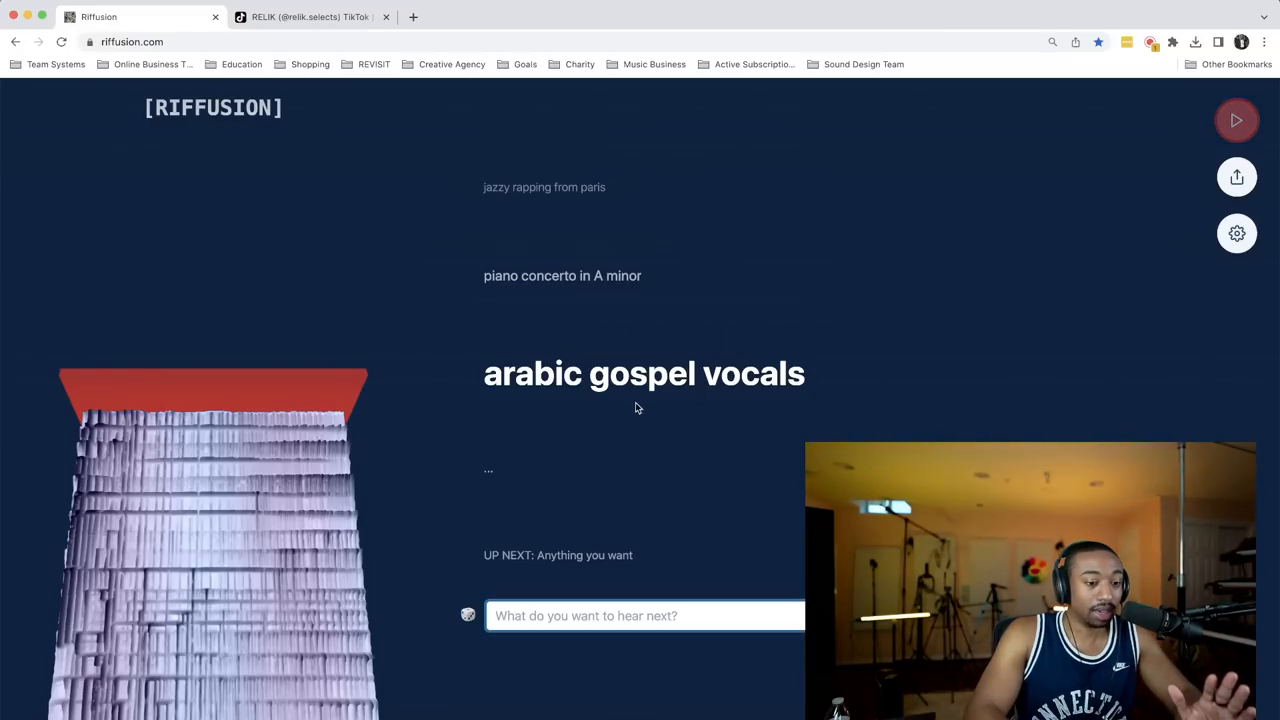
Step: Restart the 'arabic gospel vocals' riff via its current-prompt line
click(1237, 120)
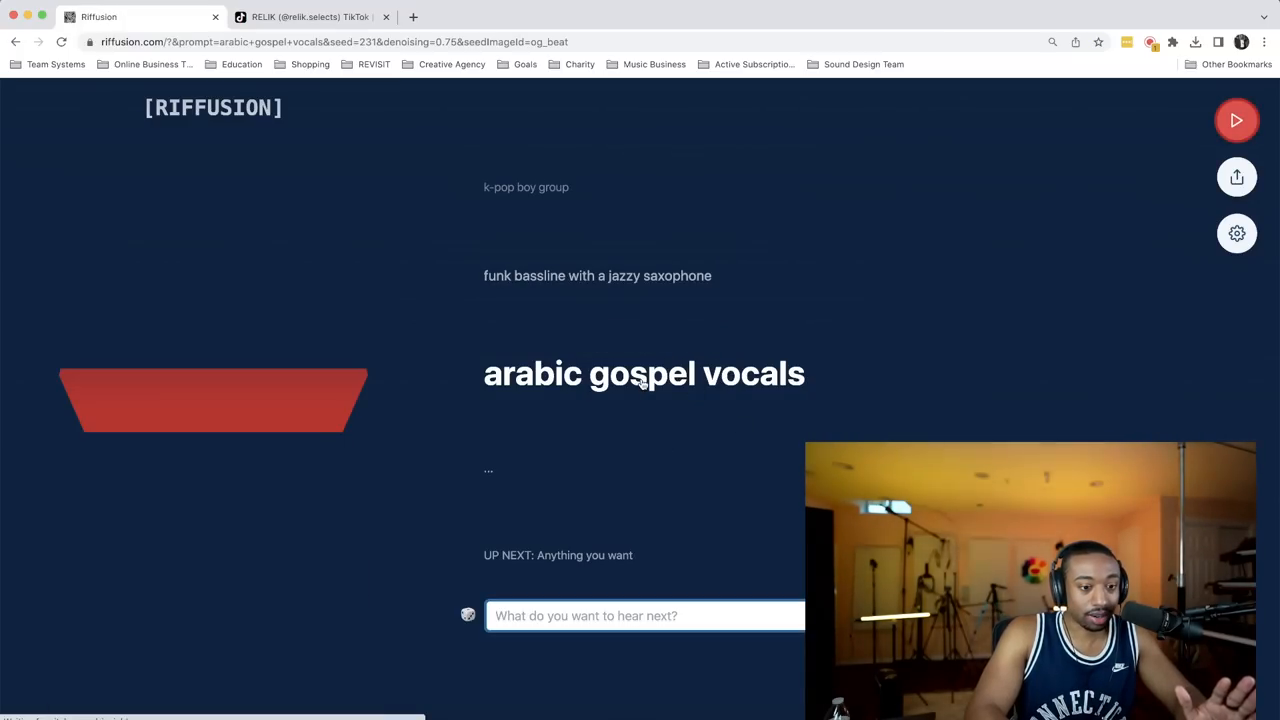
mouse_move(644, 373)
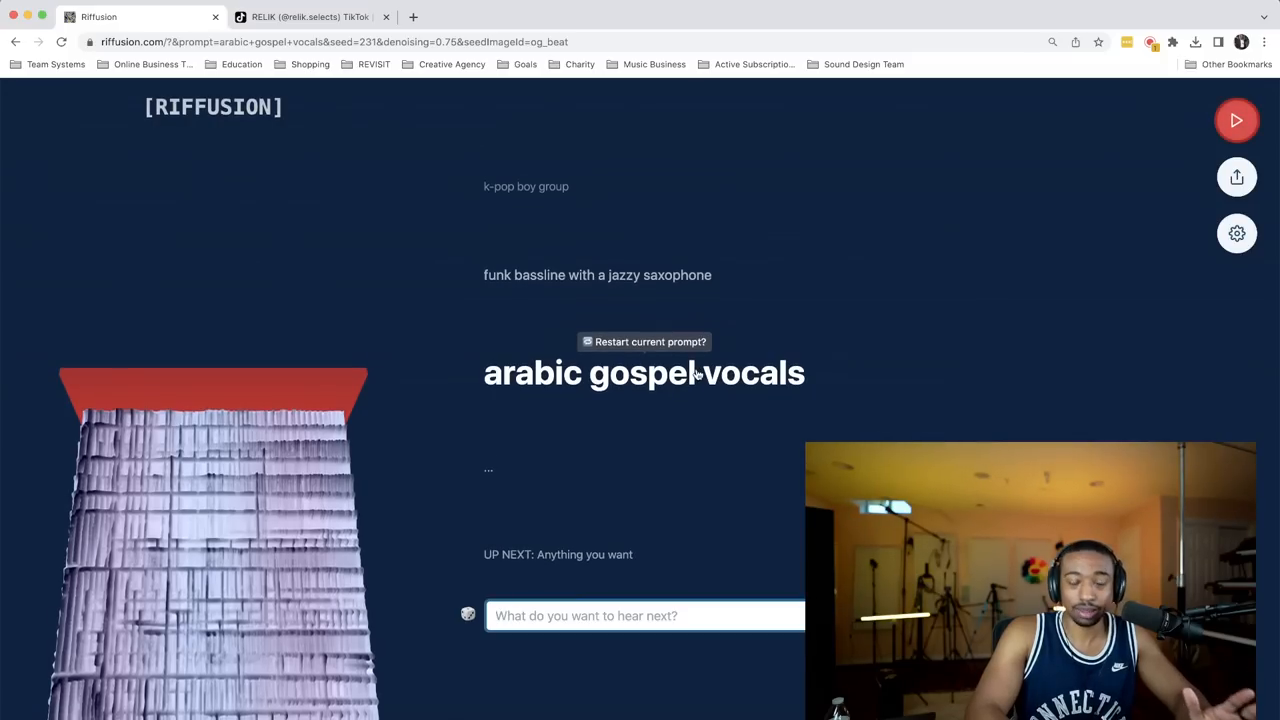
mouse_move(231, 417)
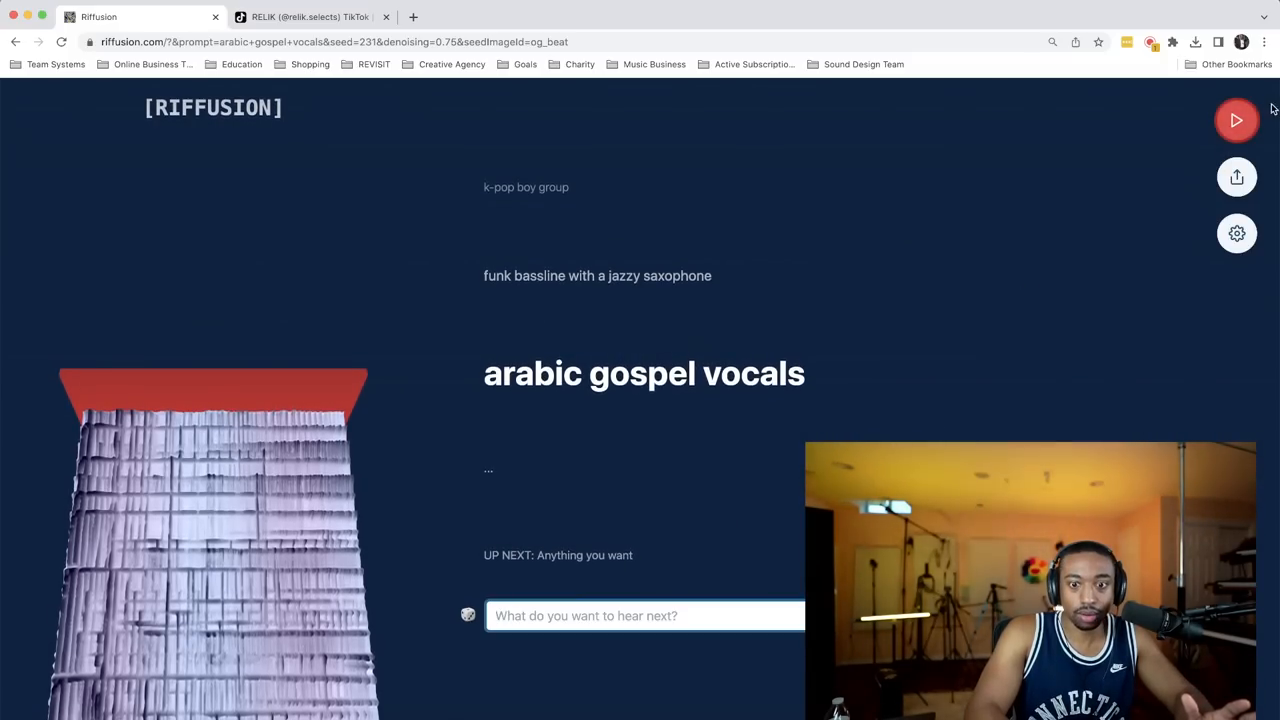
Step: Start audible playback of the arabic gospel vocals riff with the red play button
click(1237, 120)
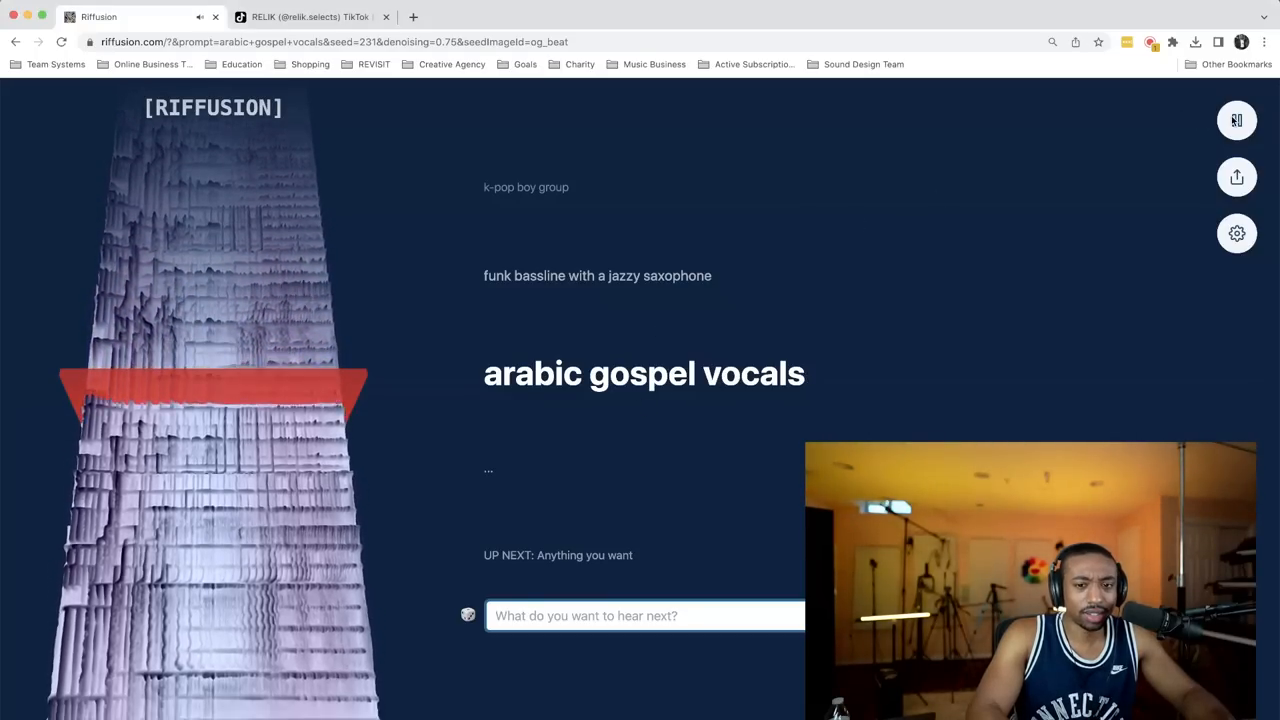
Step: Open the 'Share your riff' panel with its five-second clip, then cancel it
click(1236, 177)
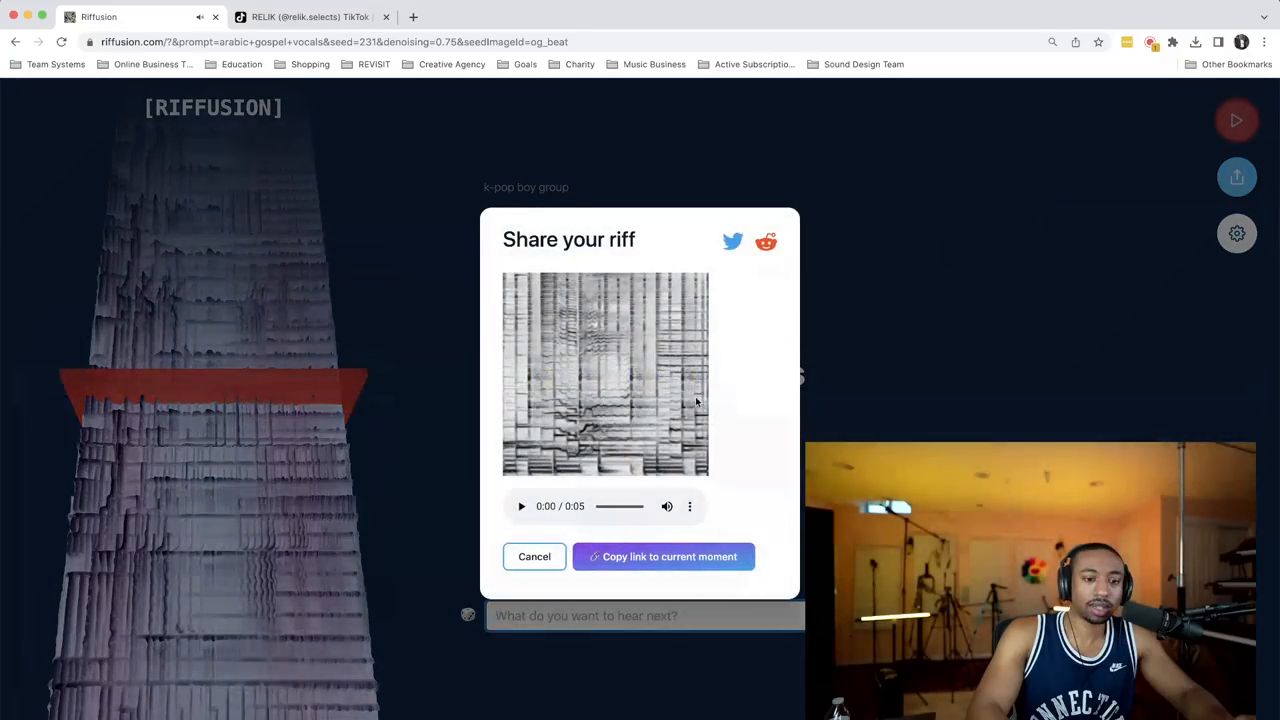
click(689, 506)
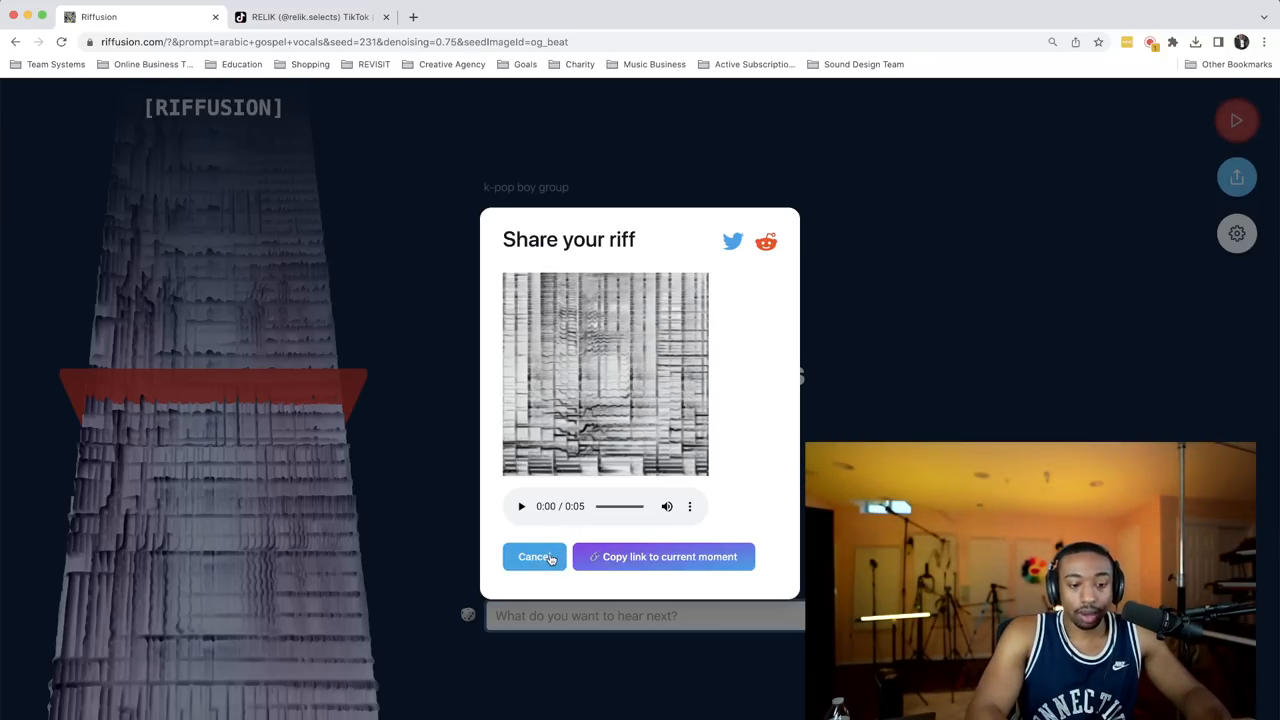
click(534, 556)
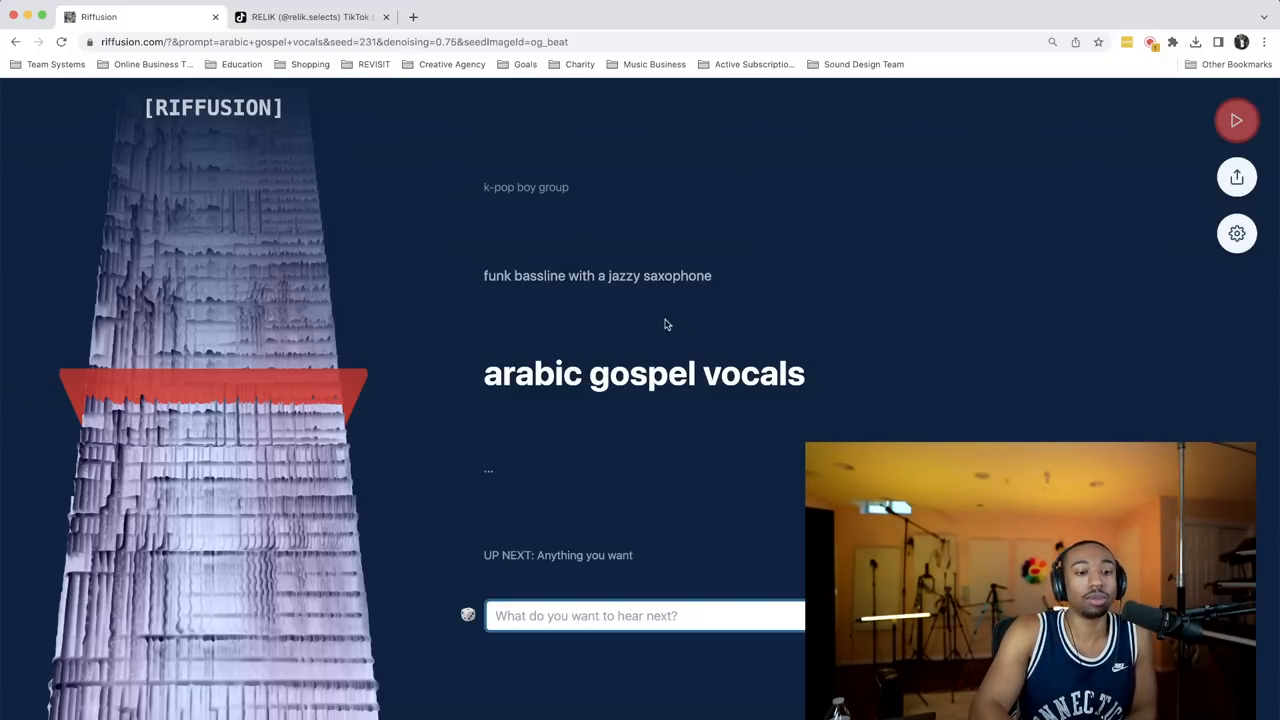
mouse_move(597, 276)
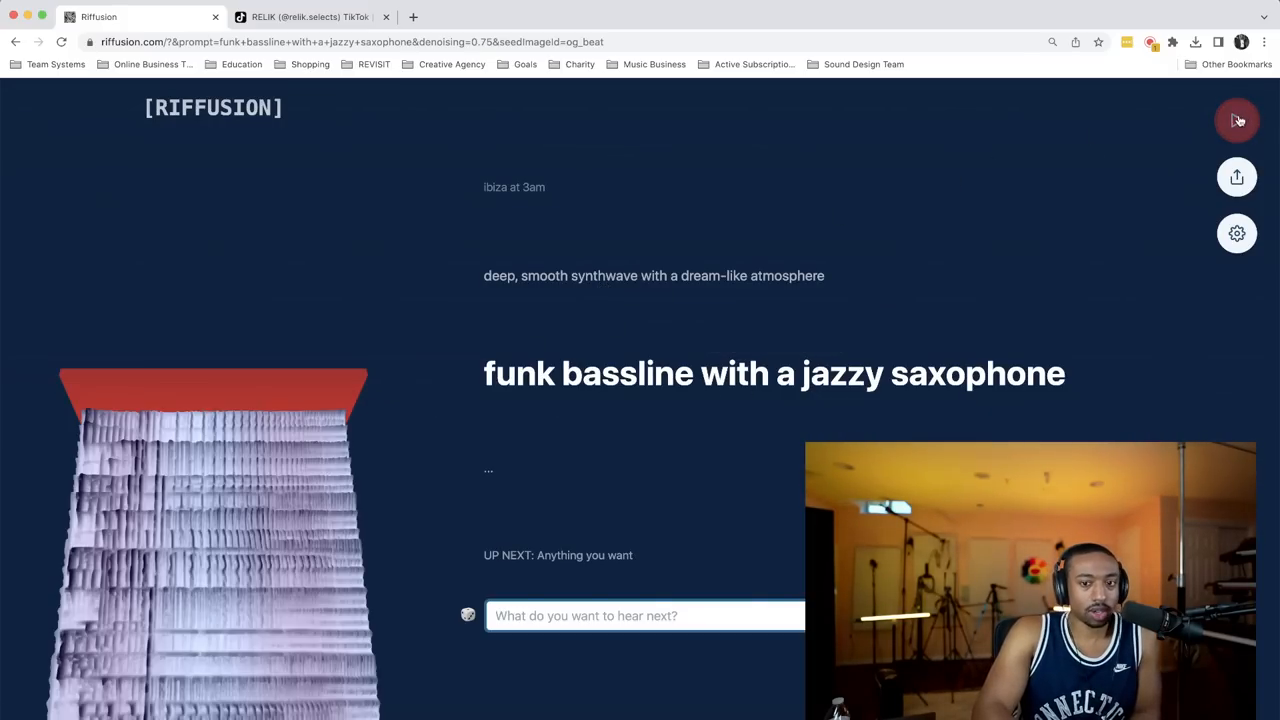
mouse_move(1237, 120)
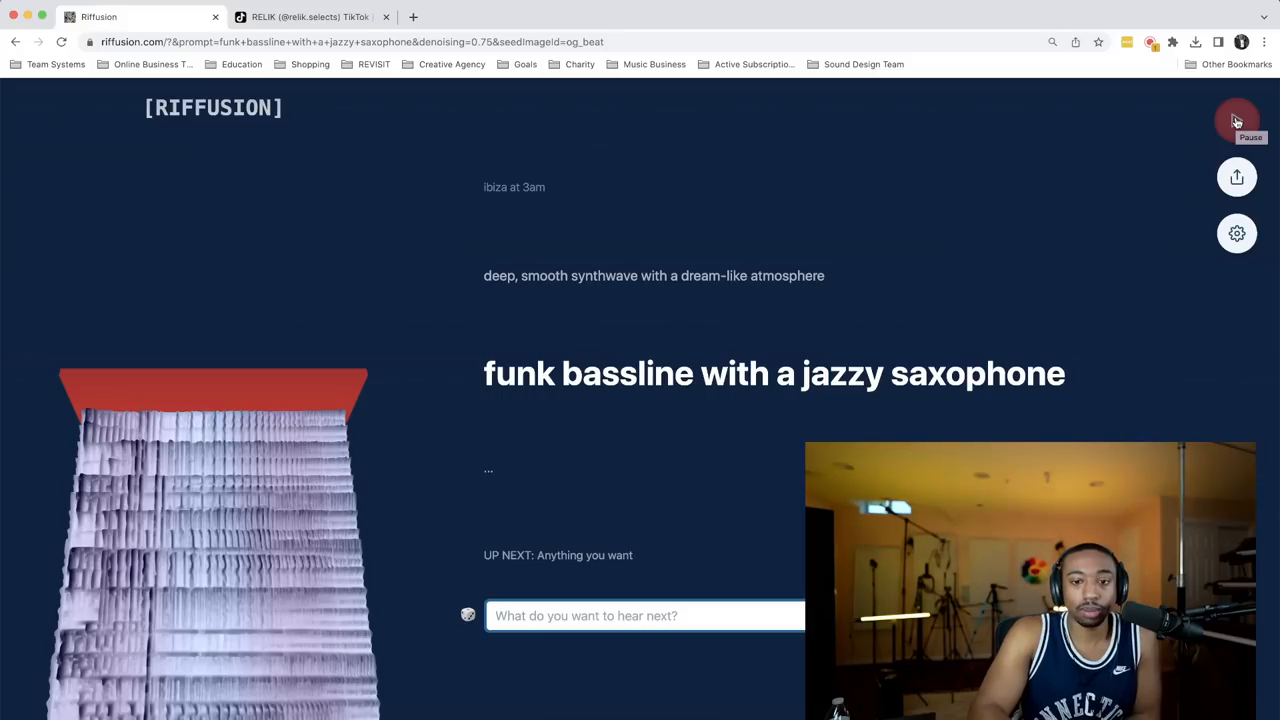
Step: Play the 'funk bassline with a jazzy saxophone' riff for a while, then pause it
click(1237, 120)
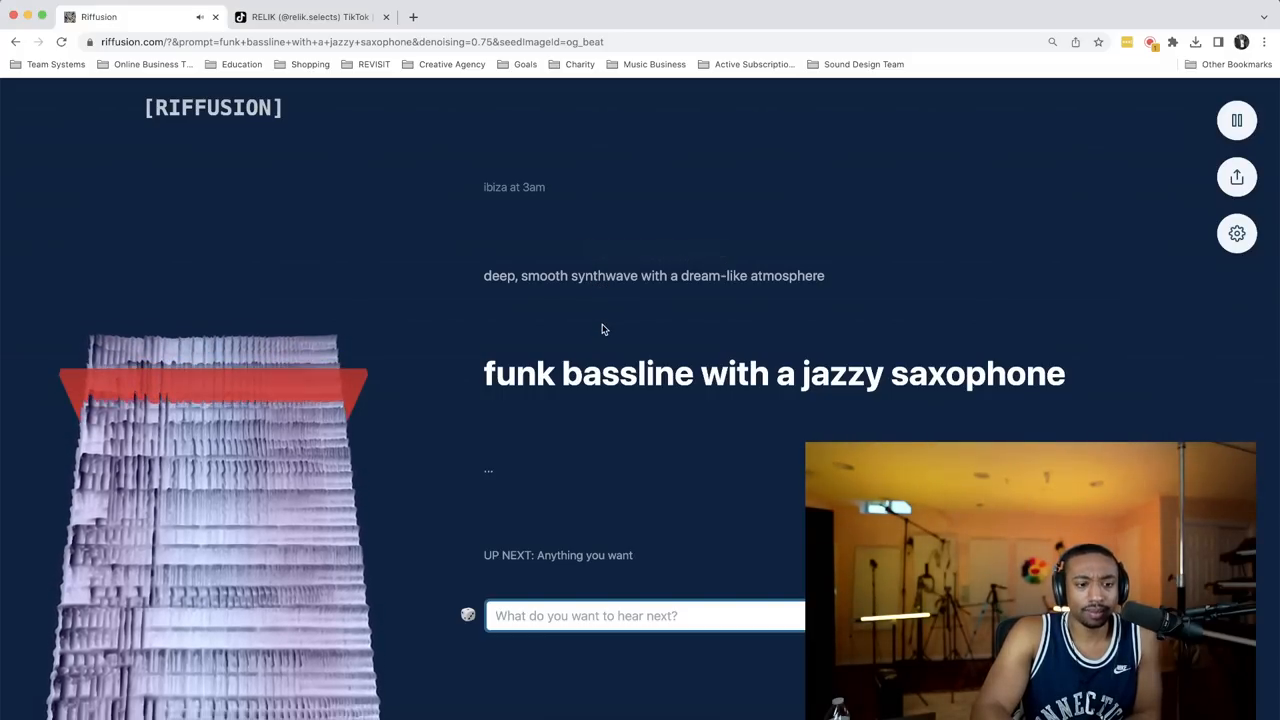
mouse_move(625, 378)
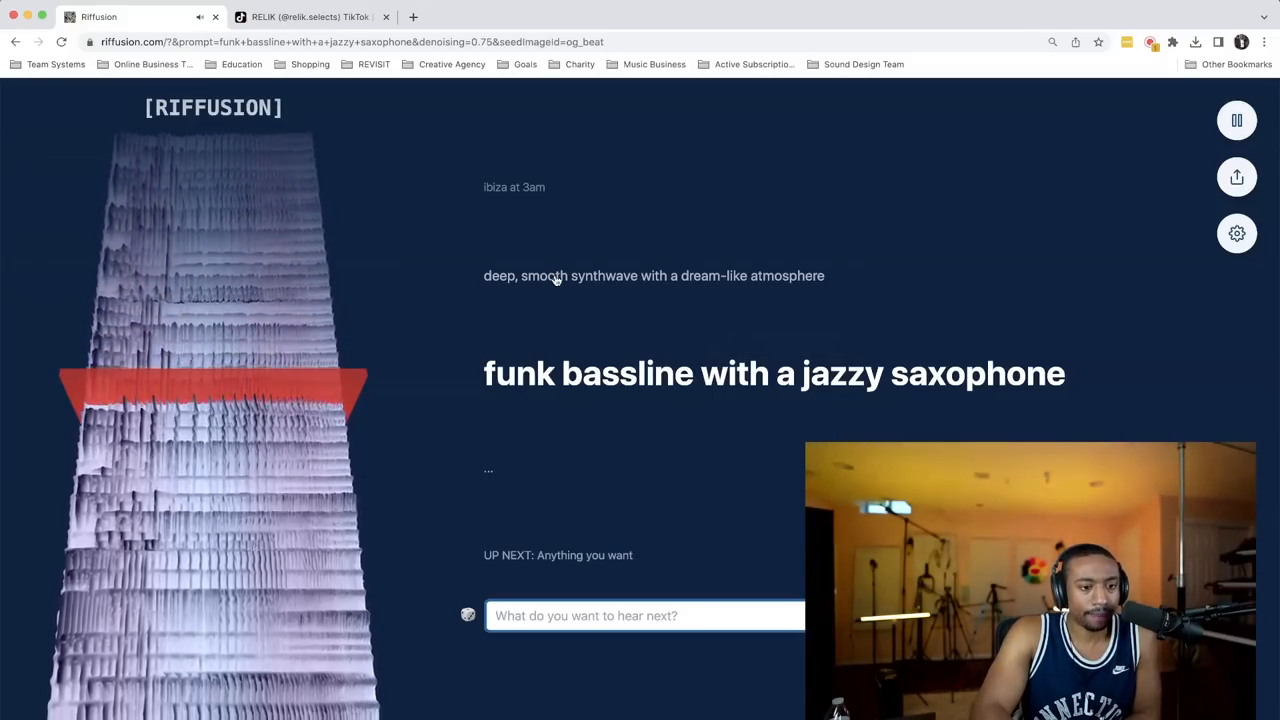
mouse_move(590, 373)
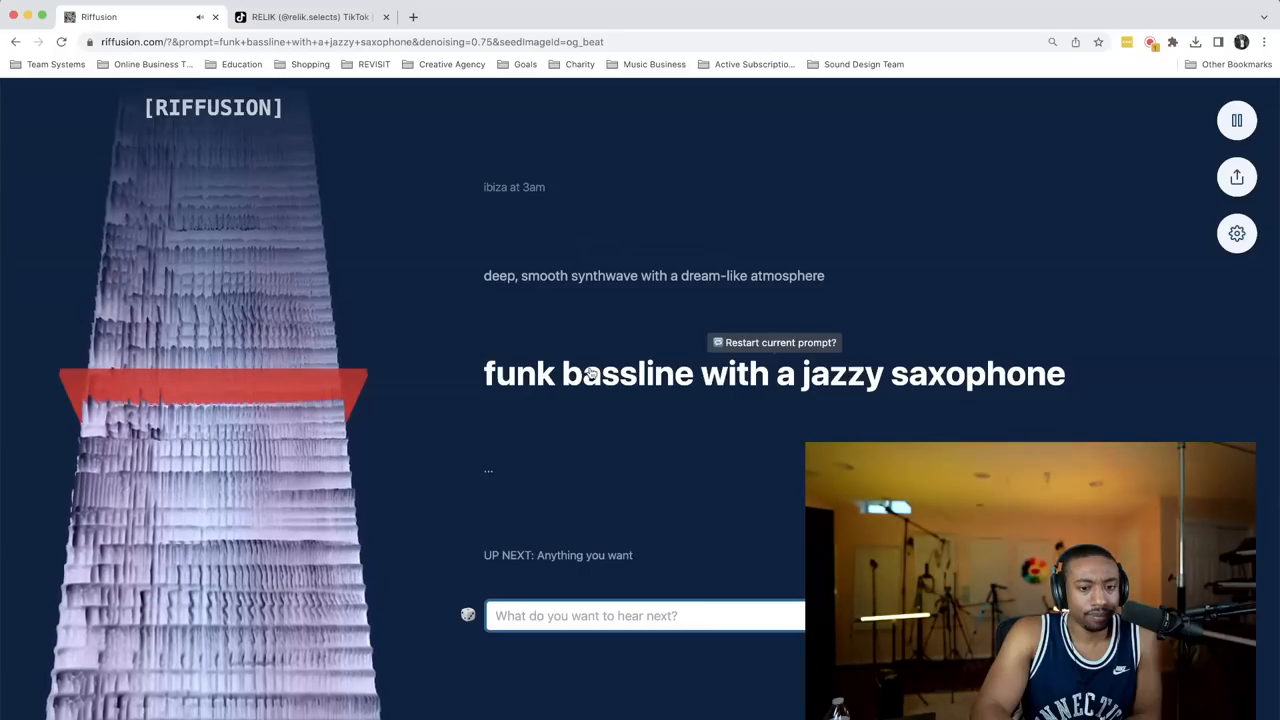
mouse_move(477, 376)
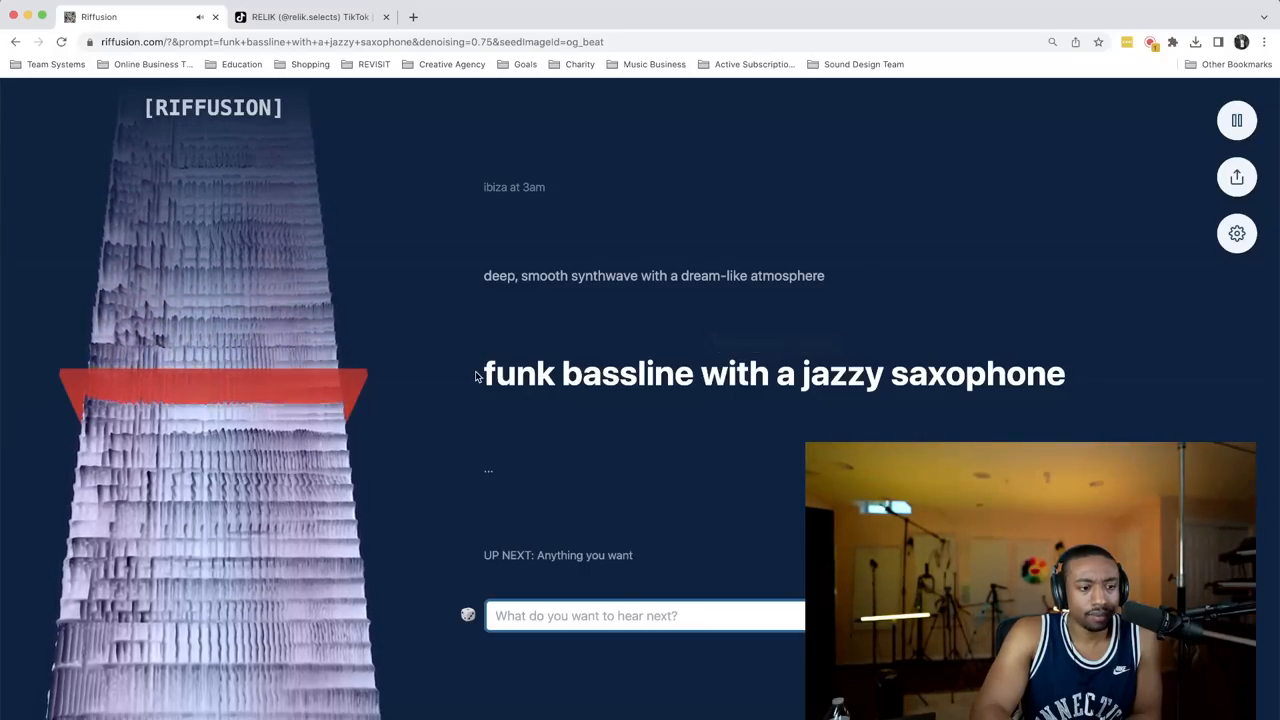
click(1237, 120)
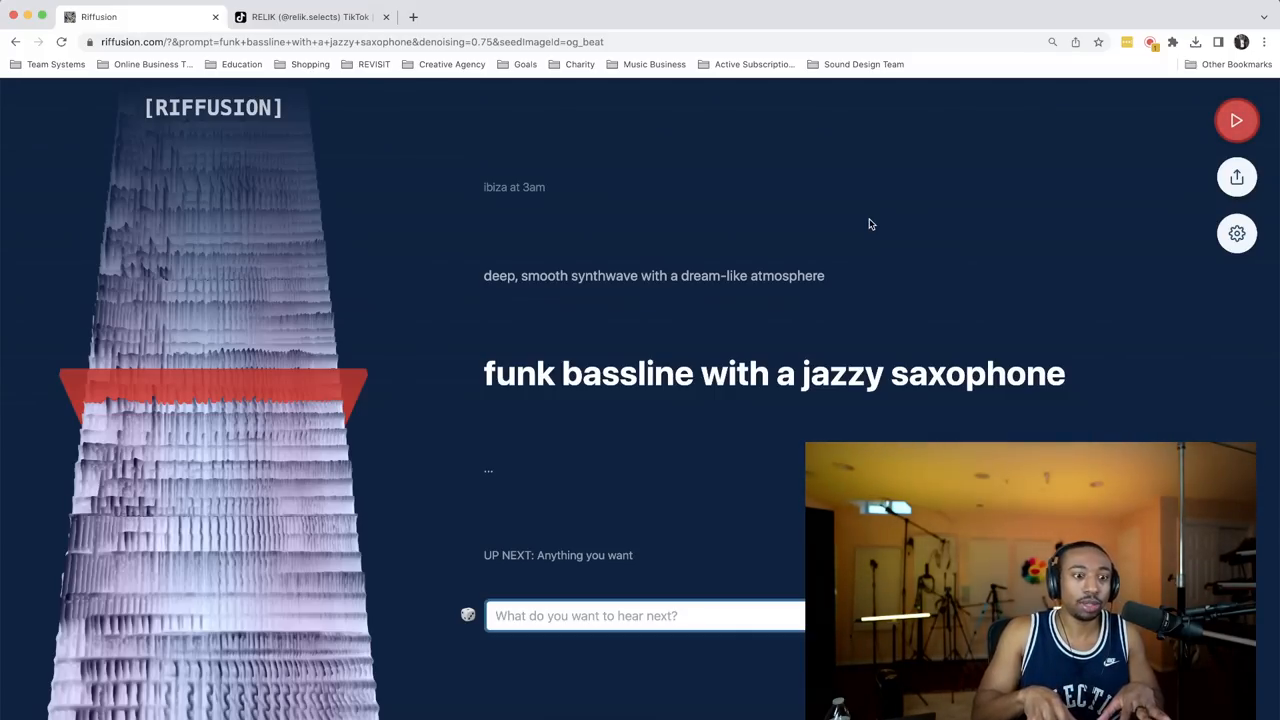
mouse_move(632, 442)
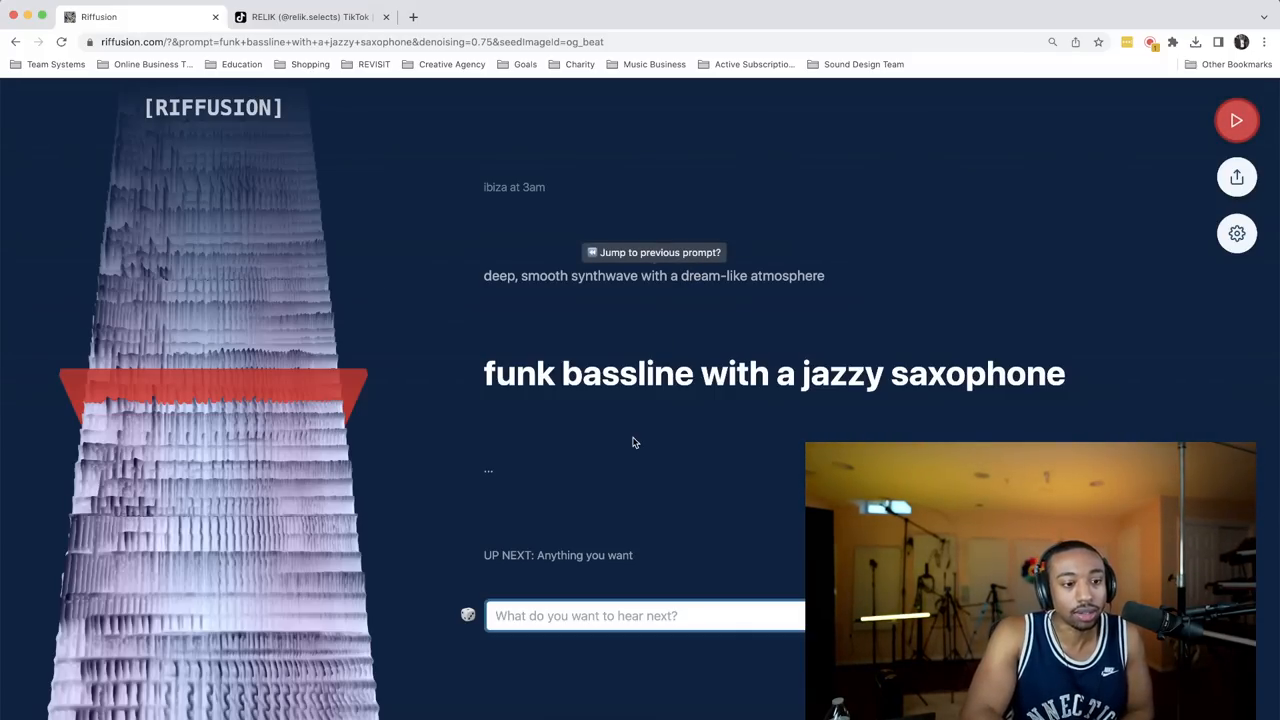
click(645, 615)
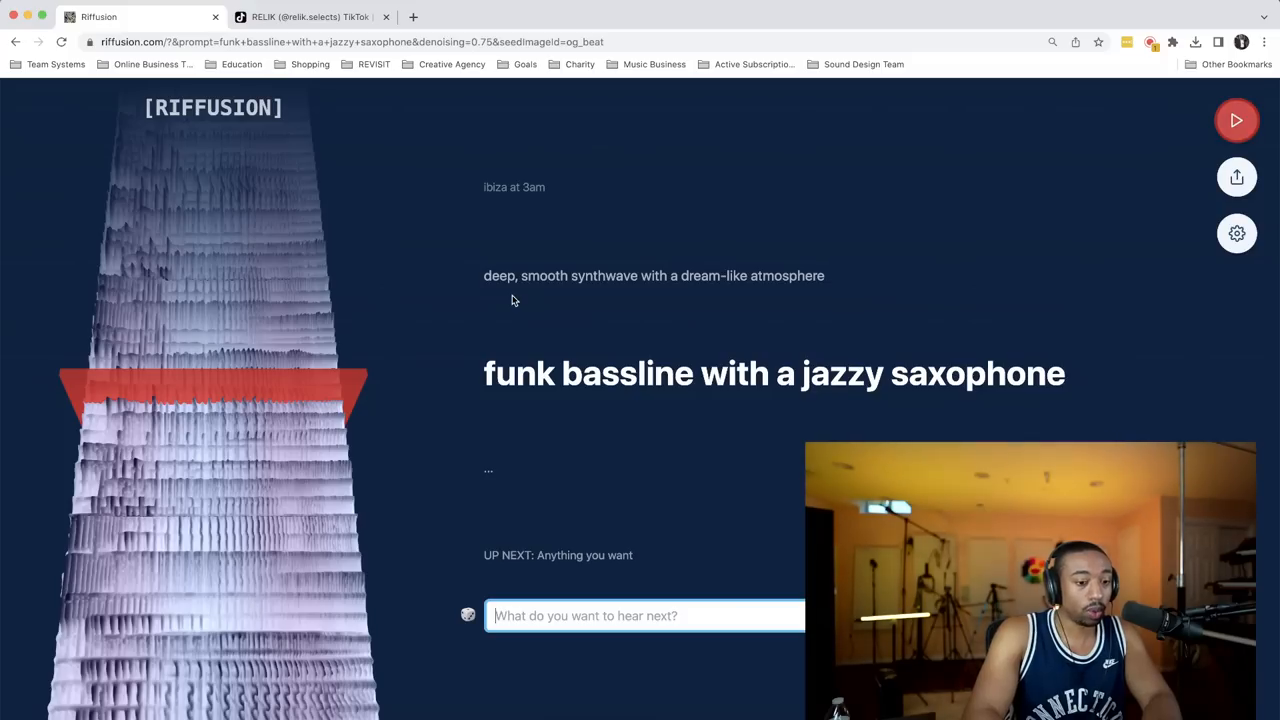
Step: Enter an 'acid jazz r&b chords' style prompt and start the acid jazz riff playing
text(d)
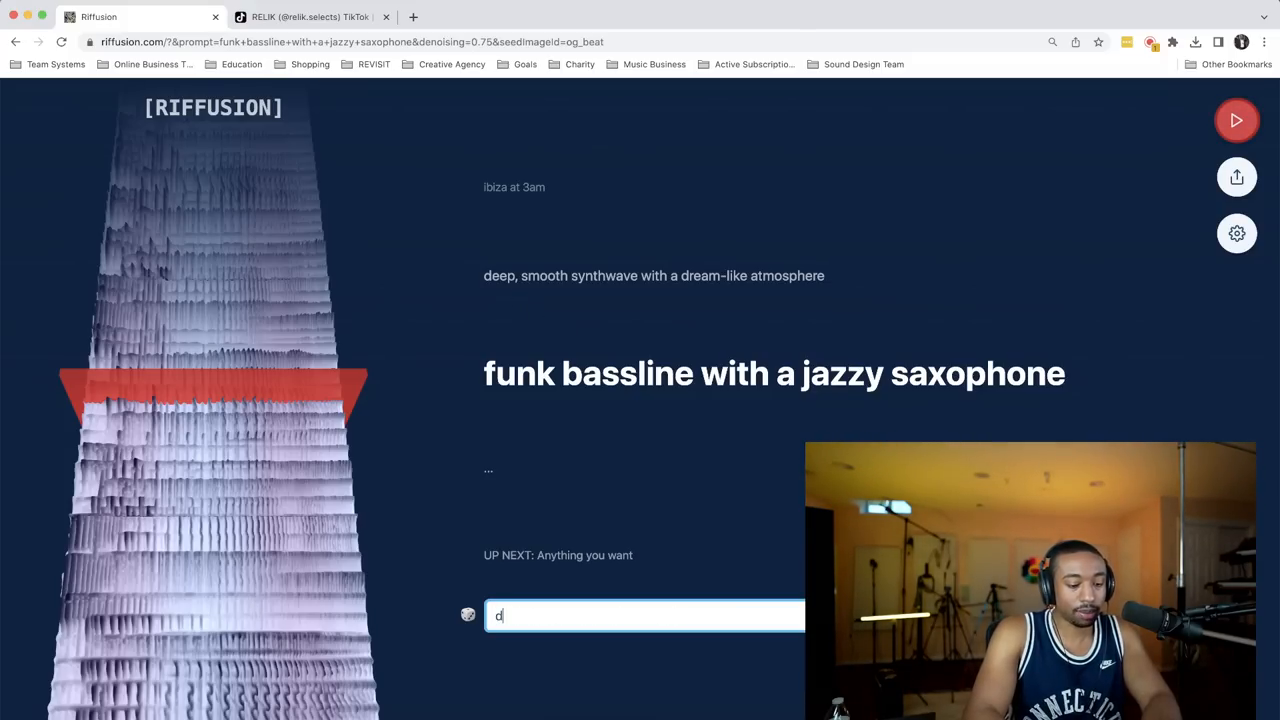
text(ra)
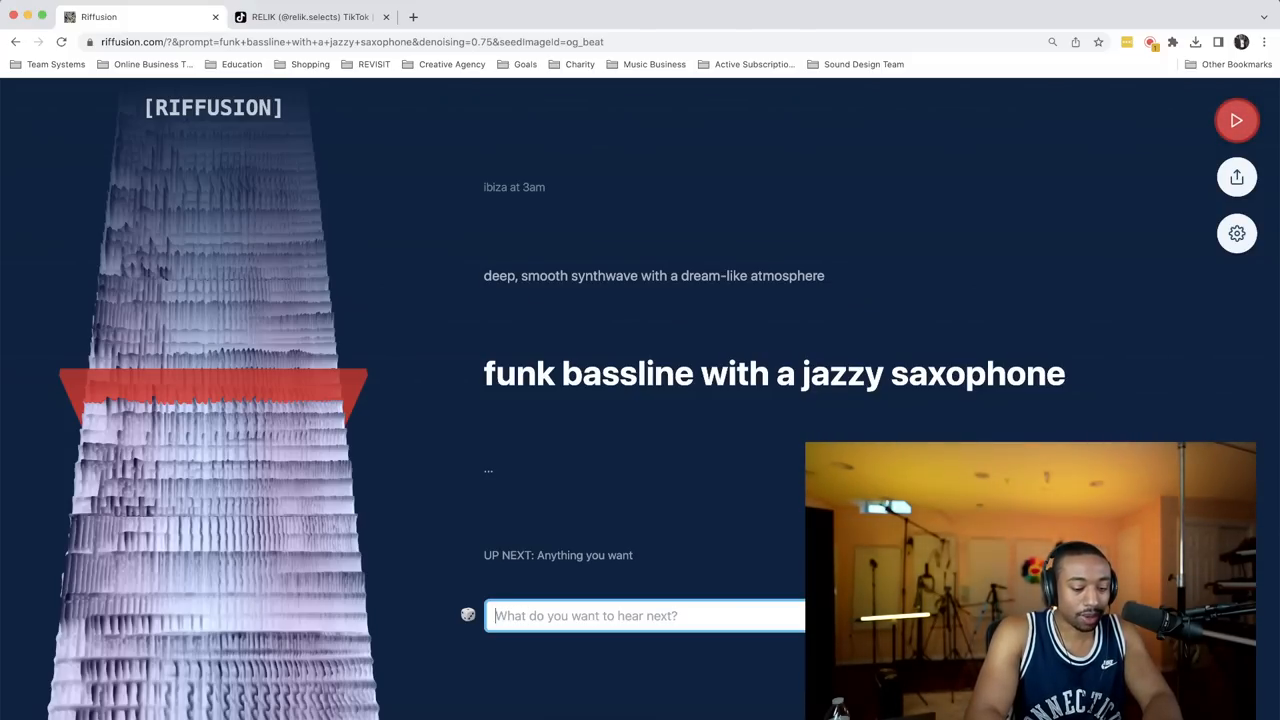
text(acid jax)
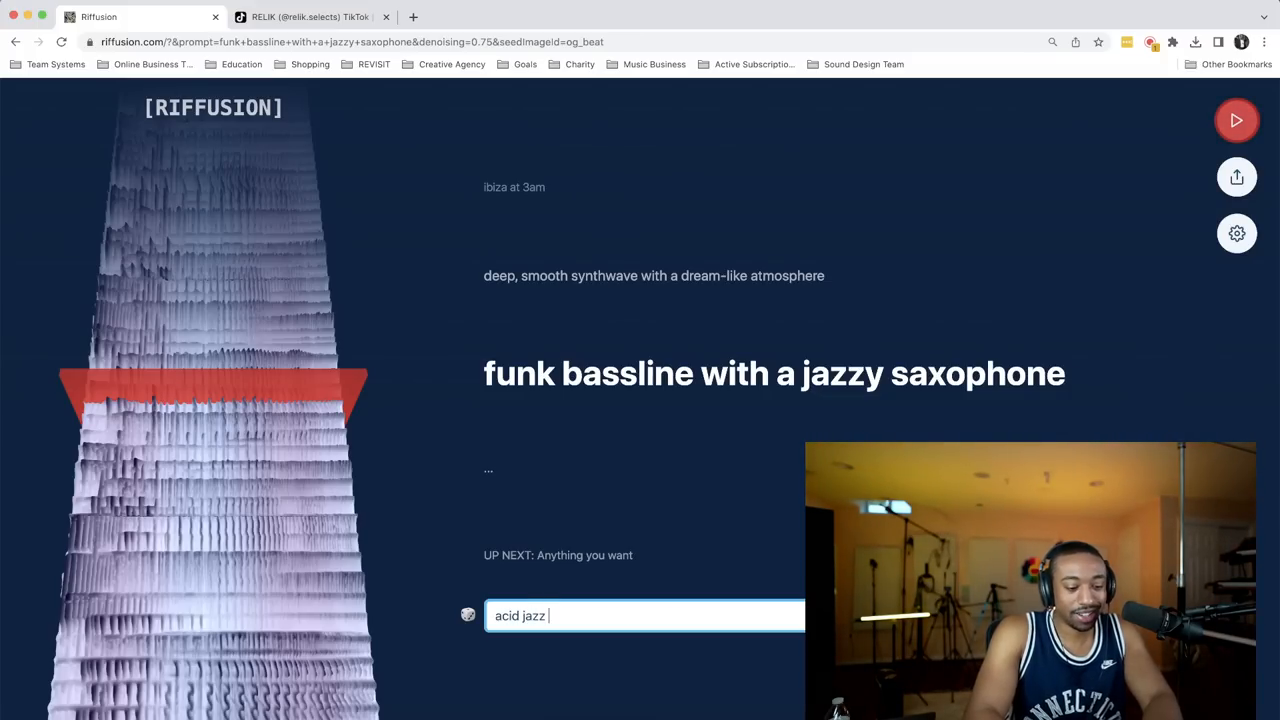
text(r&b chords)
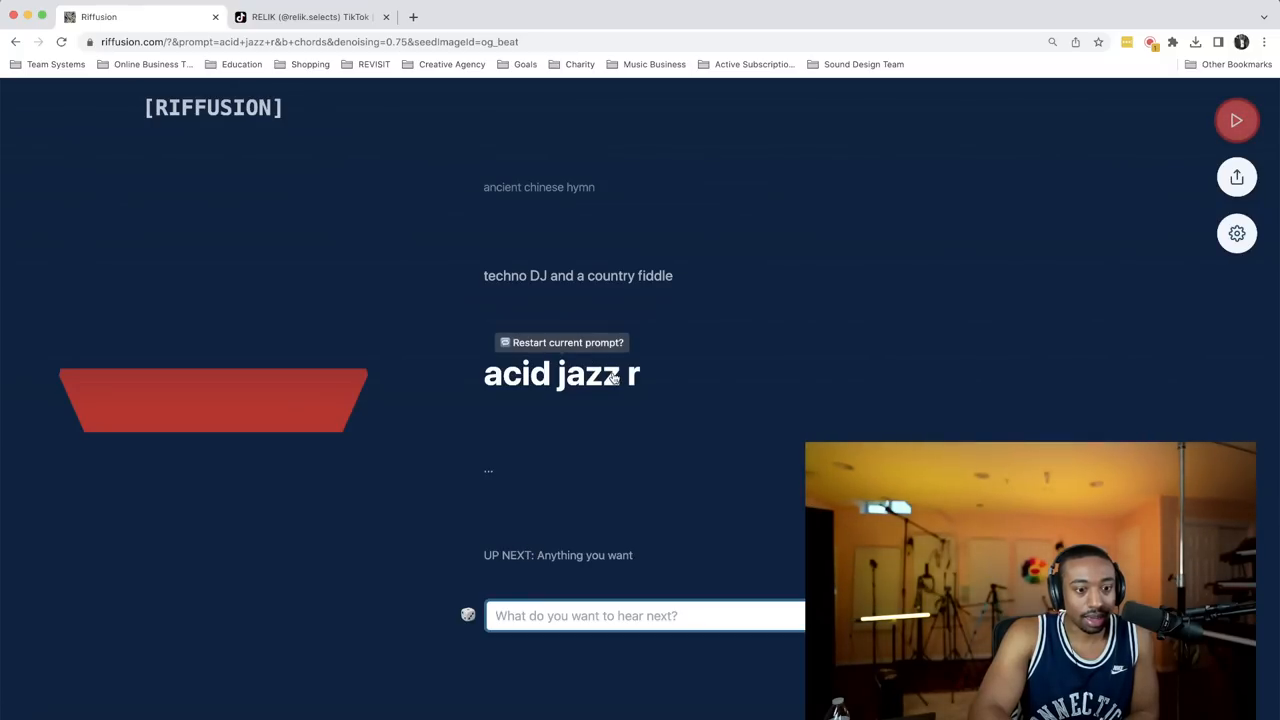
click(645, 615)
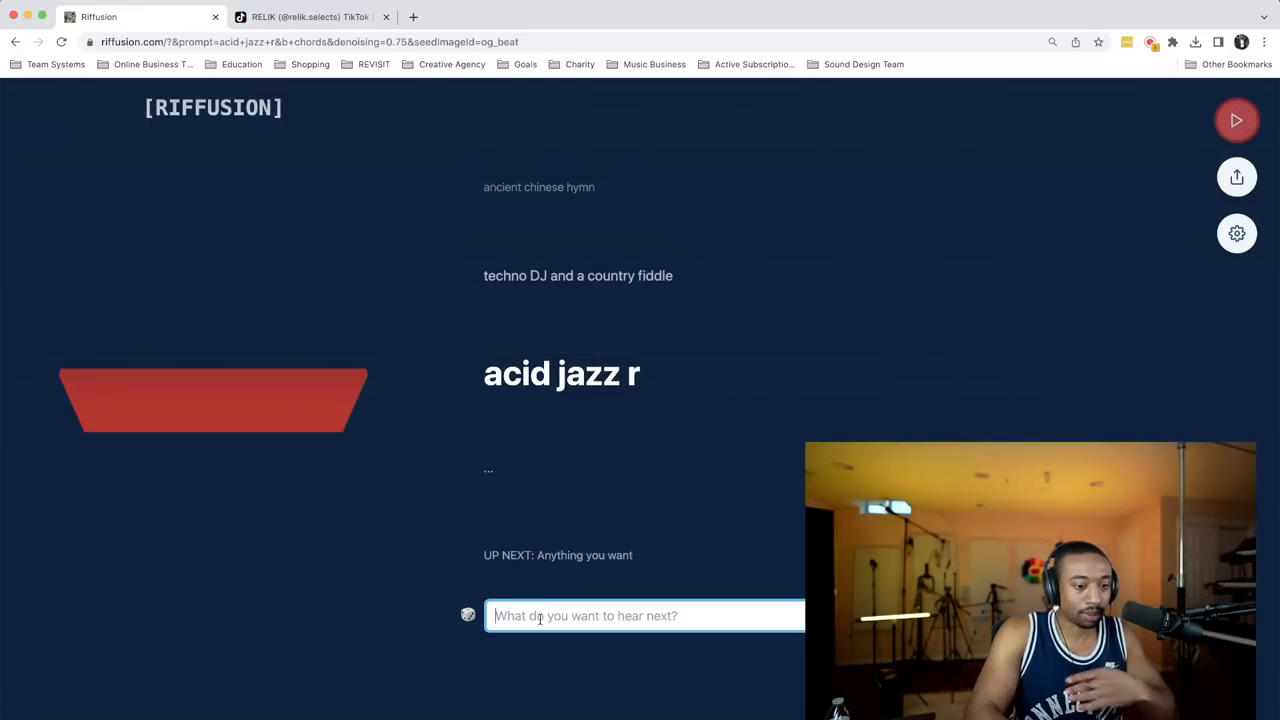
click(1237, 120)
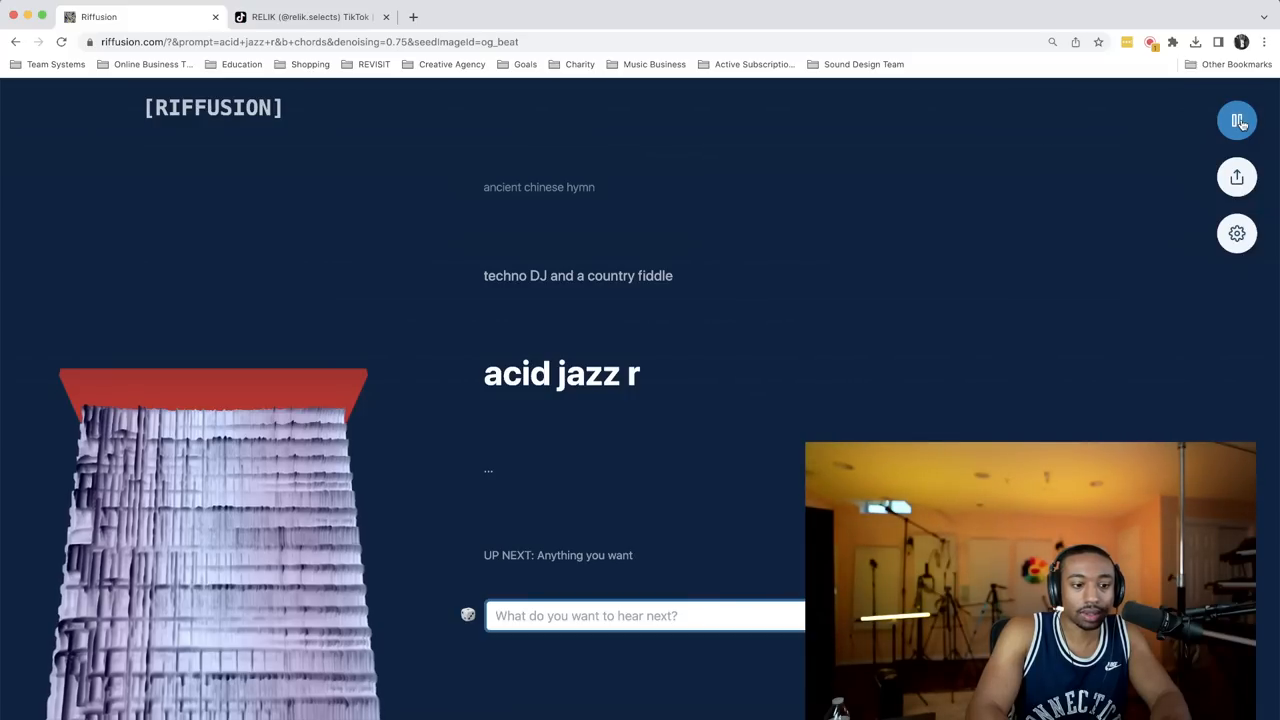
click(1237, 120)
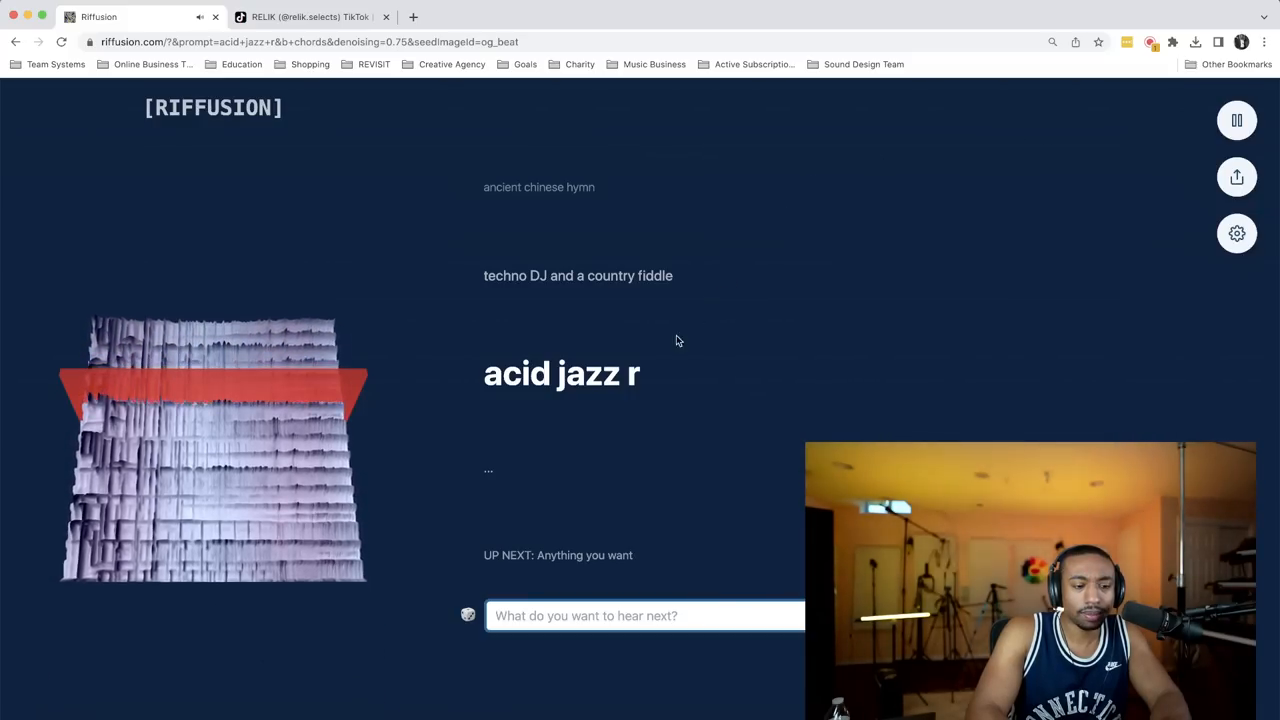
Step: Queue the 'acid rnb guitar' prompt and jump straight to it
text(acid jazz)
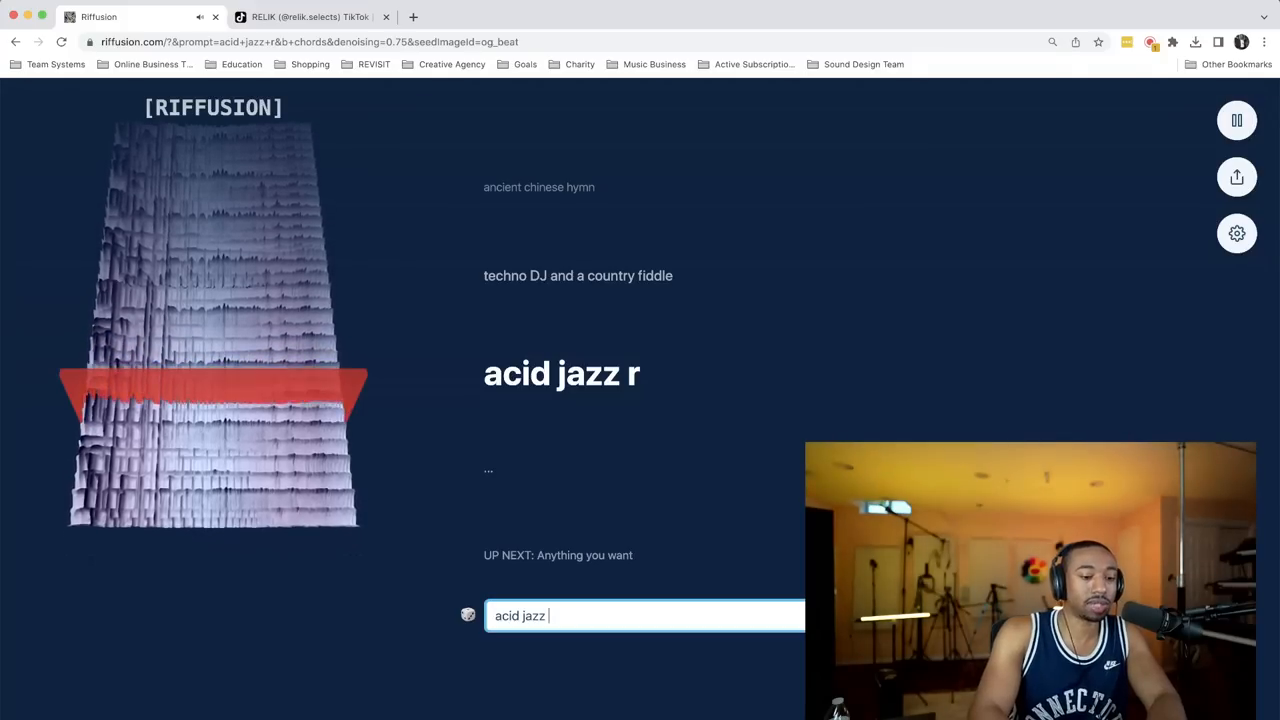
text(rnb)
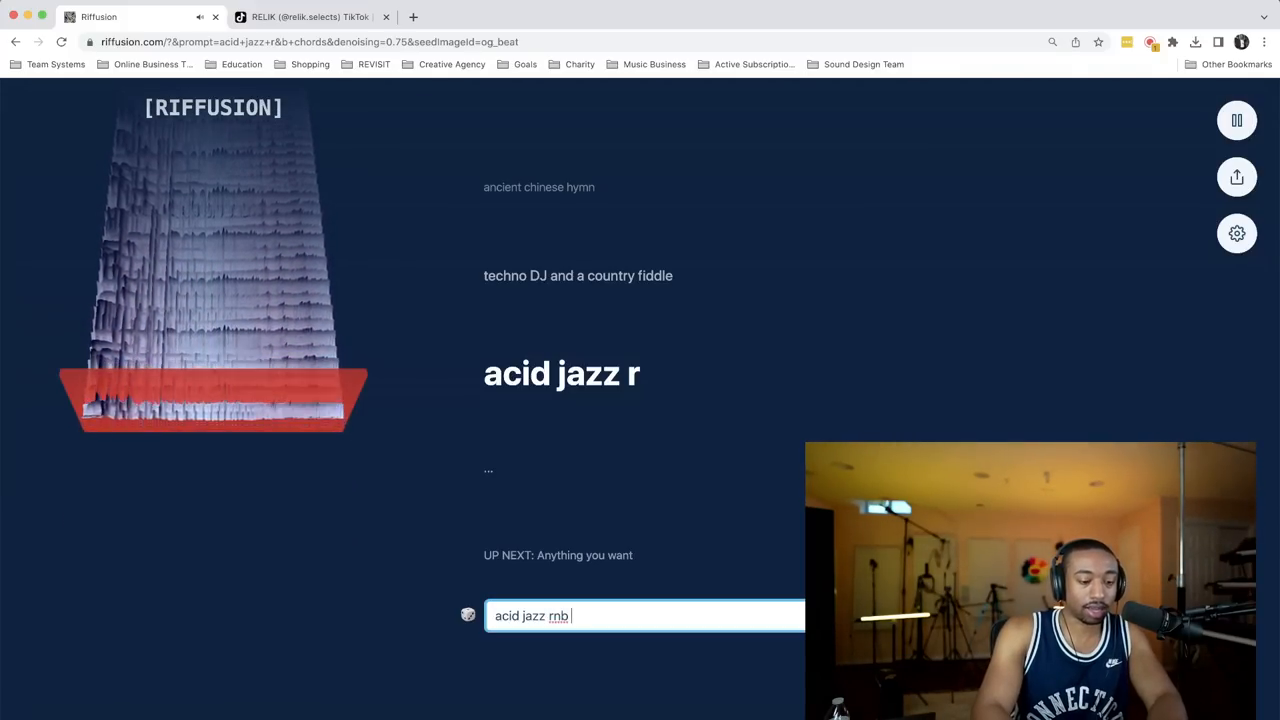
text(guitar)
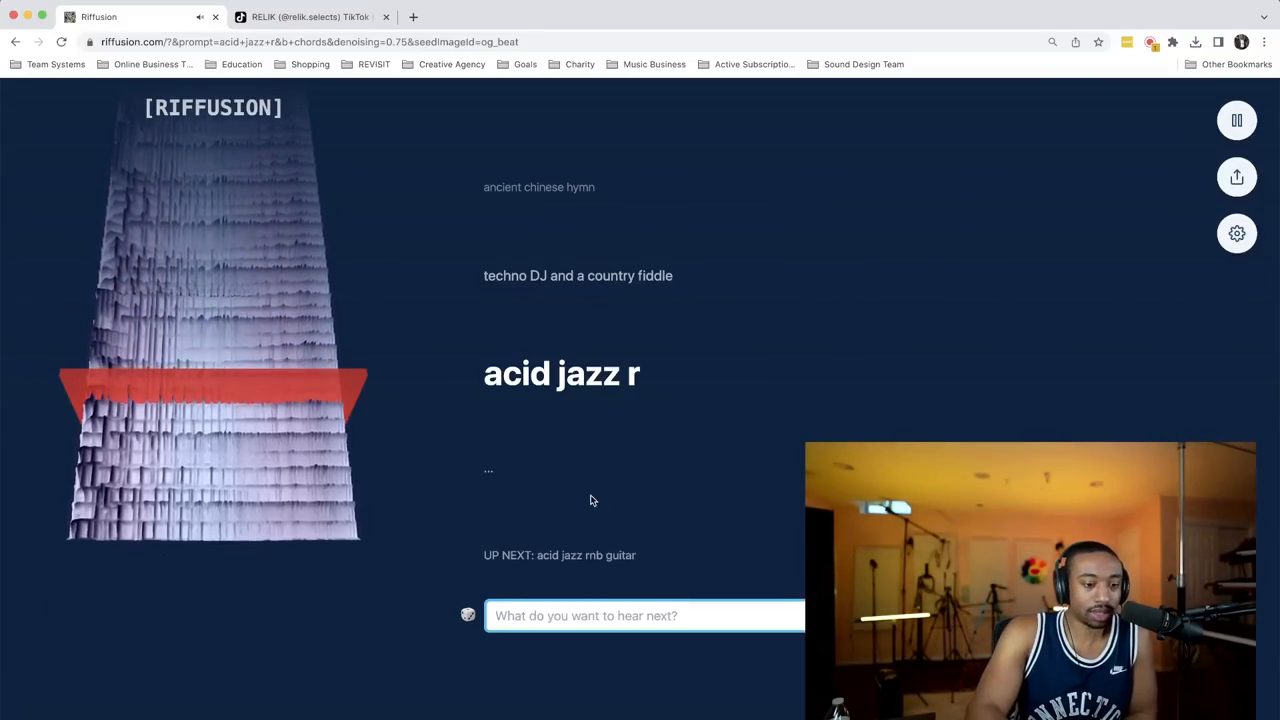
click(1237, 120)
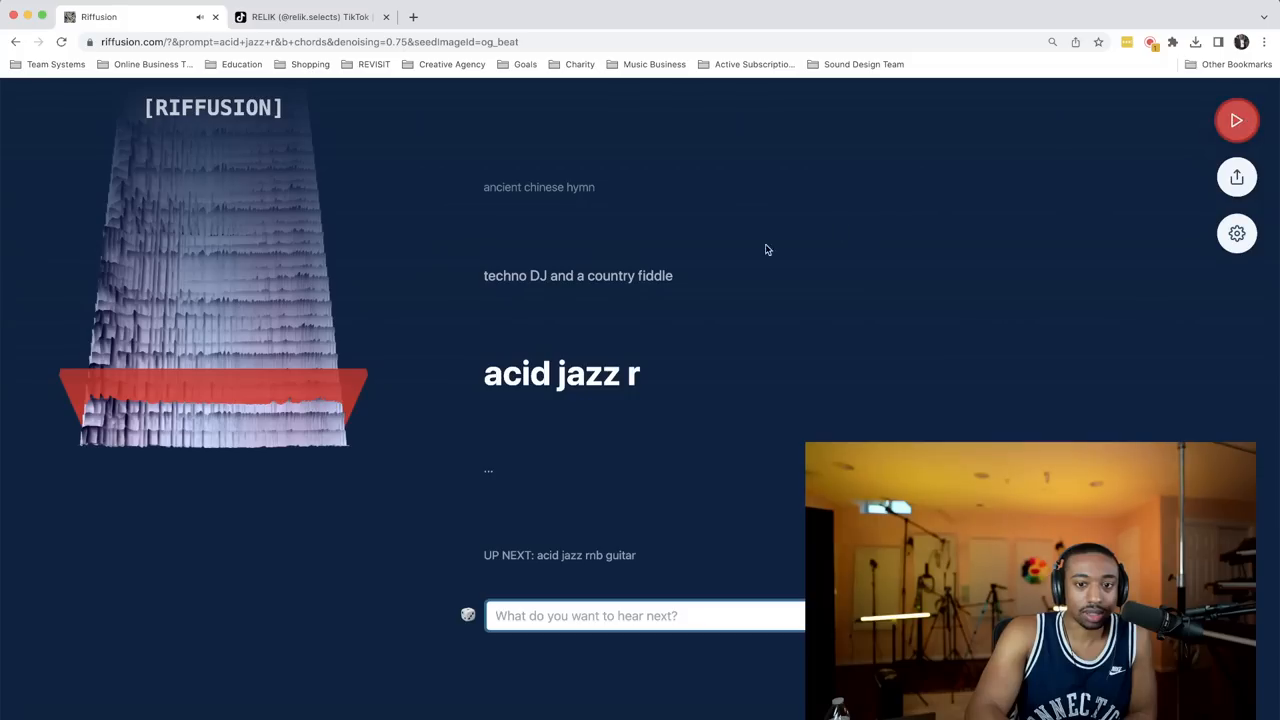
mouse_move(587, 439)
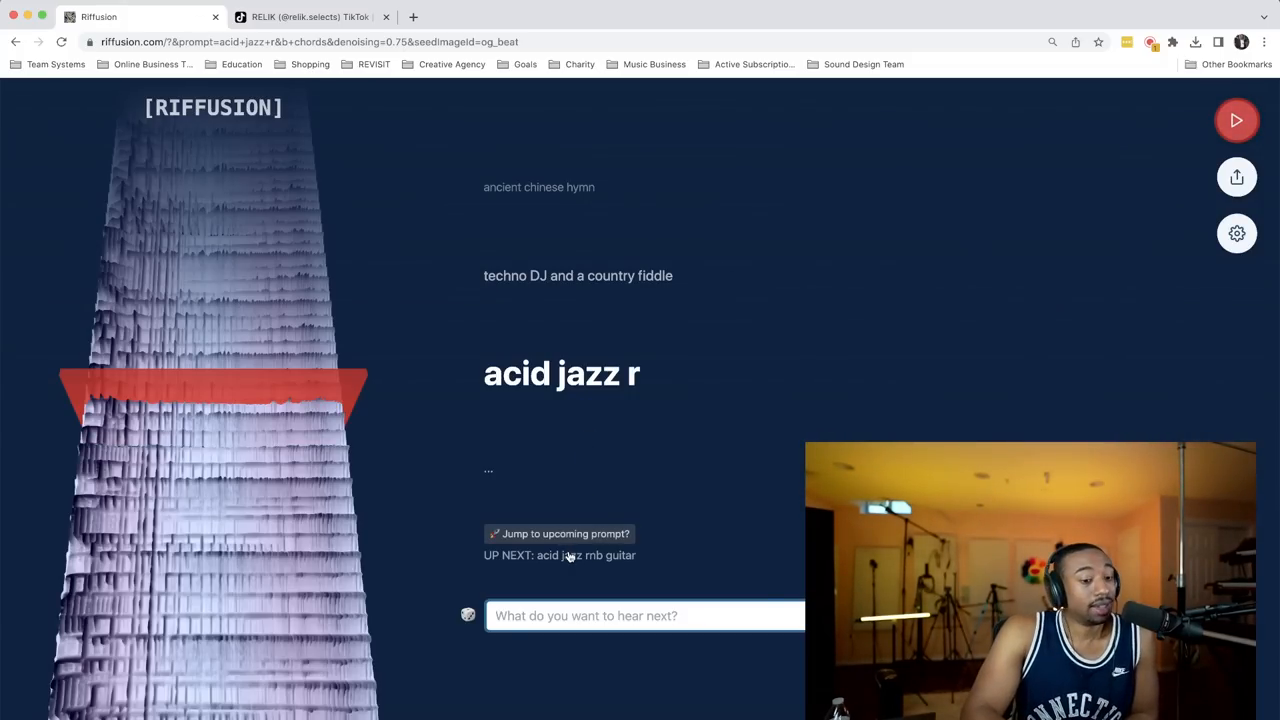
click(559, 533)
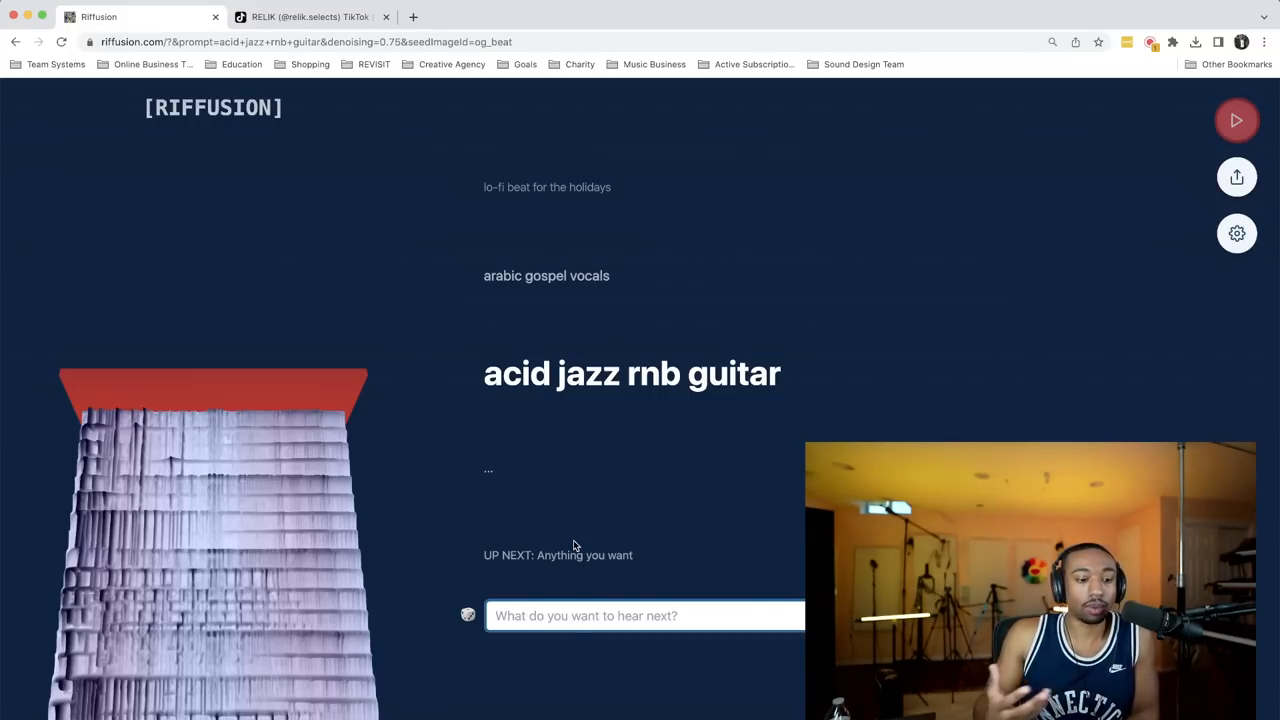
mouse_move(600, 465)
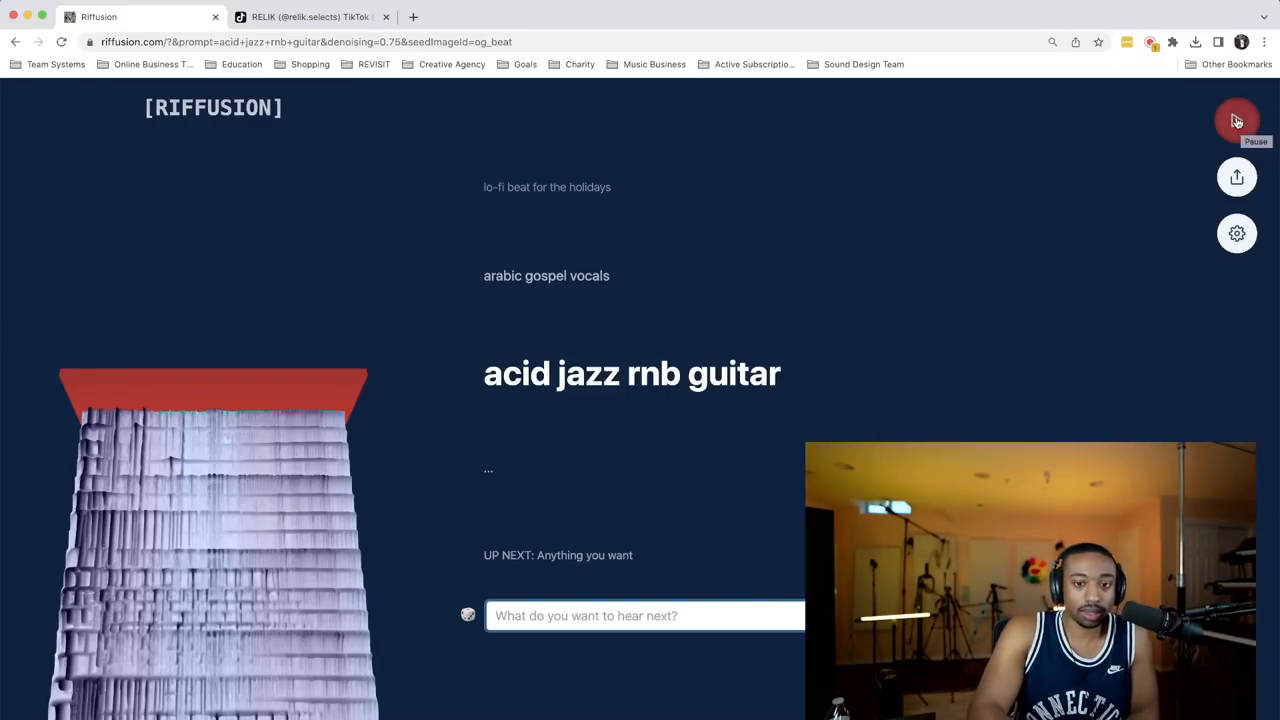
click(1237, 120)
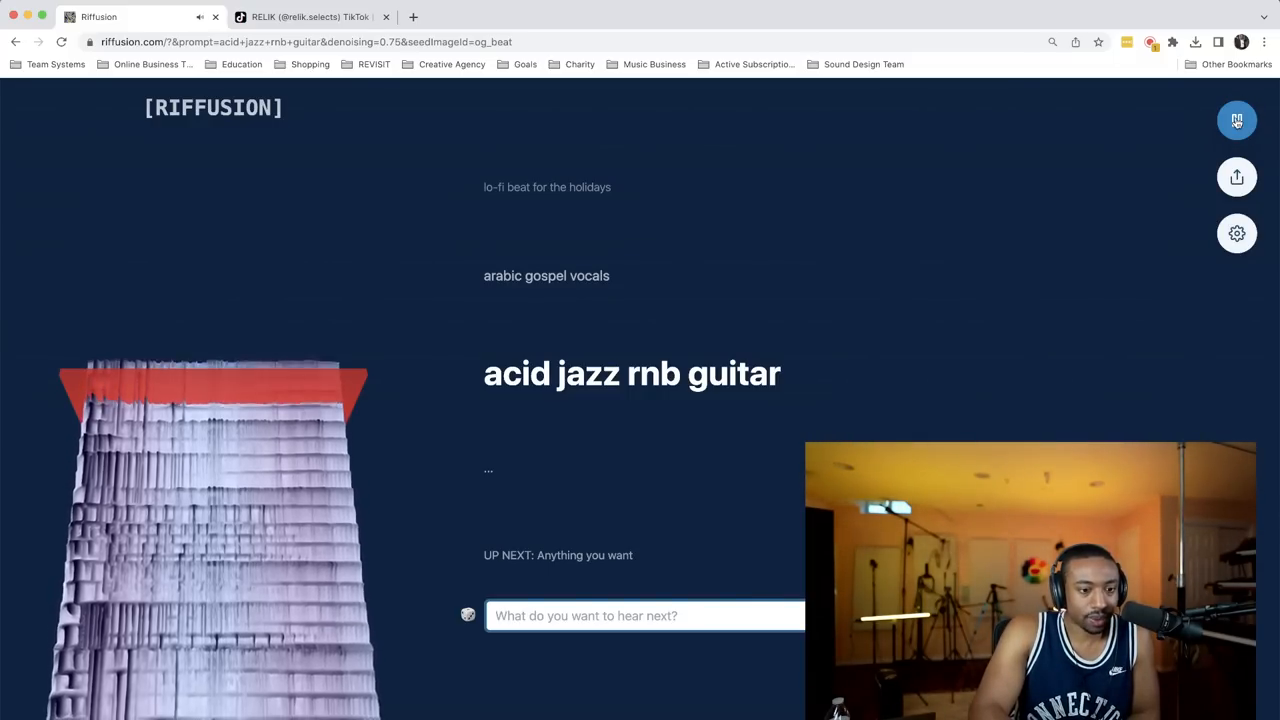
click(1237, 120)
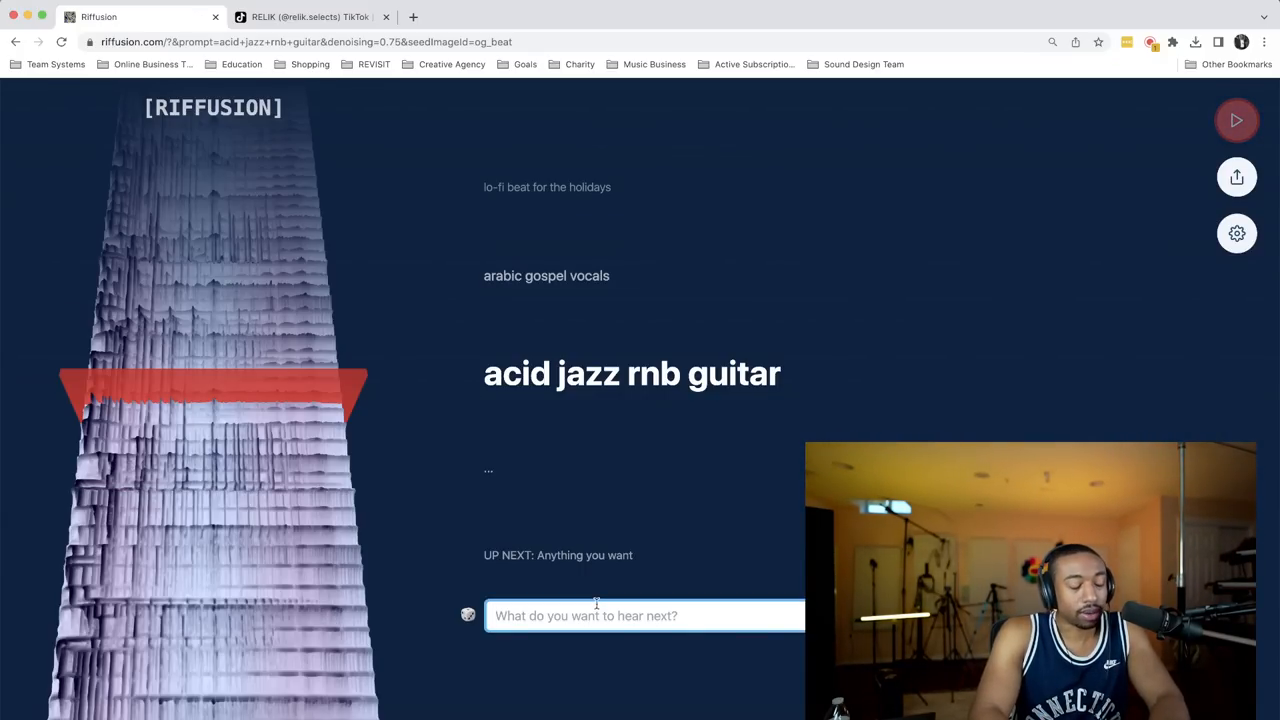
mouse_move(281, 84)
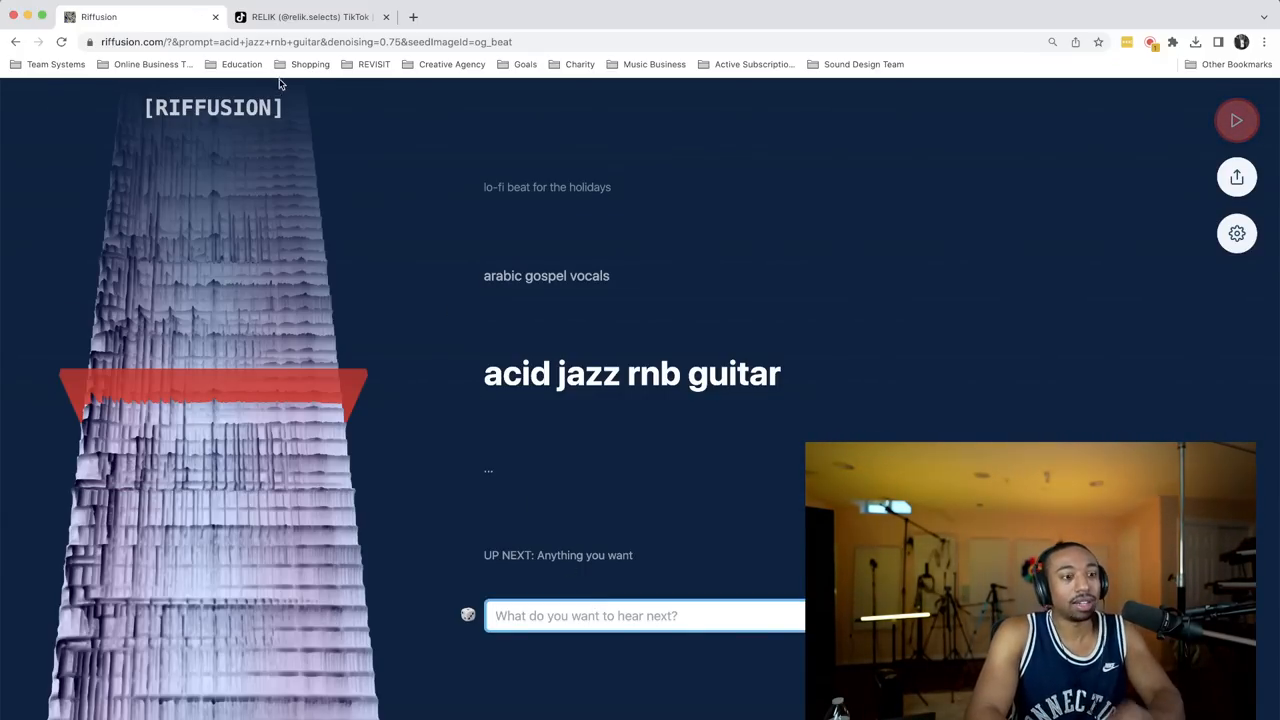
Step: Watch the 'I had A.I. generate a beat' TikTok with its midwest emo jersey club prompt
click(310, 17)
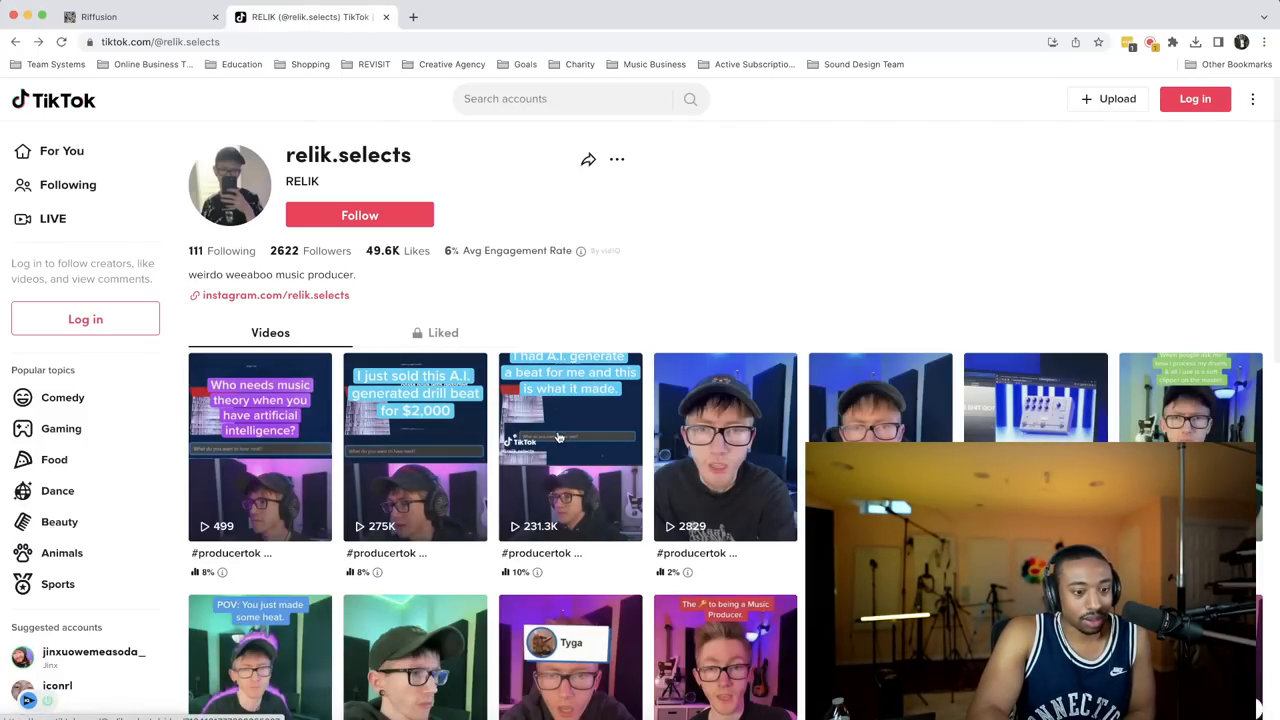
click(570, 440)
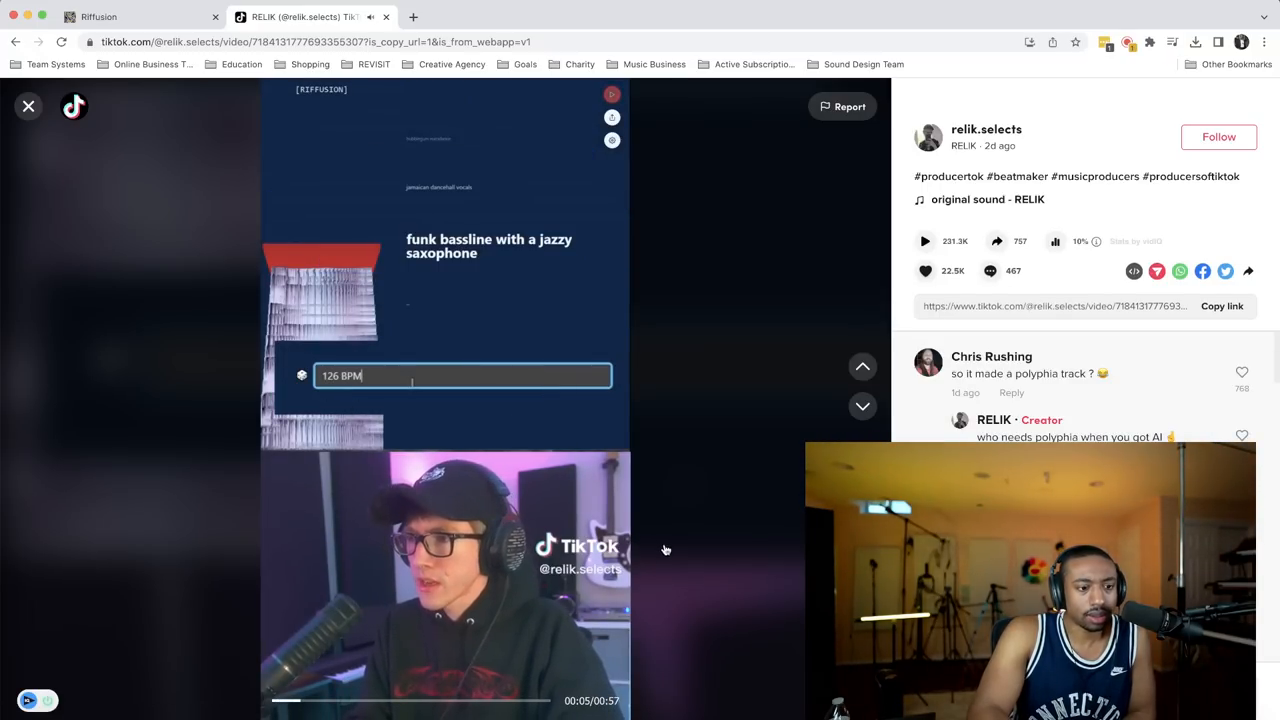
text(midwest emo jersey c)
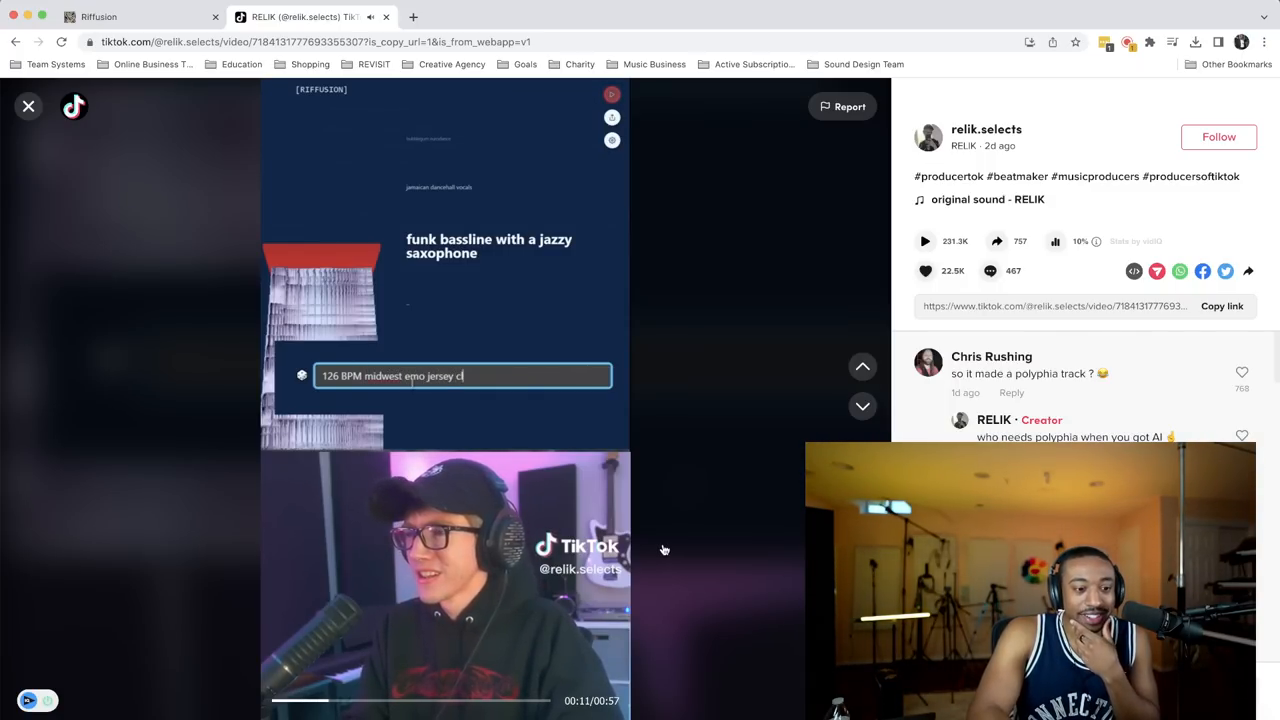
text(lub into trap)
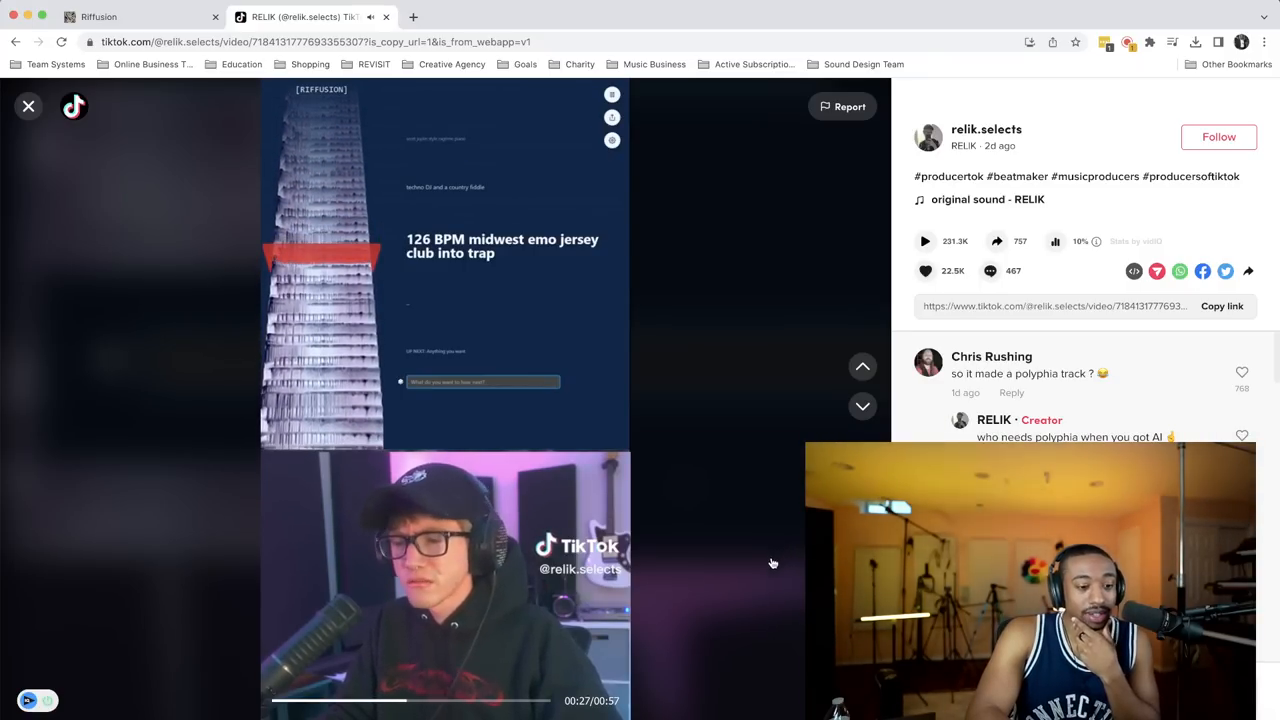
mouse_move(750, 567)
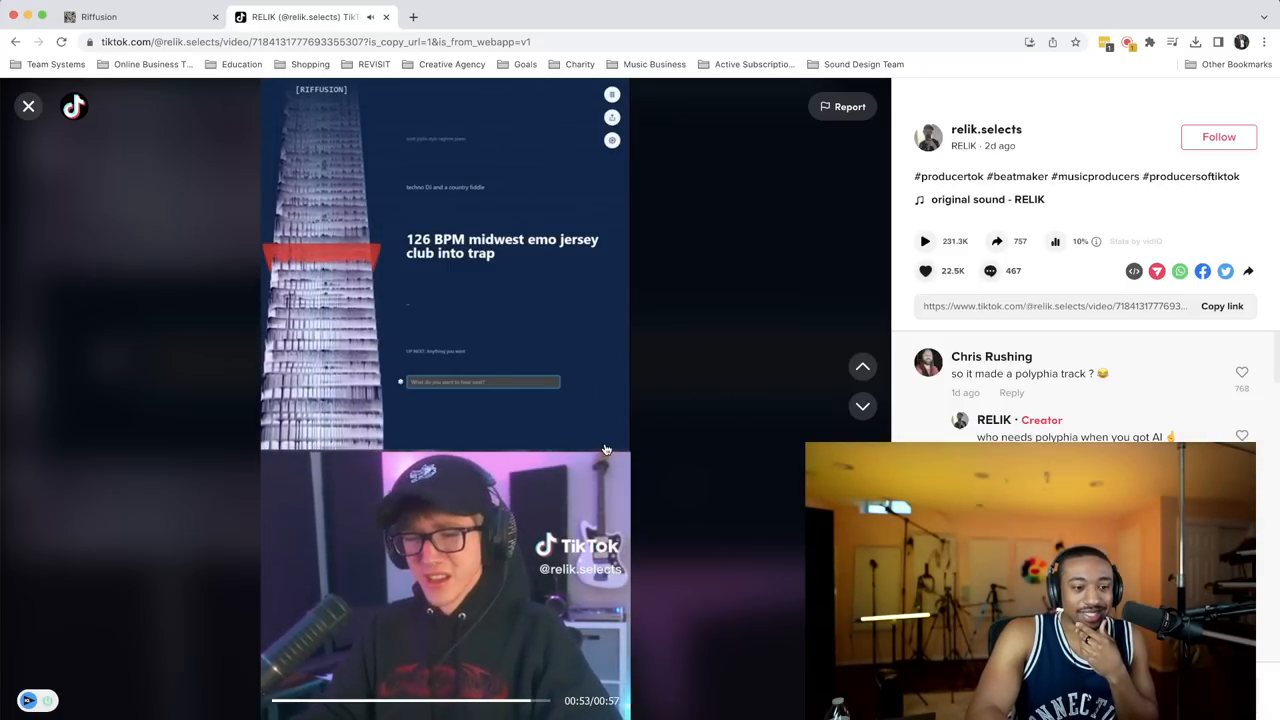
mouse_move(509, 432)
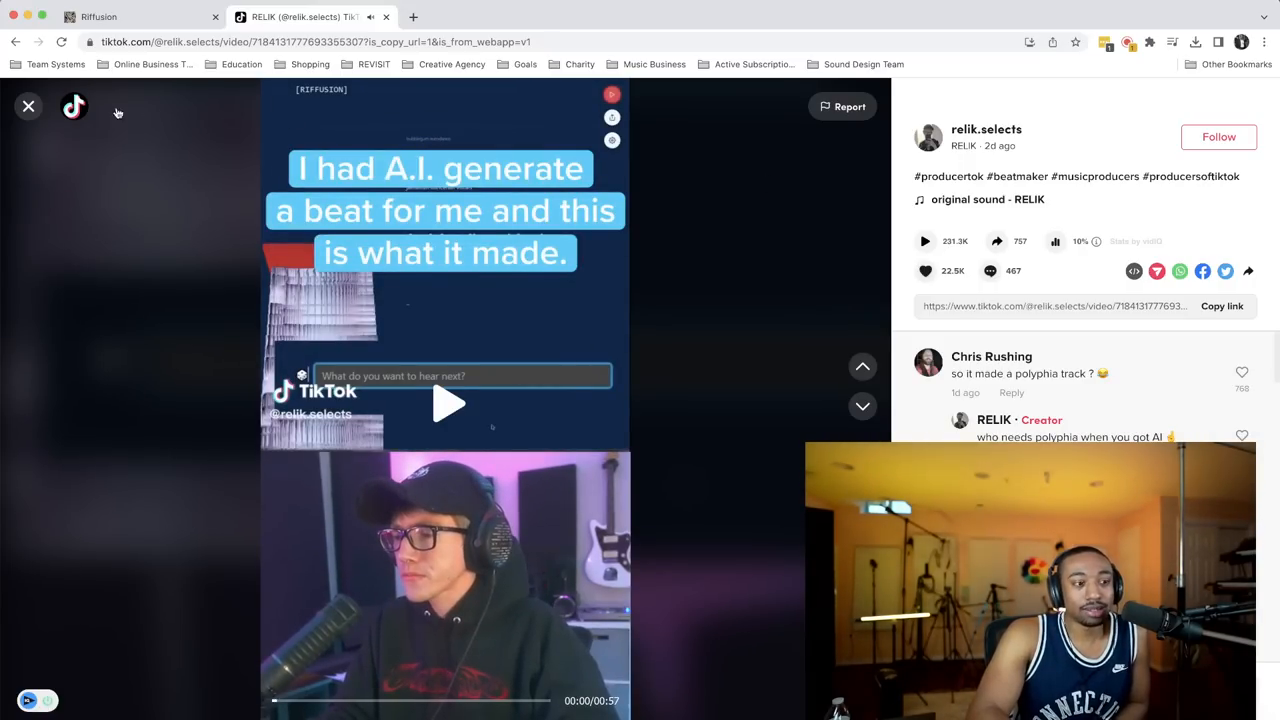
click(28, 106)
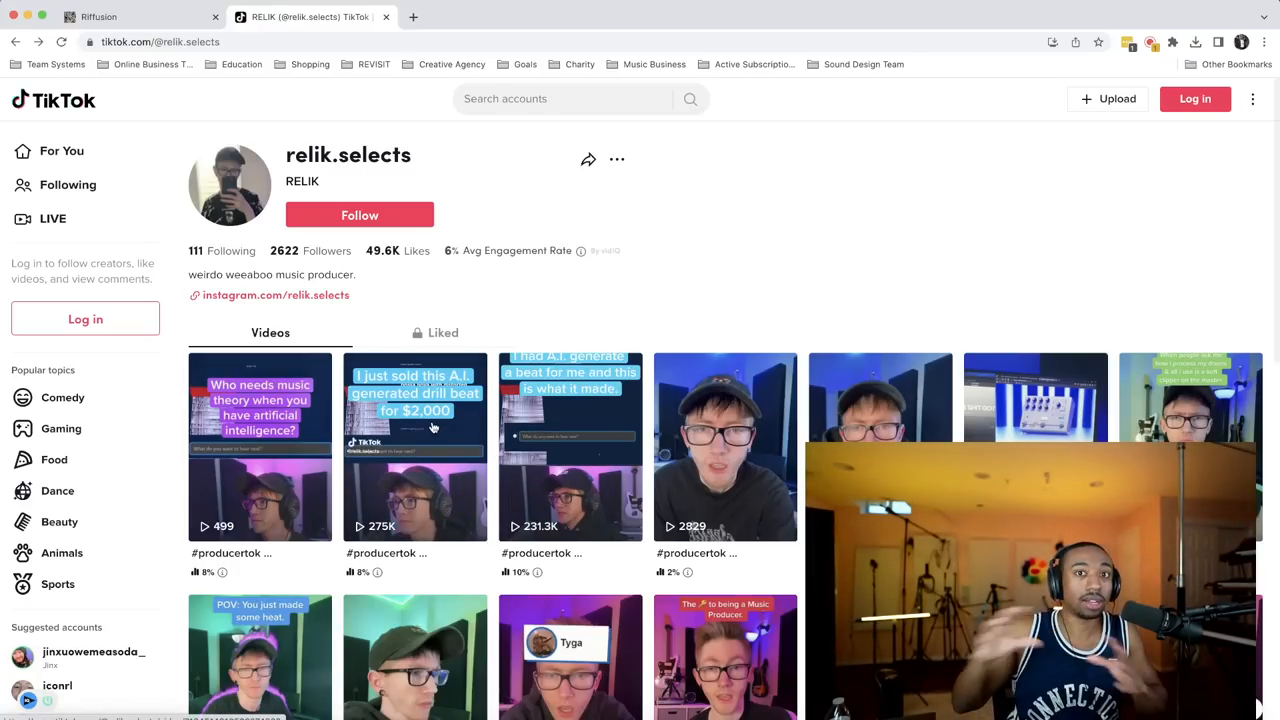
click(414, 447)
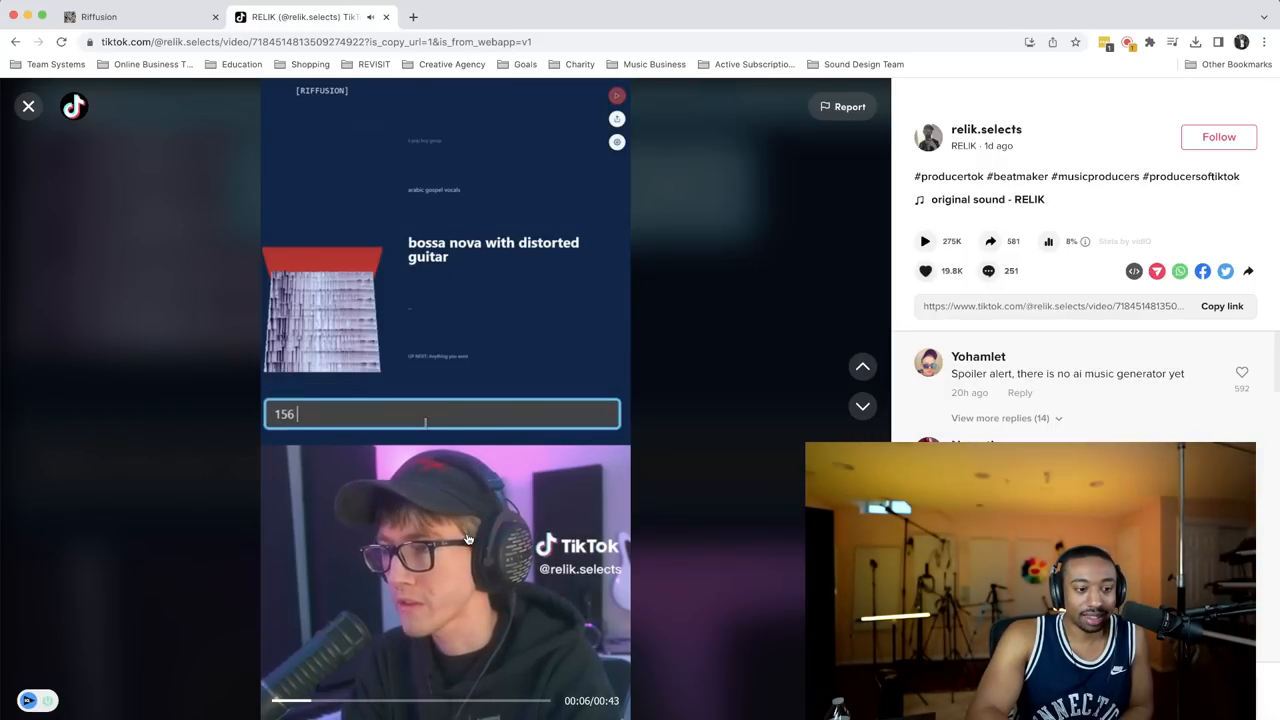
text(BPM dar)
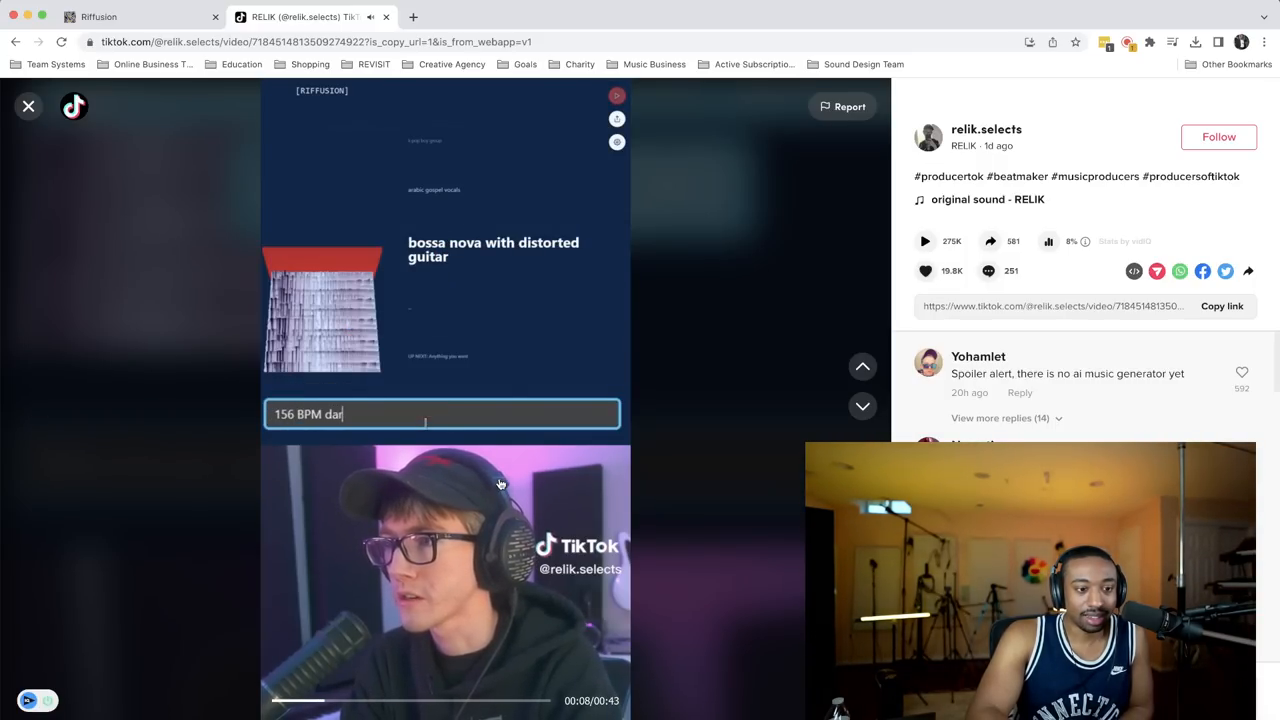
text(k drill bea)
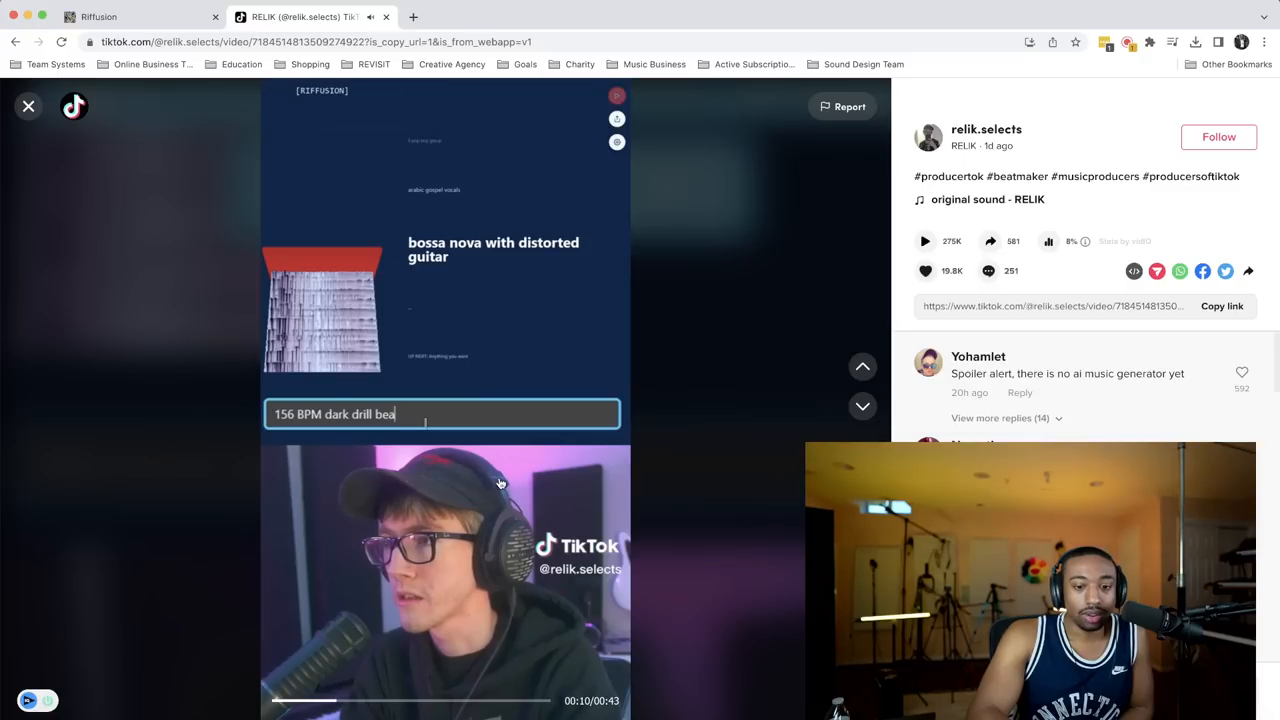
text(with fast et)
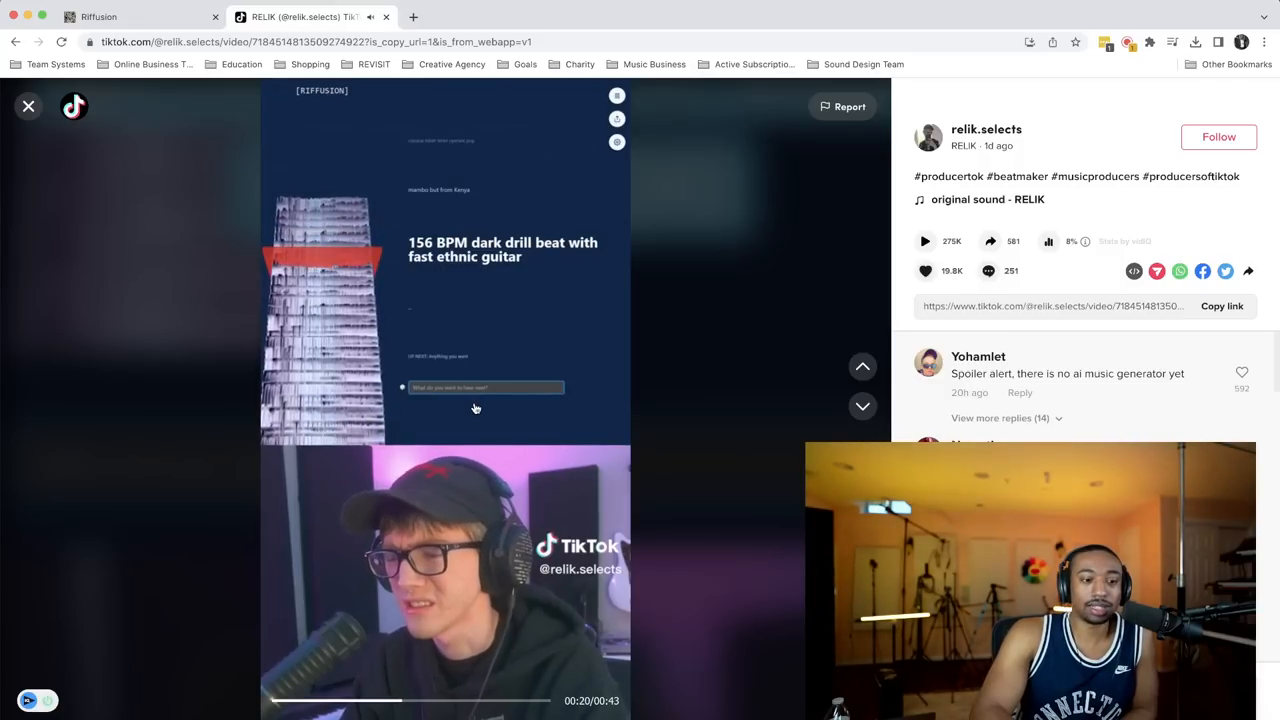
Step: Close and reopen the TikTok drill beat video, then return to the Riffusion tab
click(445, 403)
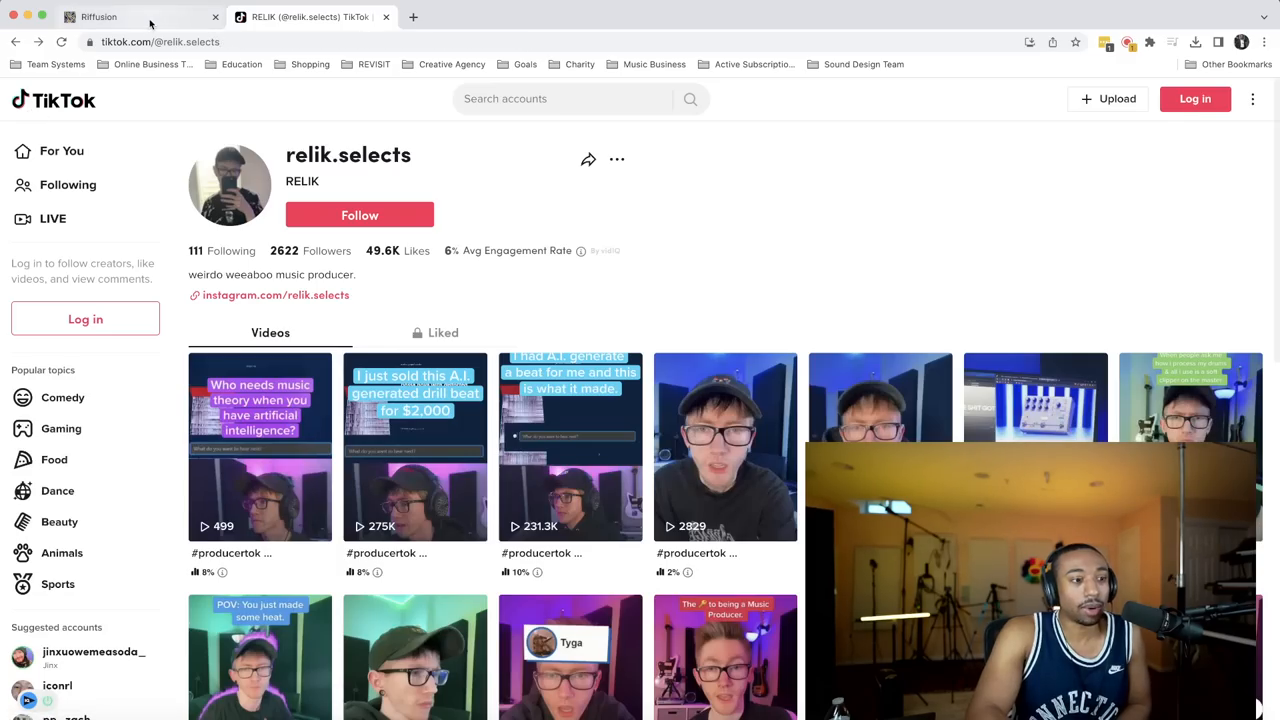
click(98, 17)
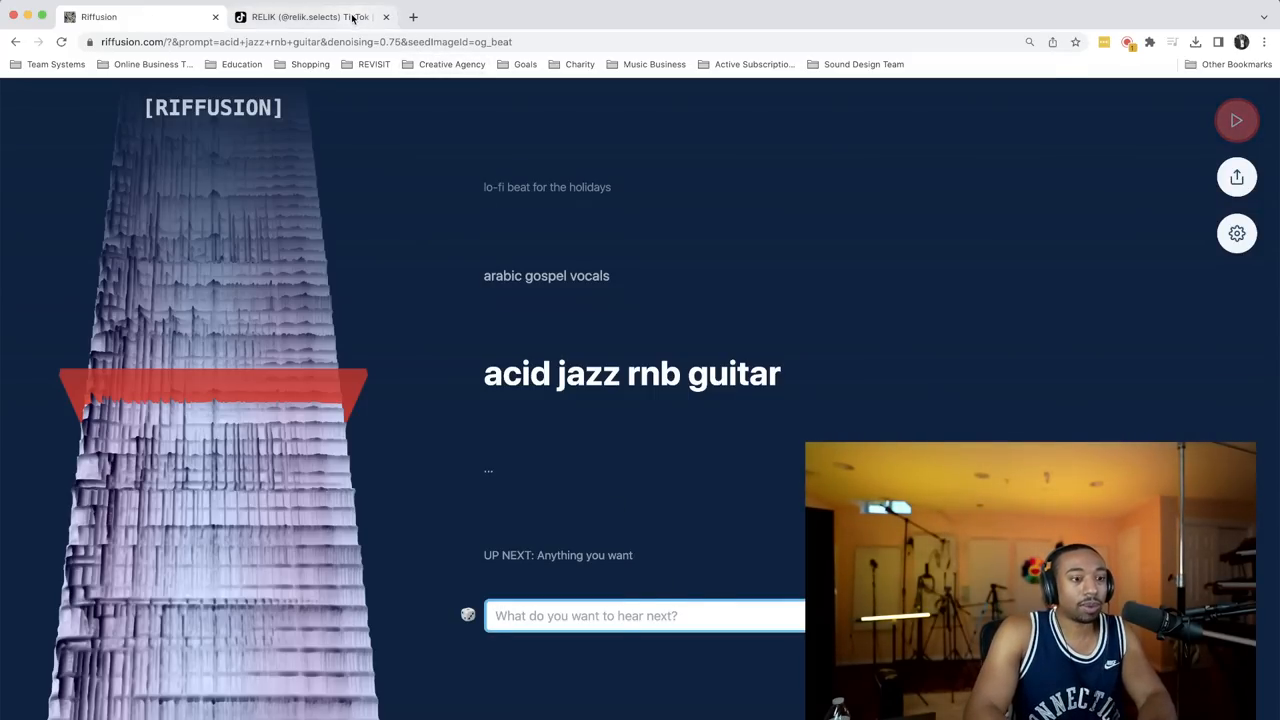
click(310, 17)
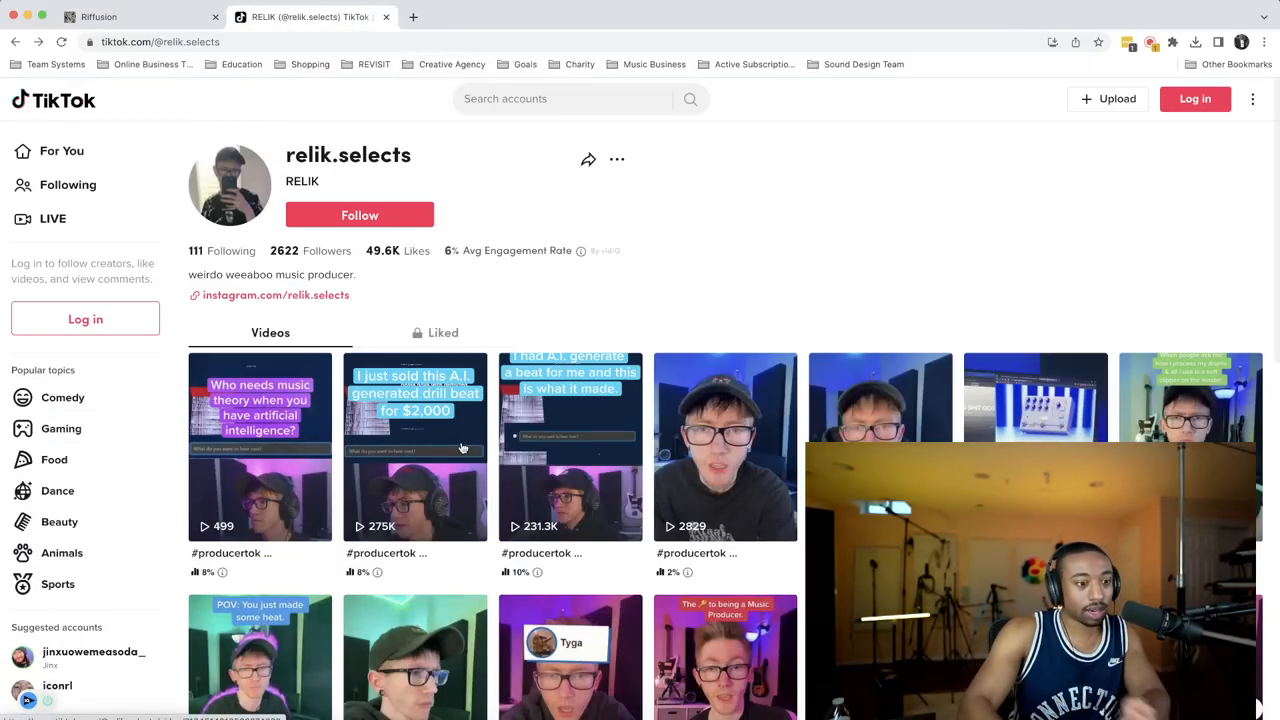
click(415, 445)
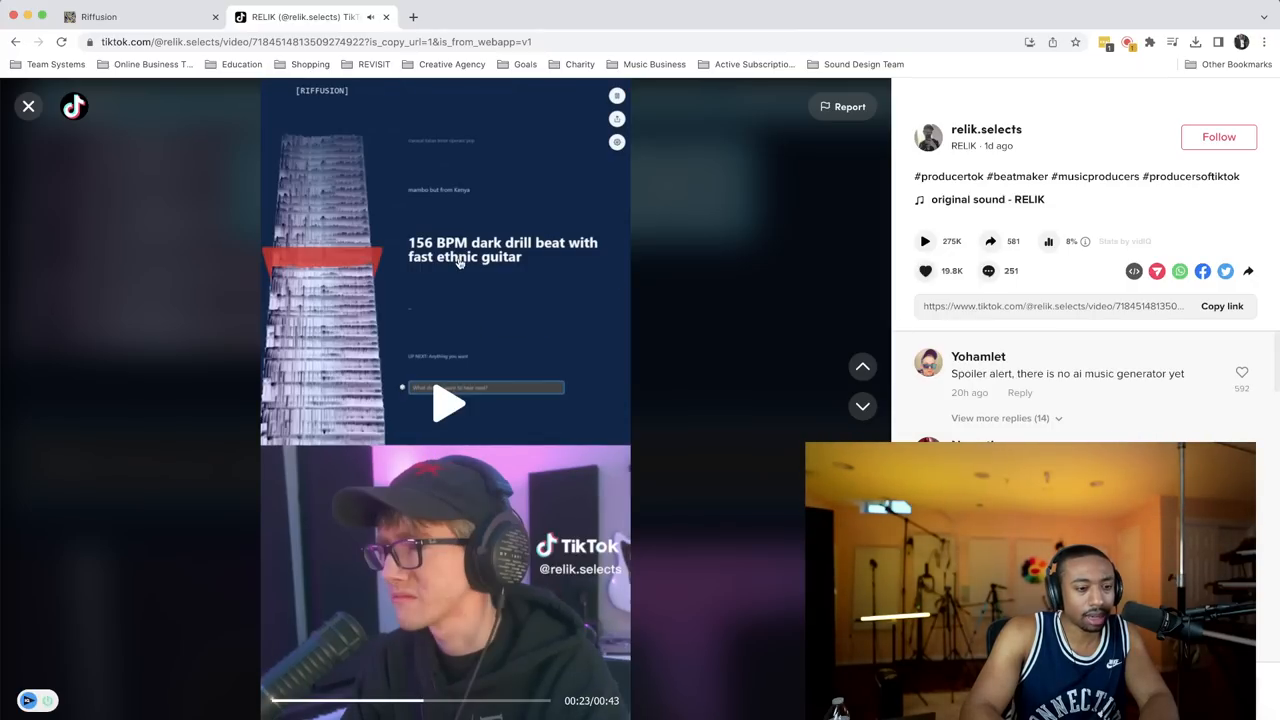
click(130, 17)
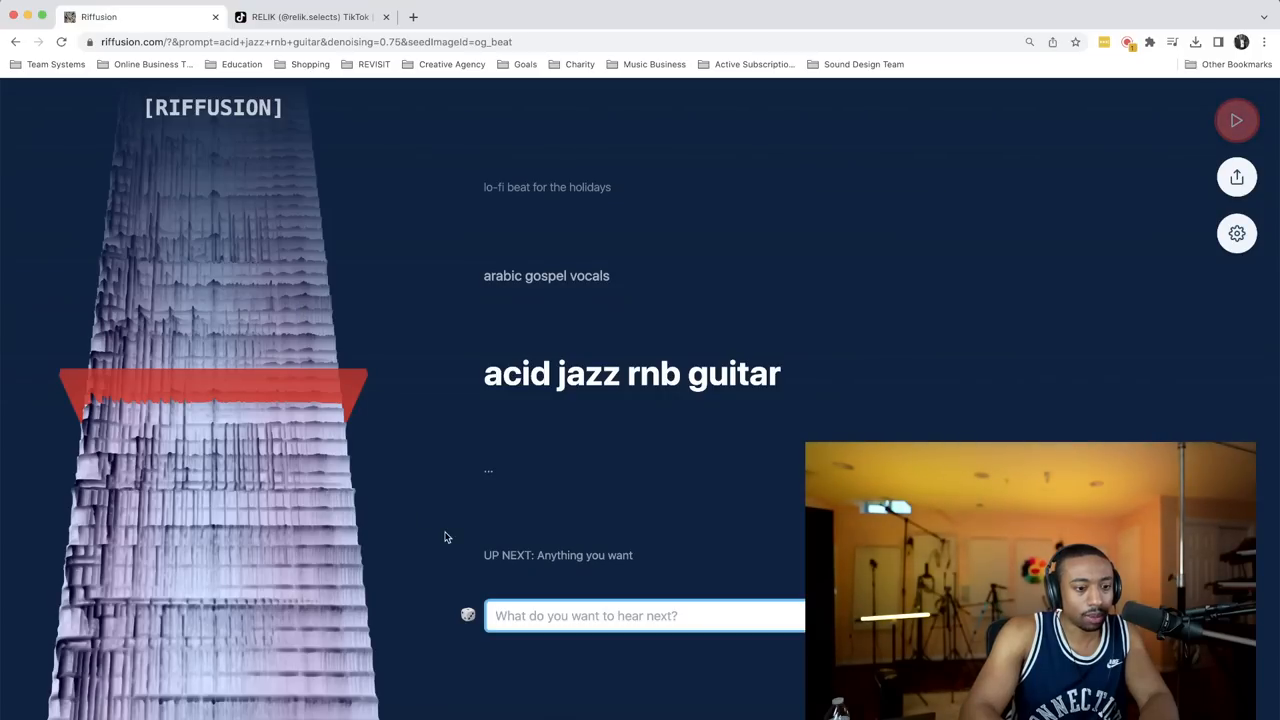
Step: Type '156 BPM' into the prompt box while checking the drill prompt on TikTok
text(156)
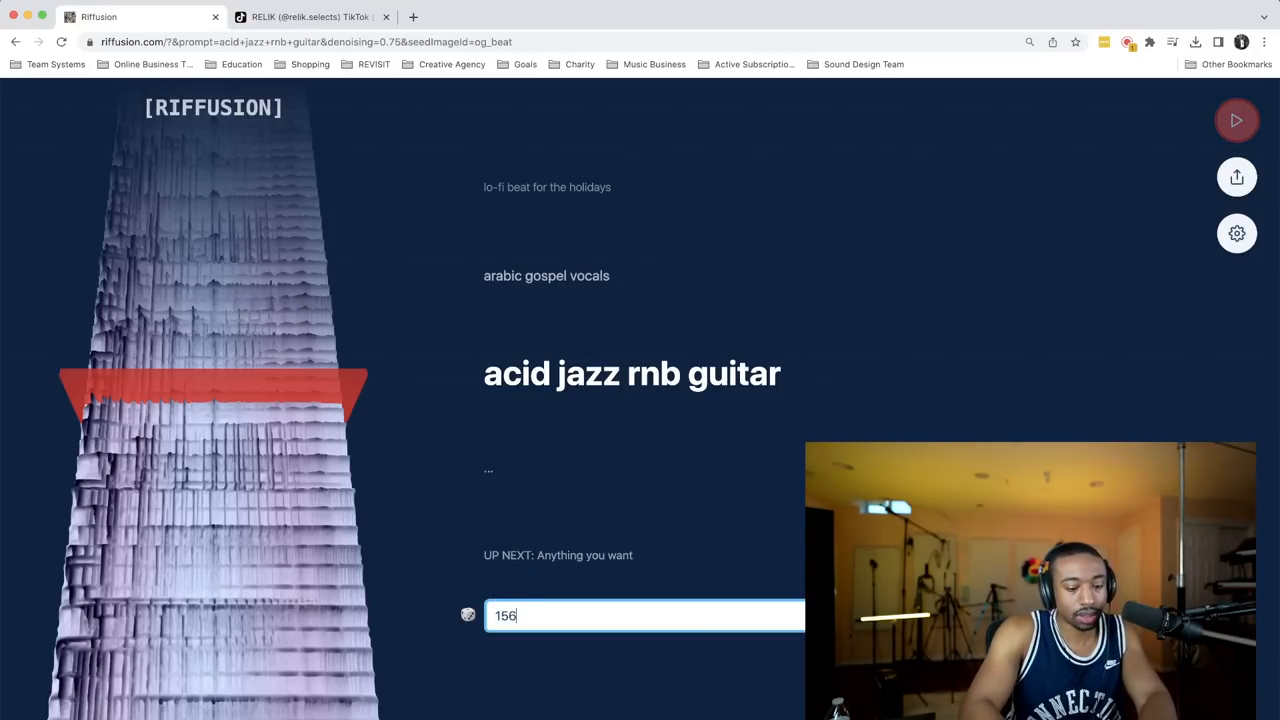
click(310, 17)
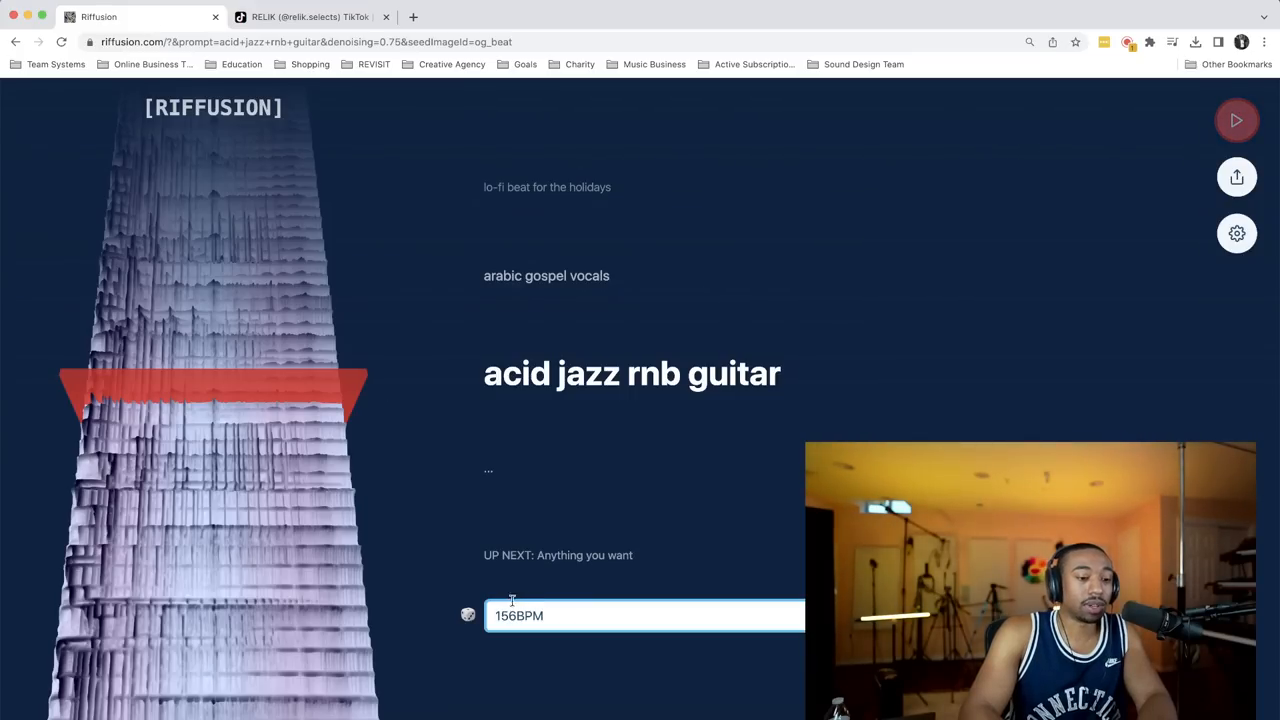
text(BPM)
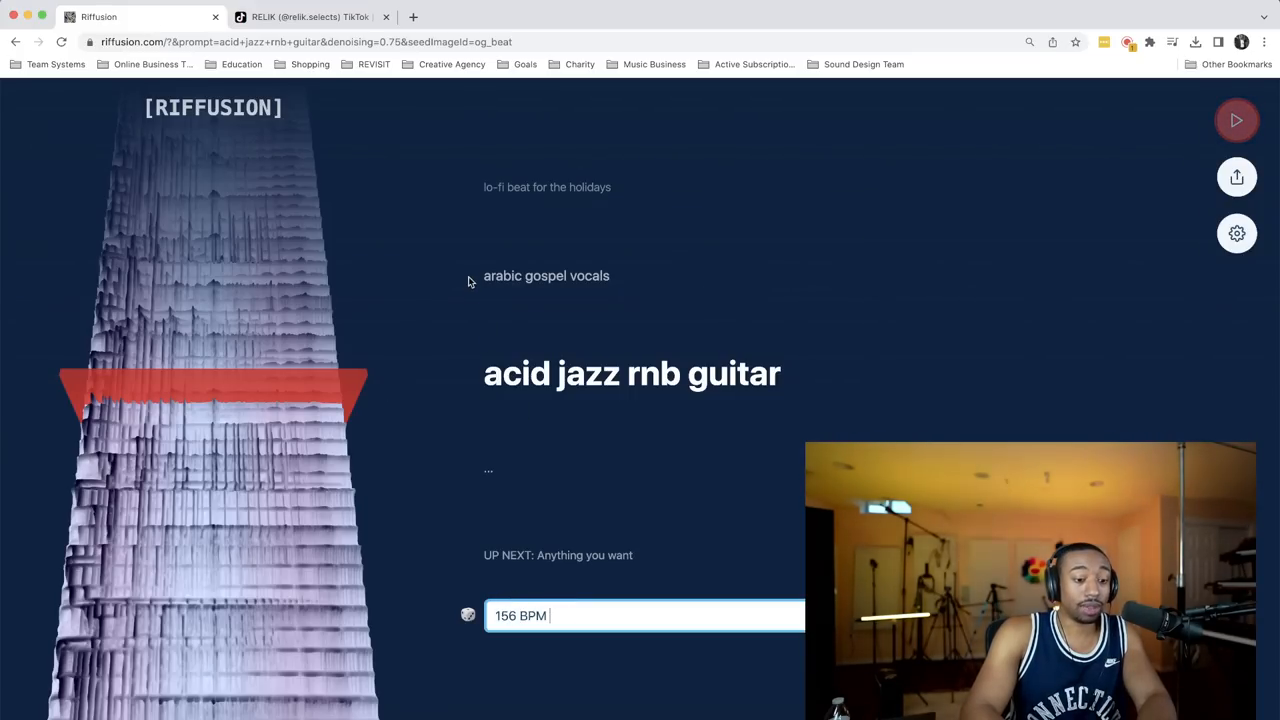
click(310, 17)
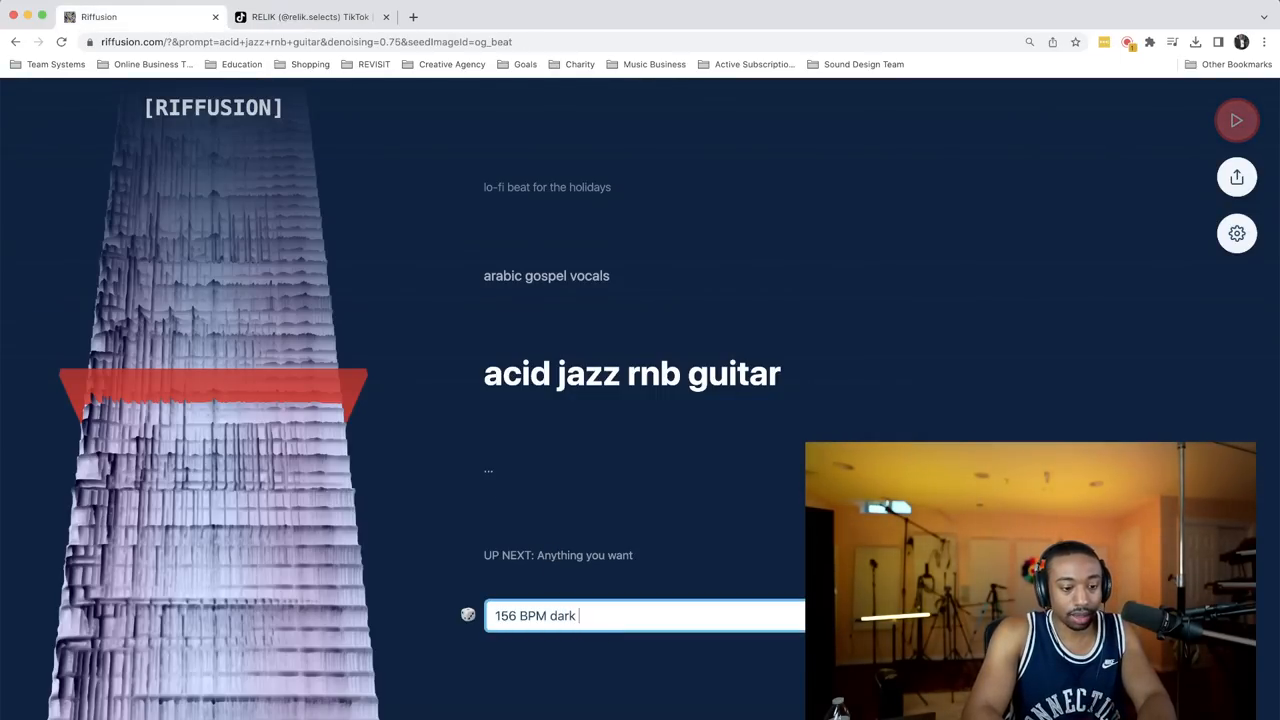
click(305, 17)
text( drill beat)
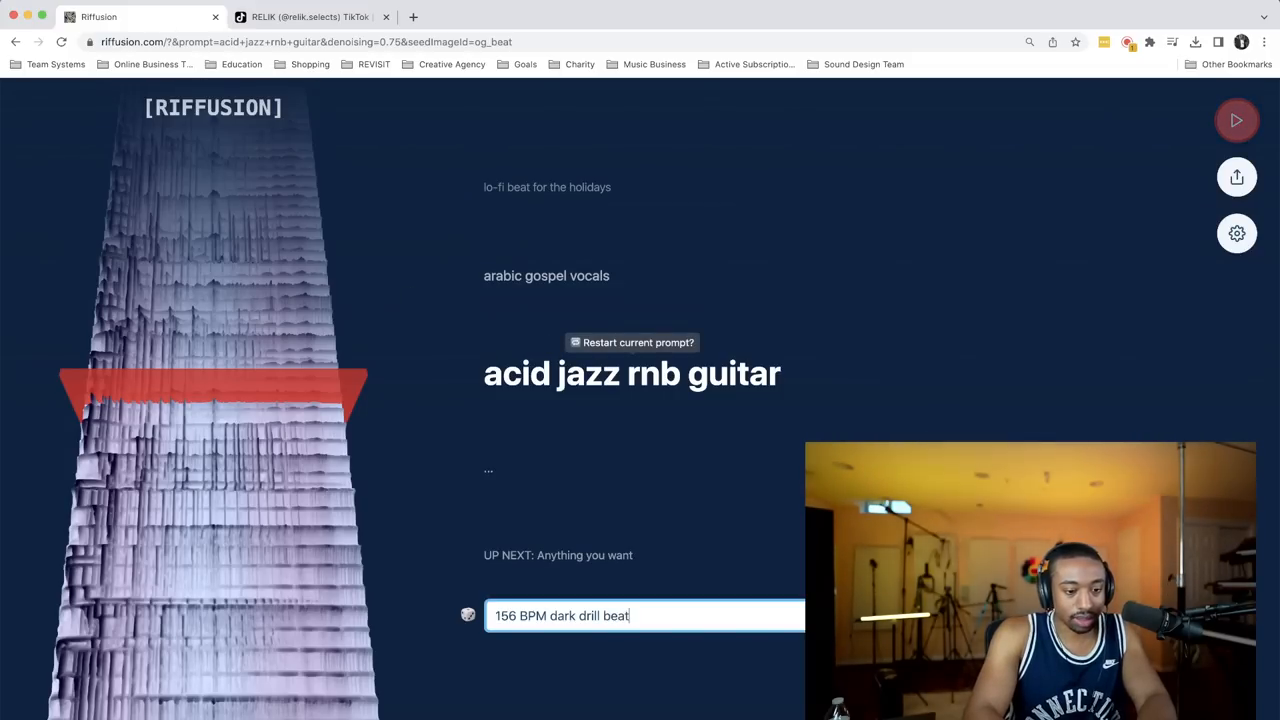
click(310, 17)
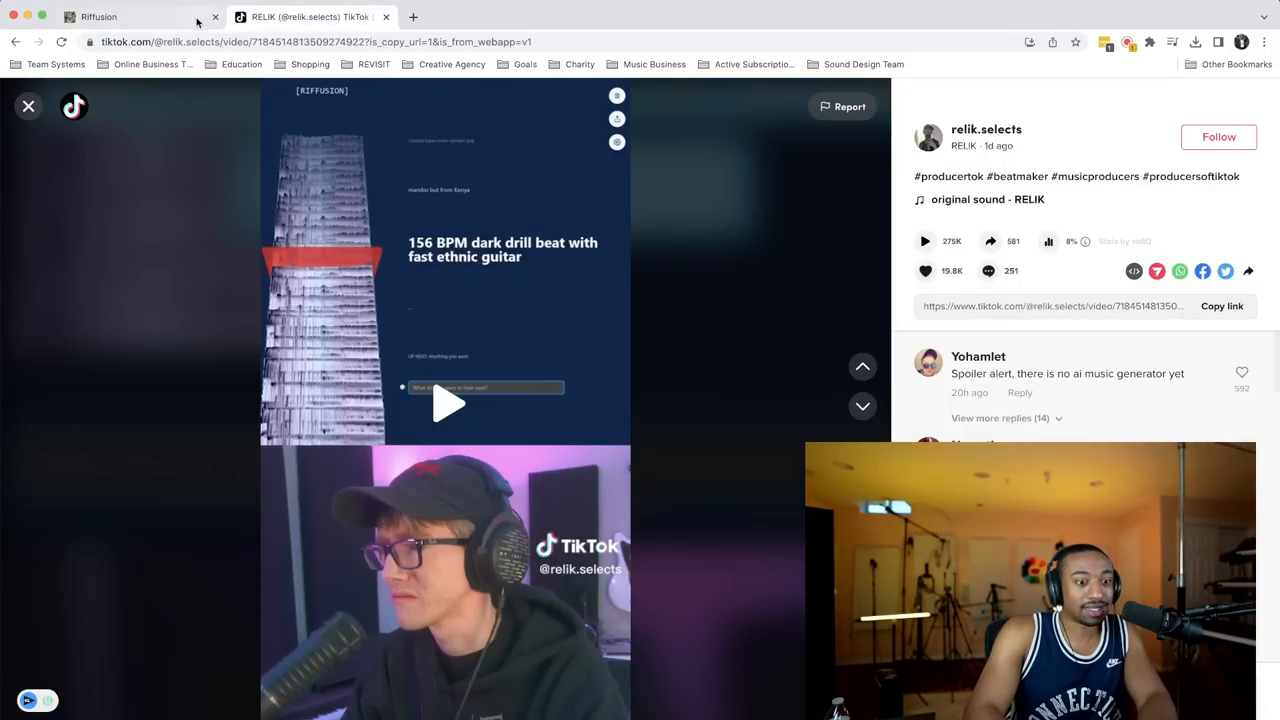
click(98, 16)
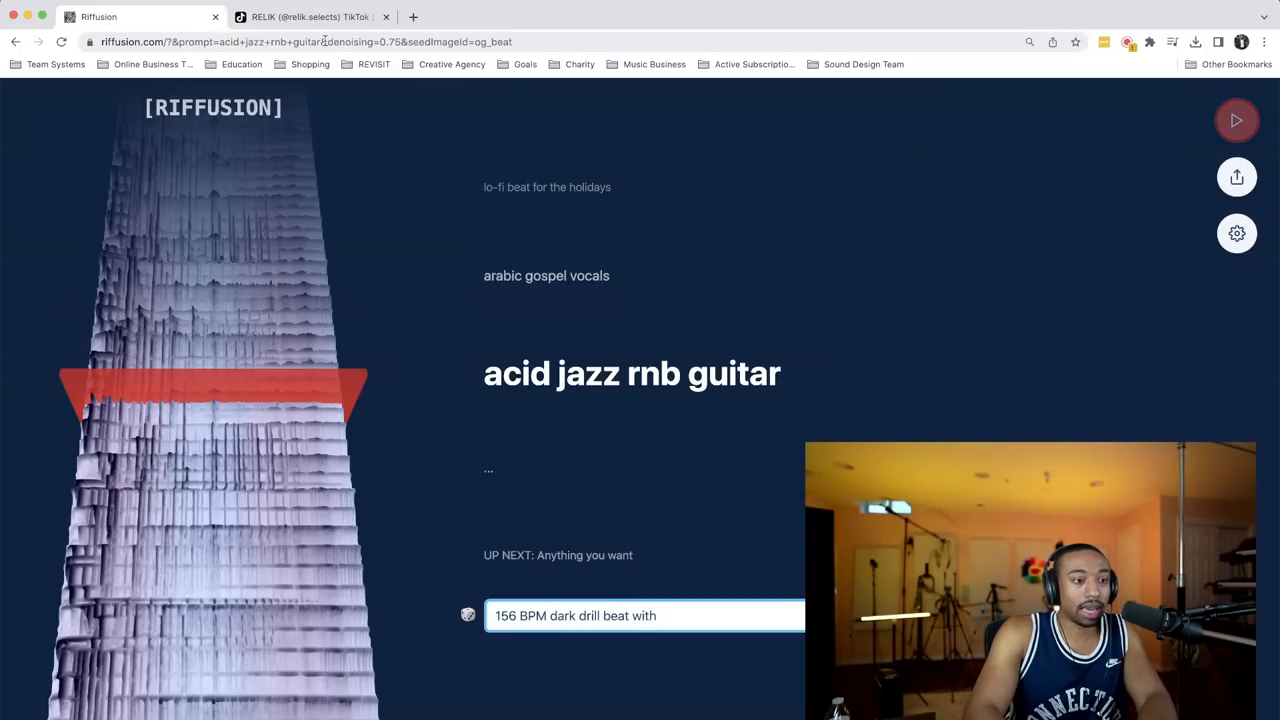
Step: Finish the 'dark drill beat with fast ethnic guitar' prompt and jump to it
click(310, 17)
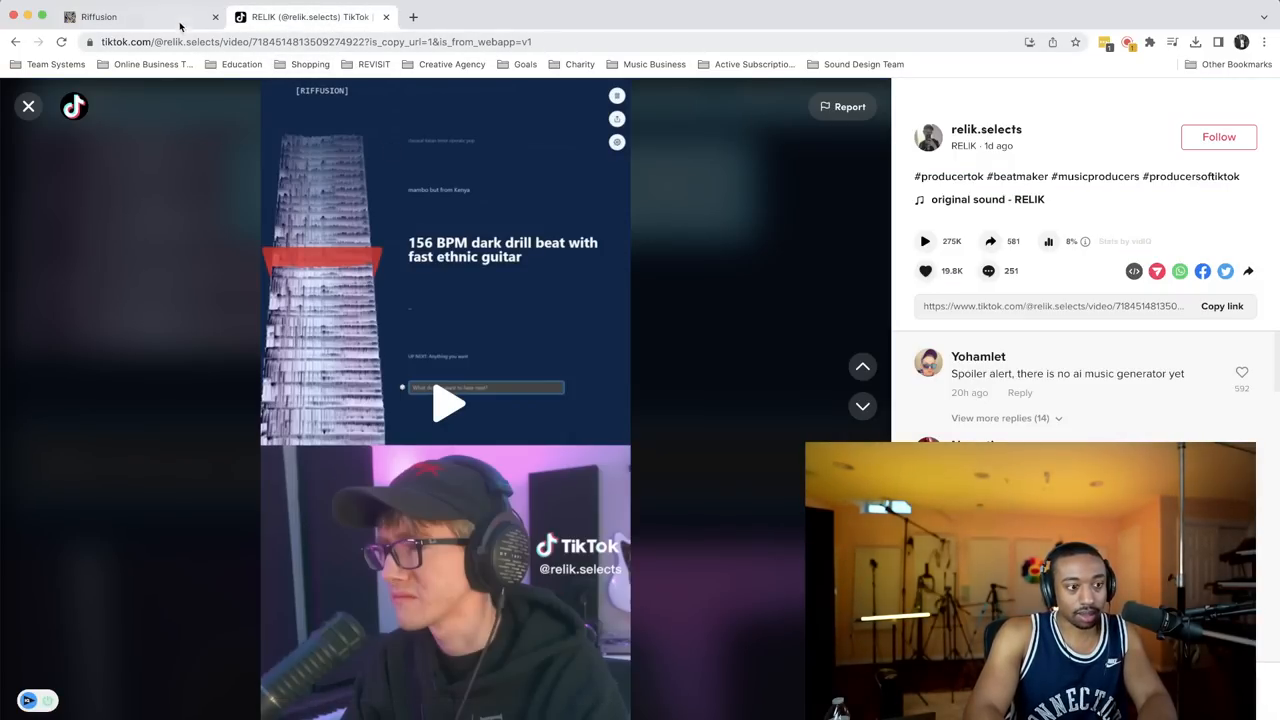
click(130, 17)
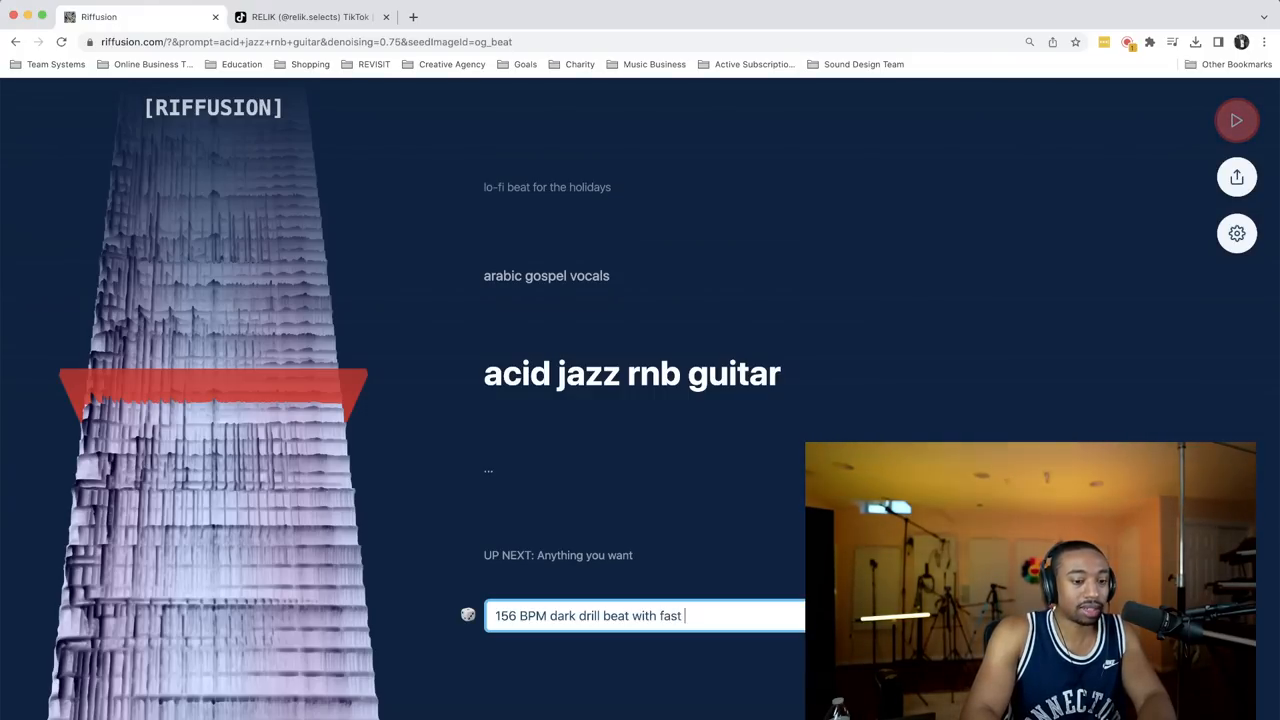
click(305, 17)
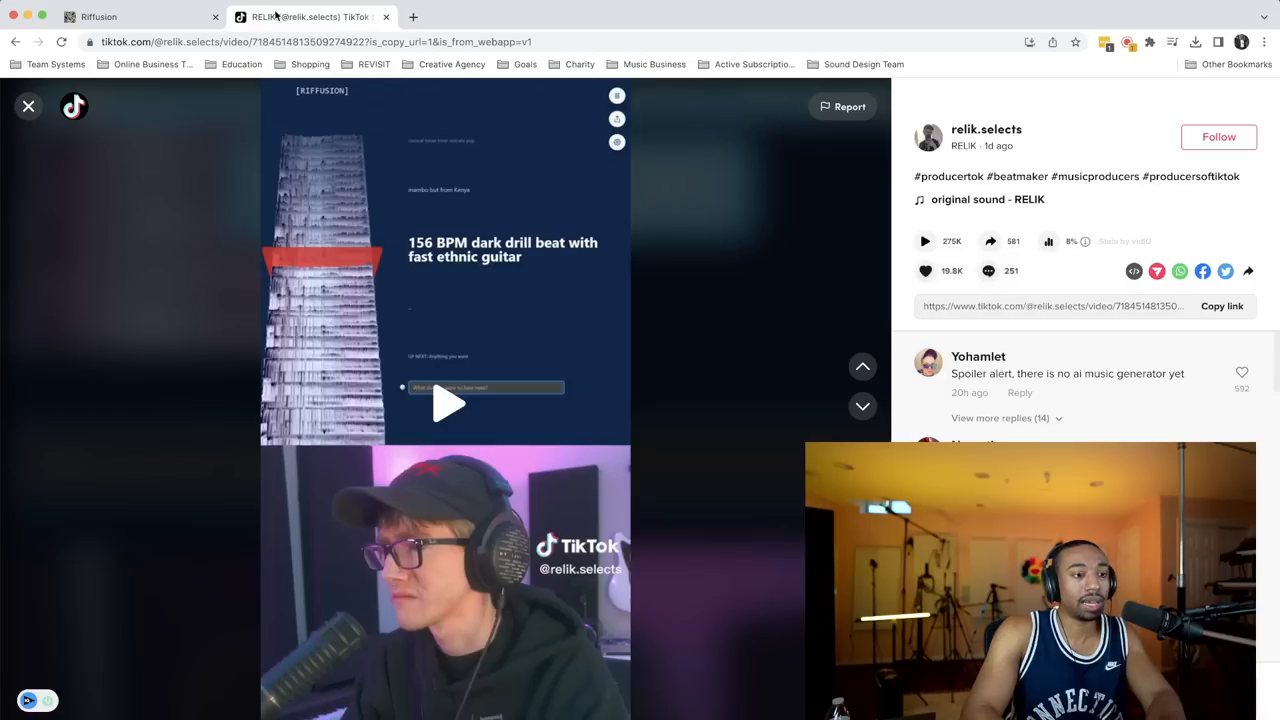
click(120, 17)
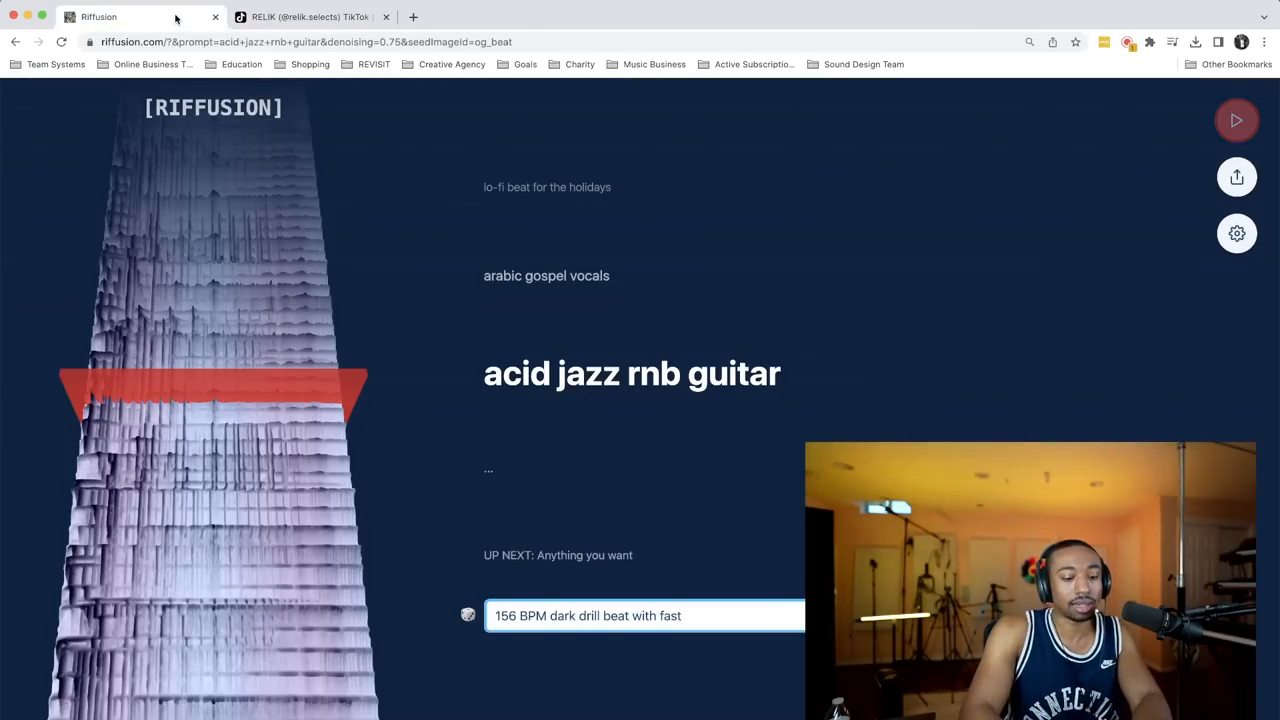
text(ethnic)
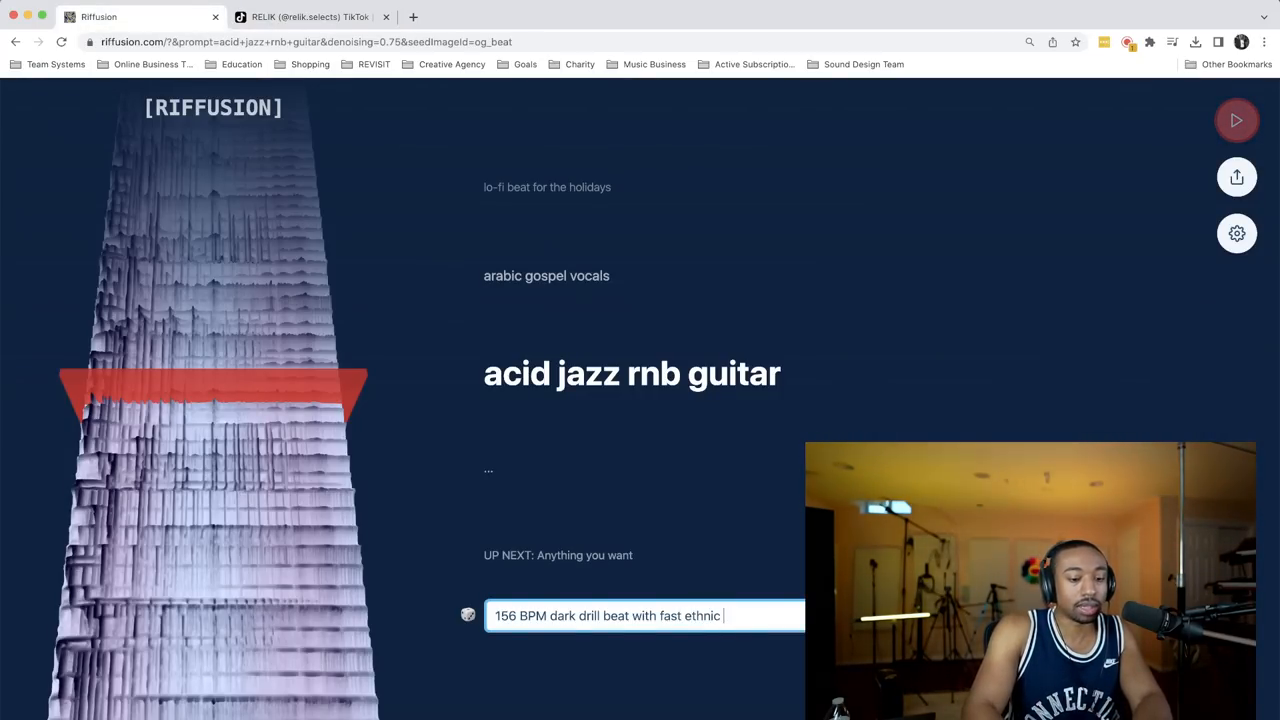
click(310, 17)
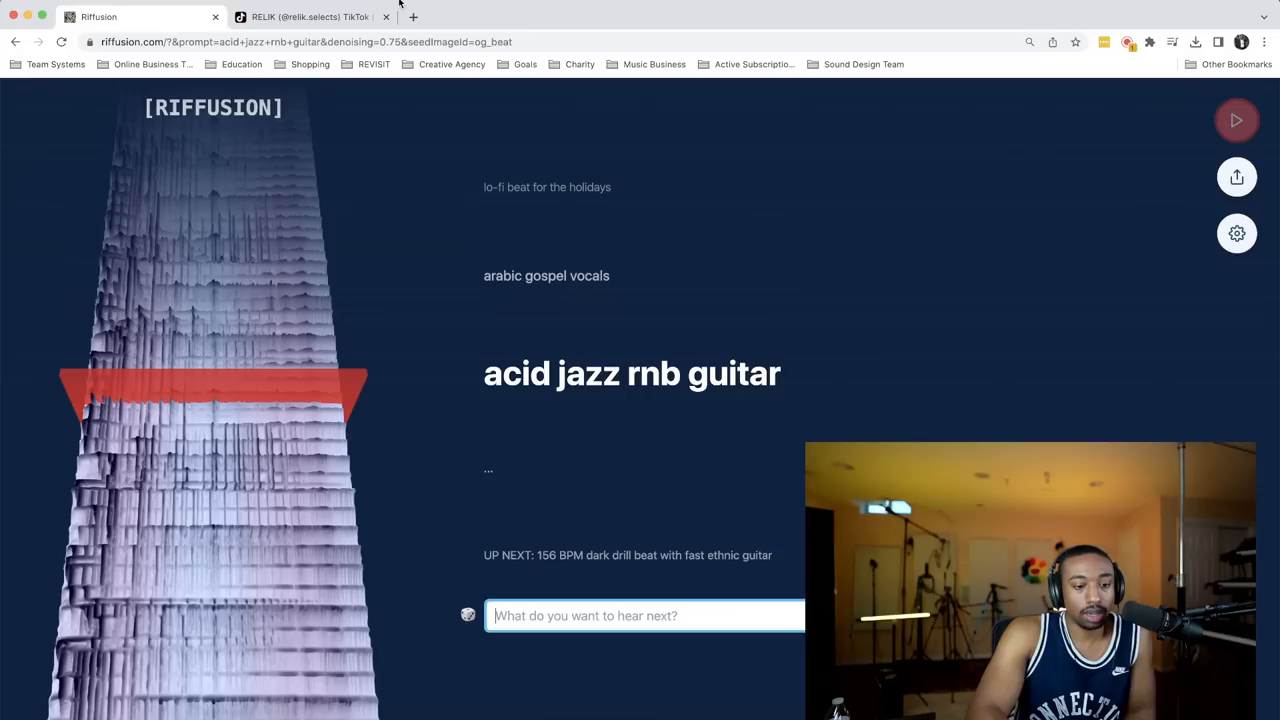
mouse_move(585, 558)
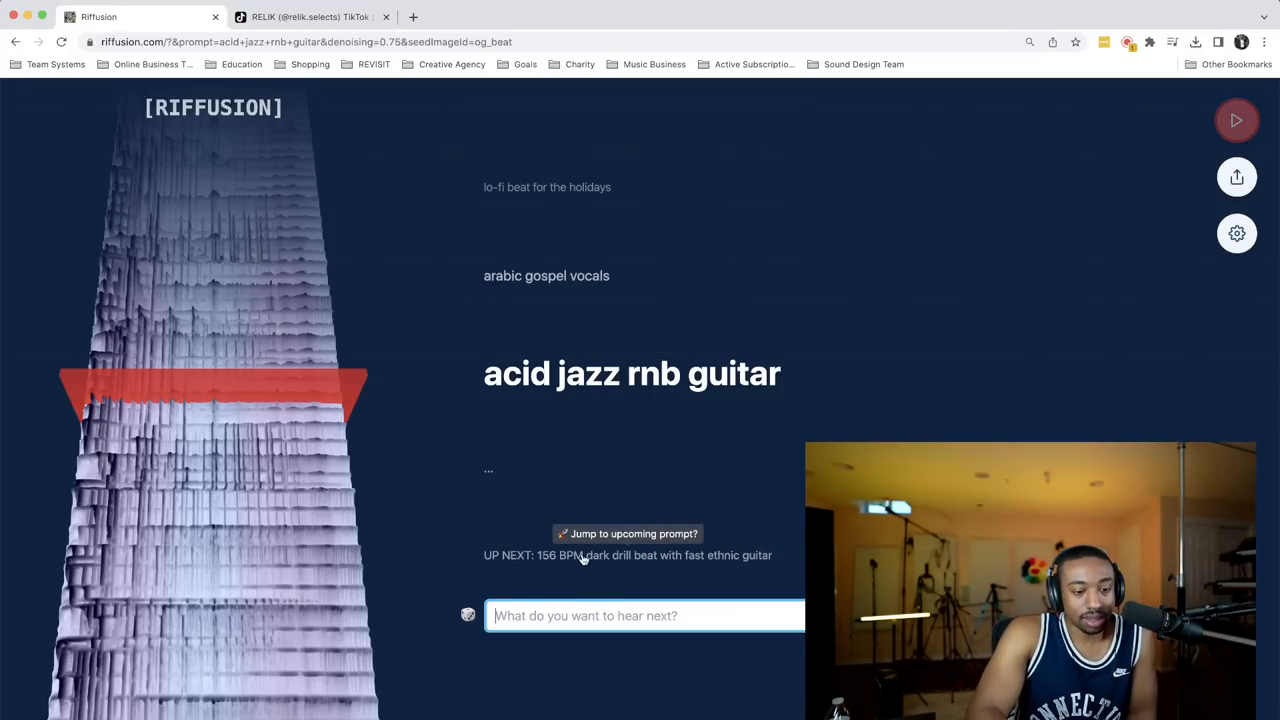
click(627, 533)
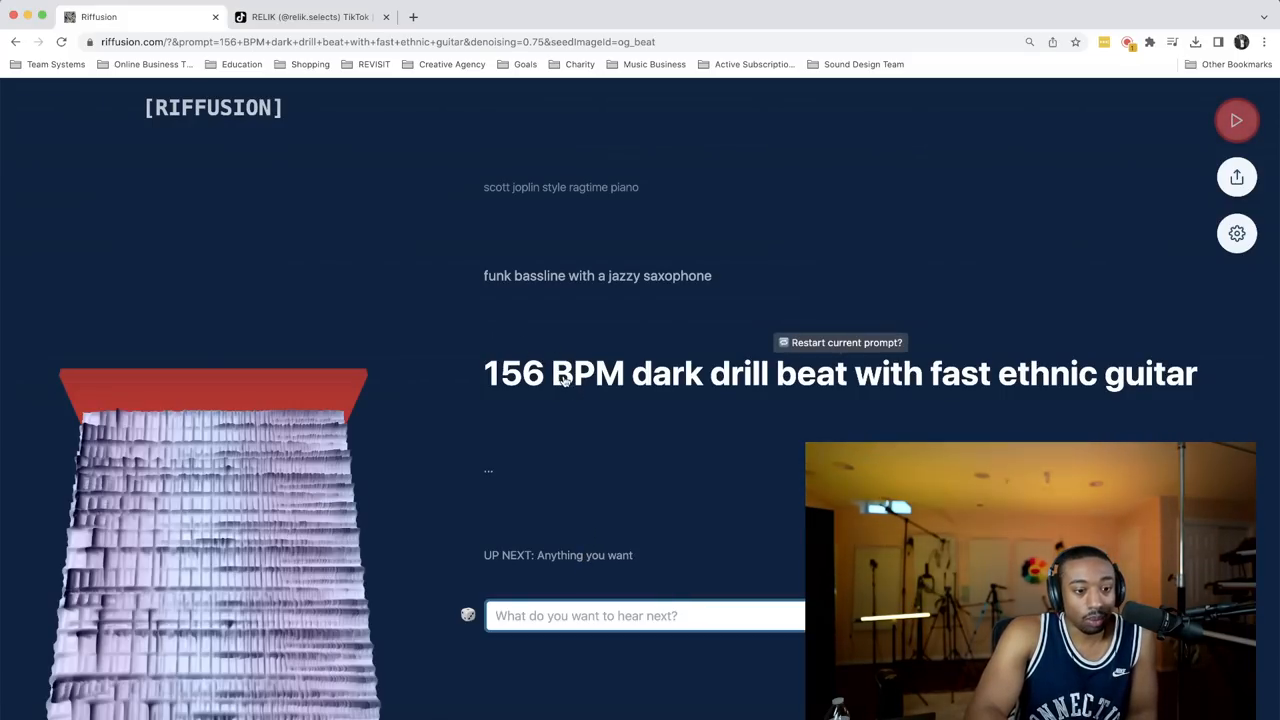
Step: Start playback of the 156 BPM dark drill beat with fast ethnic guitar riff
click(1237, 120)
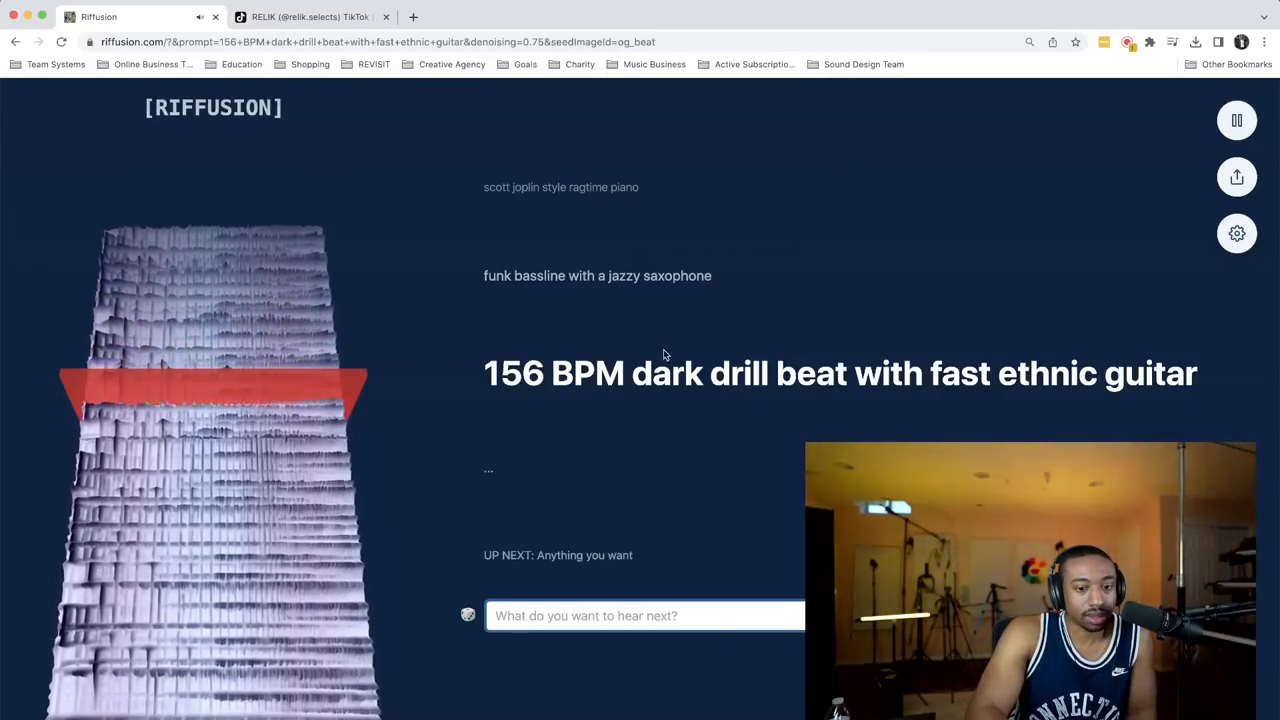
mouse_move(613, 385)
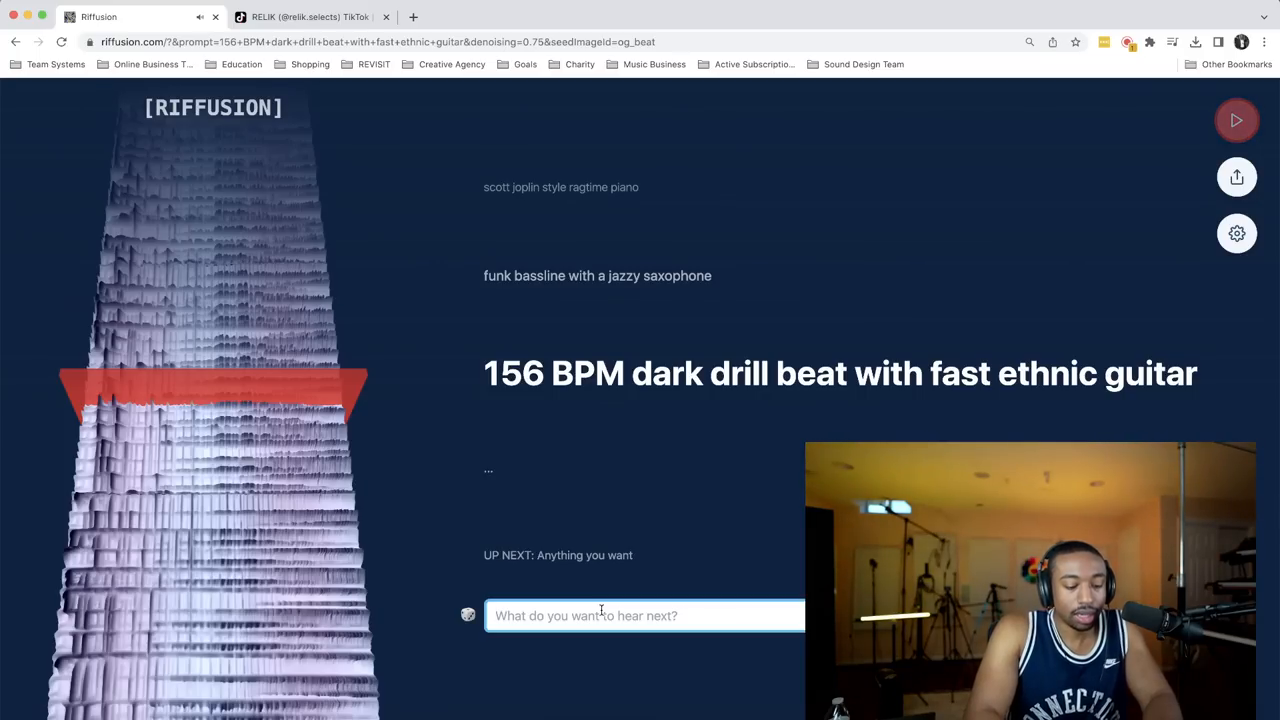
Step: Enter the 'Dark melody Piano Chords' prompt, then play, pause and resume its riff, leaving it paused
text(Dark m)
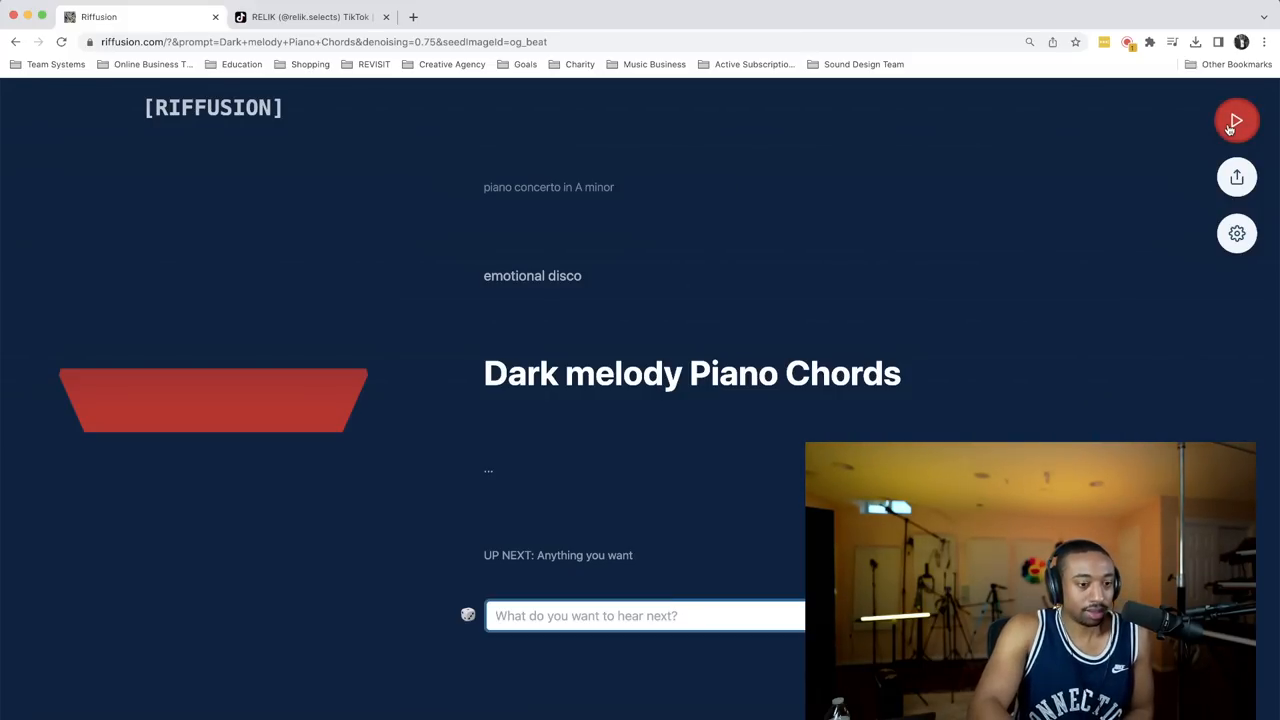
click(1236, 120)
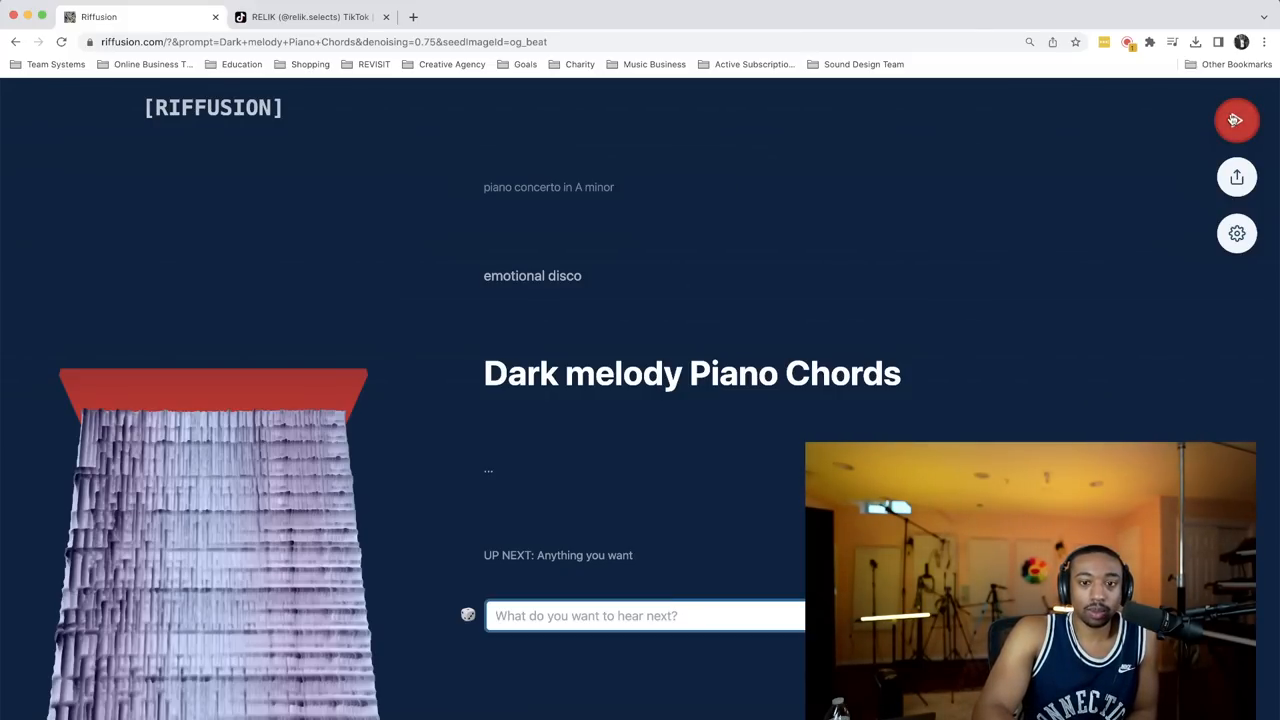
click(1236, 119)
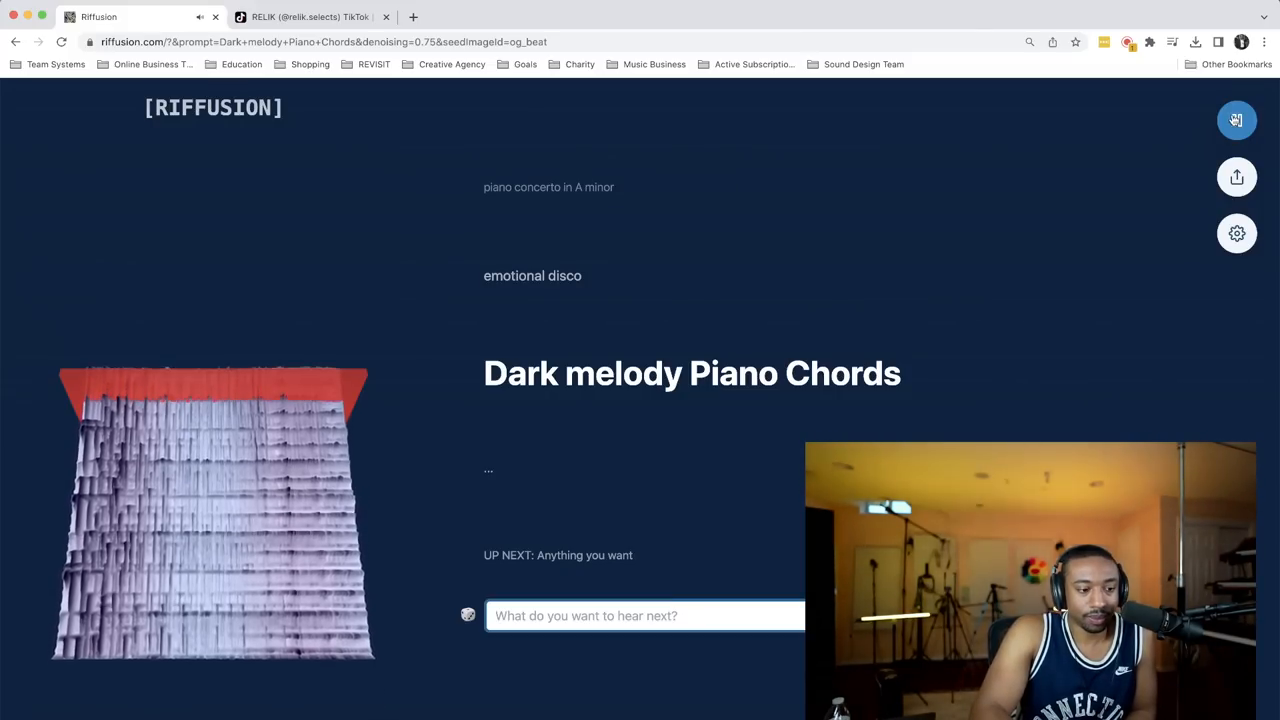
click(1236, 120)
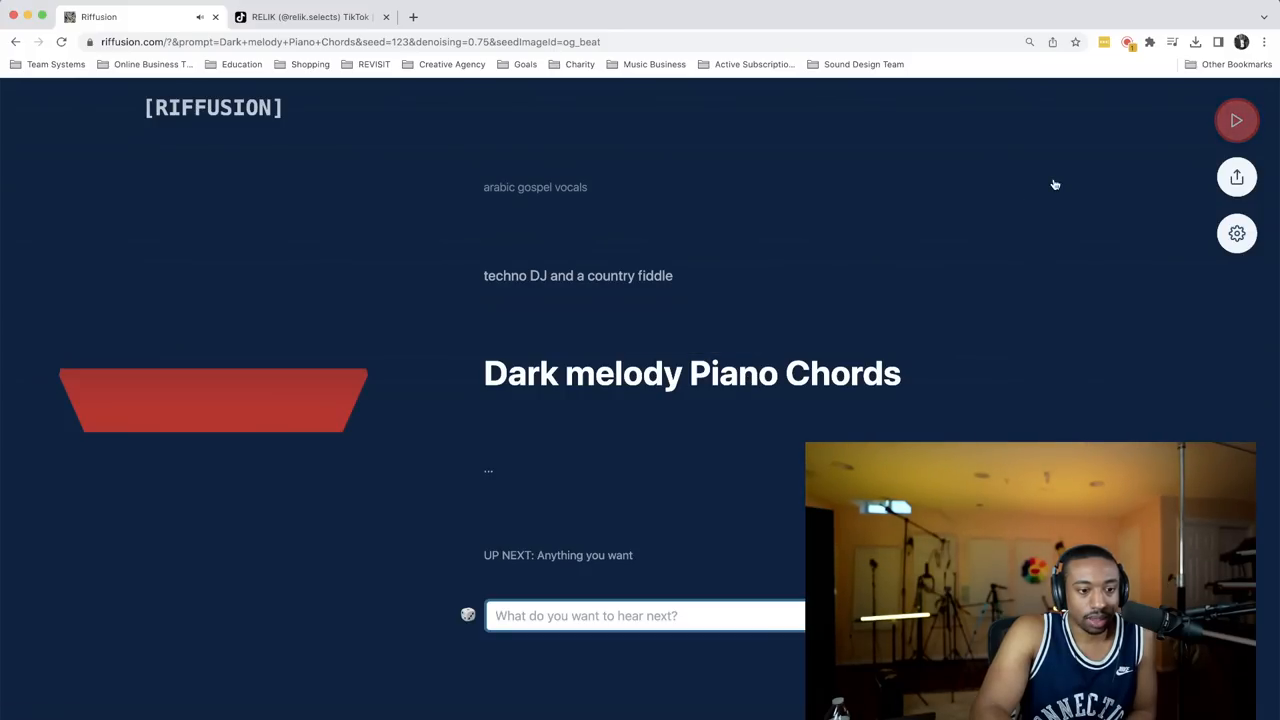
click(1237, 120)
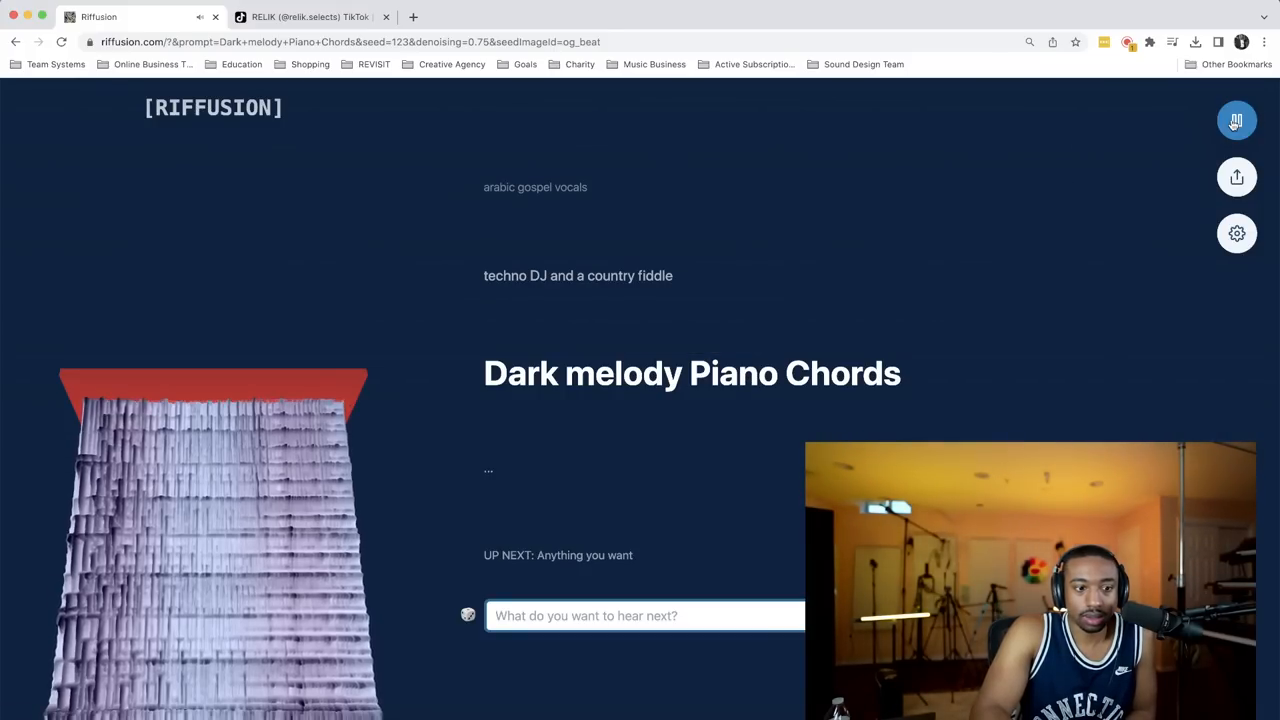
click(1237, 120)
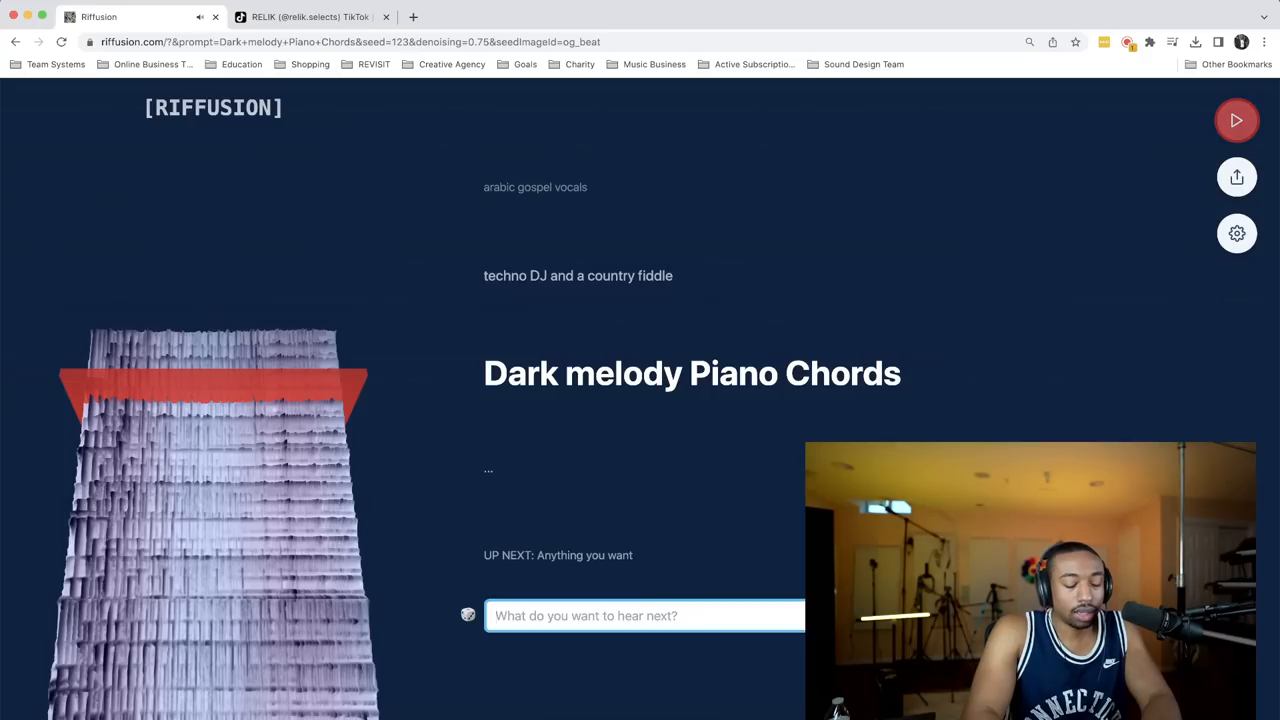
Step: Enter the prompt 'neo soul guitar' and start playing its riff
text(neo soul guitar)
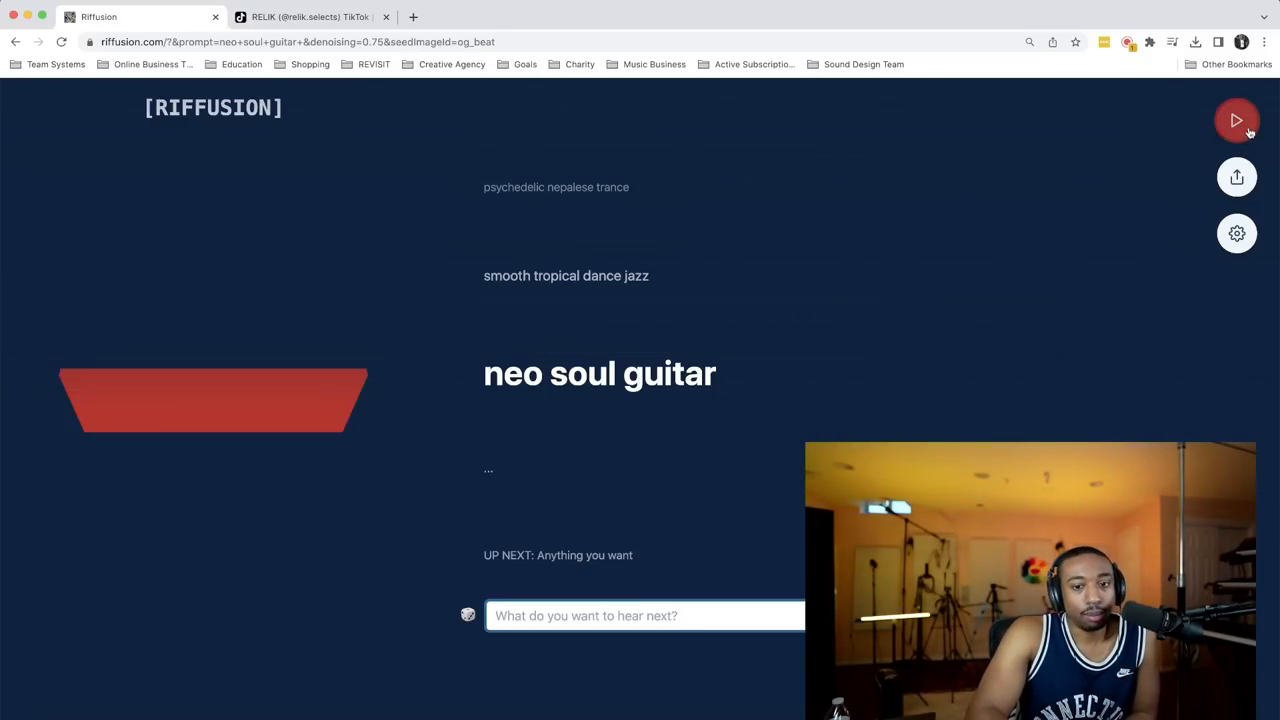
click(1237, 120)
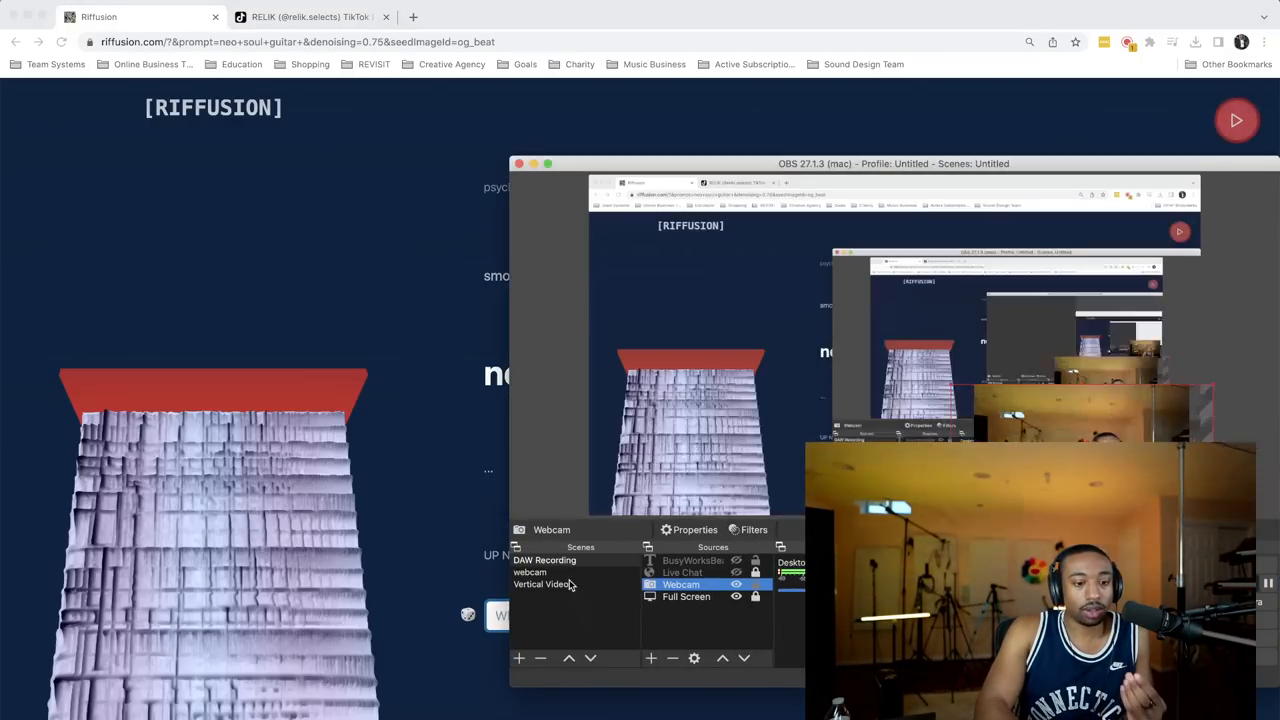
Step: Select the Vertical Video scene in OBS Studio's Scenes list
click(545, 559)
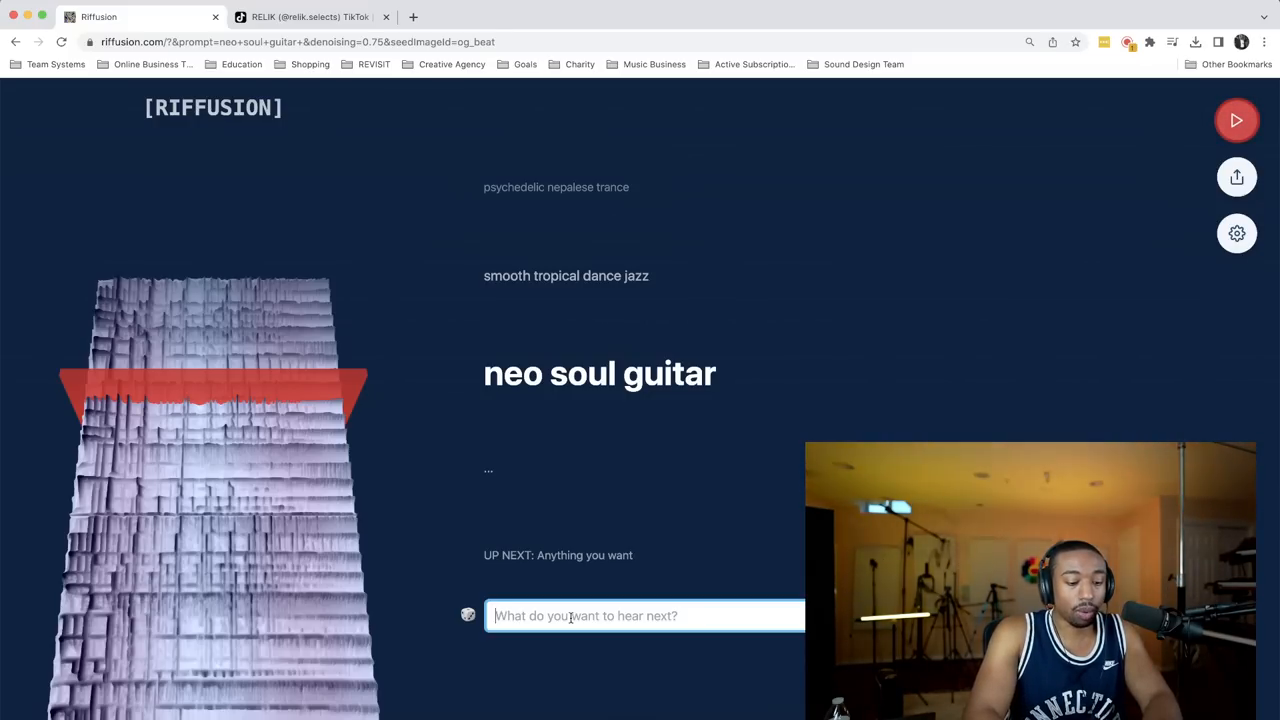
Step: Enter the 'mariah carey vocals' prompt, then play, pause and resume its riff, leaving it paused
text(maria)
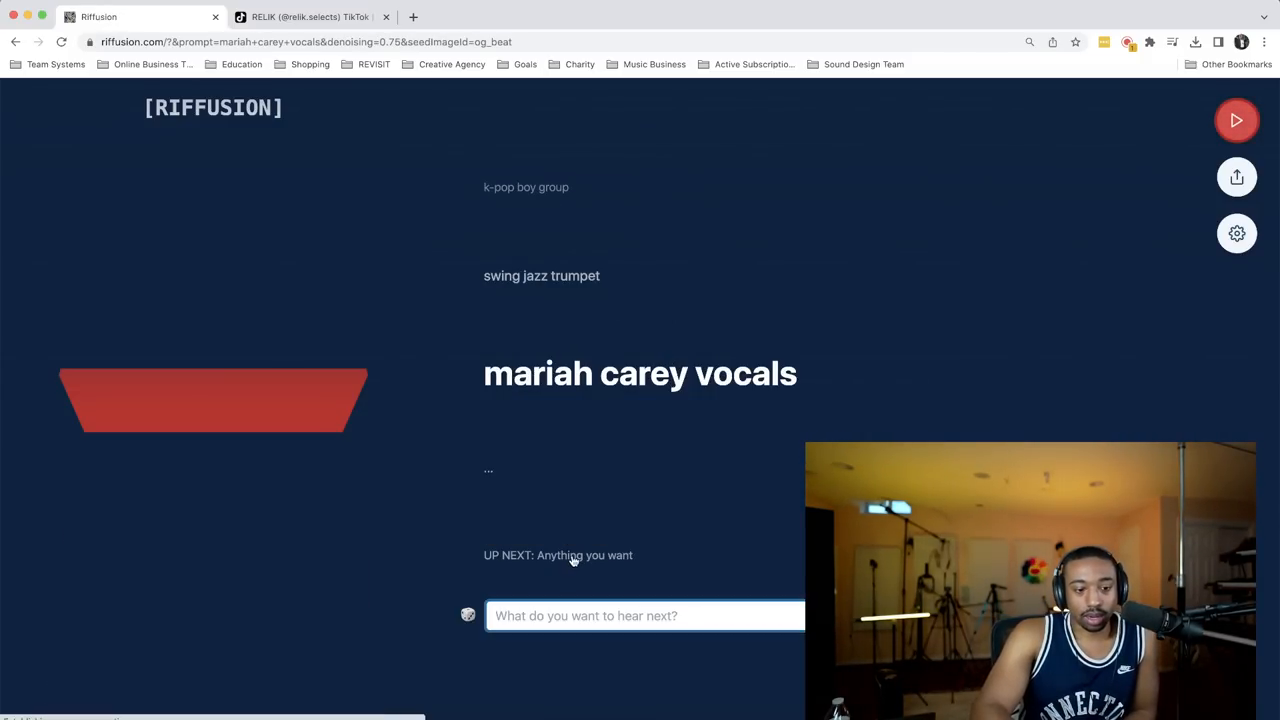
mouse_move(626, 387)
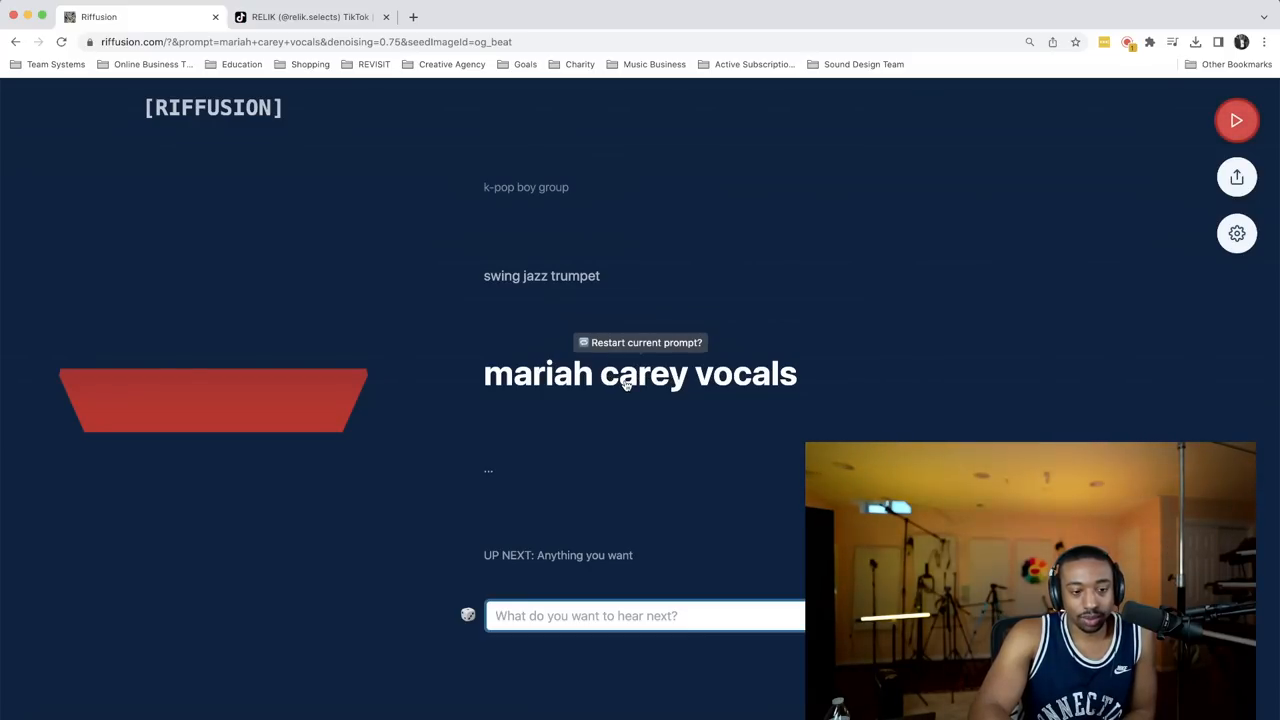
mouse_move(625, 380)
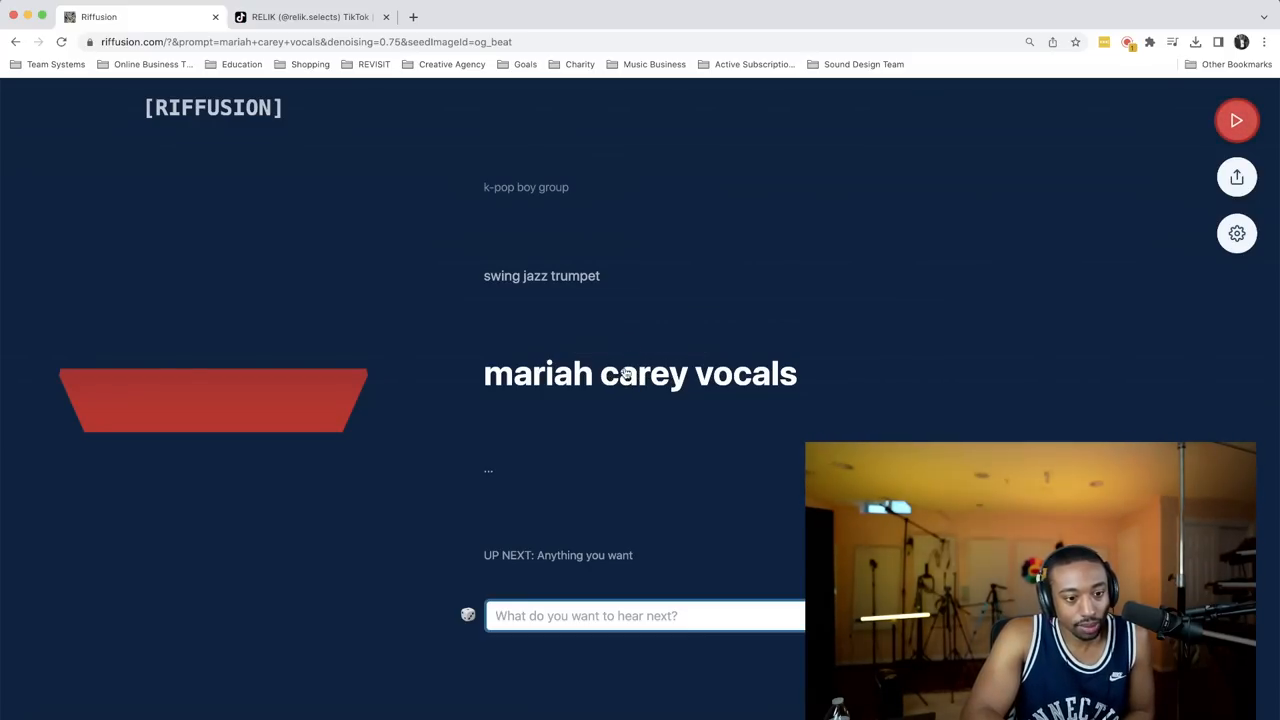
mouse_move(625, 375)
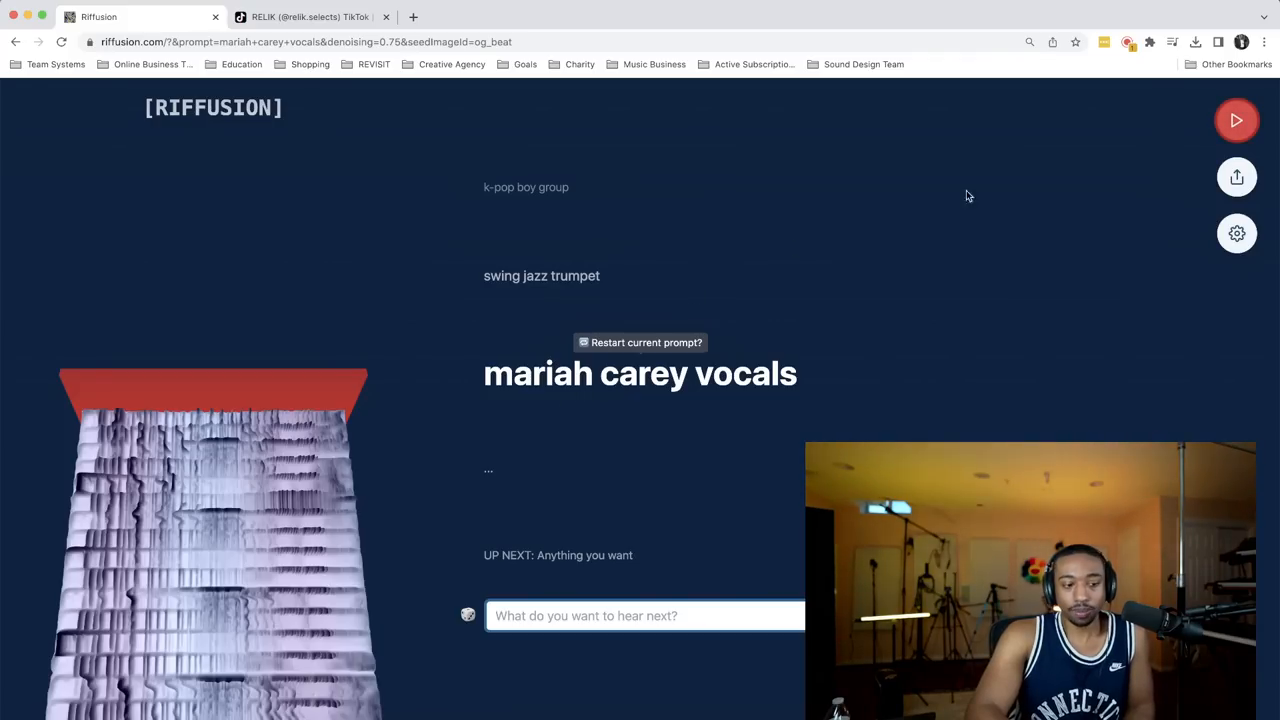
click(1237, 120)
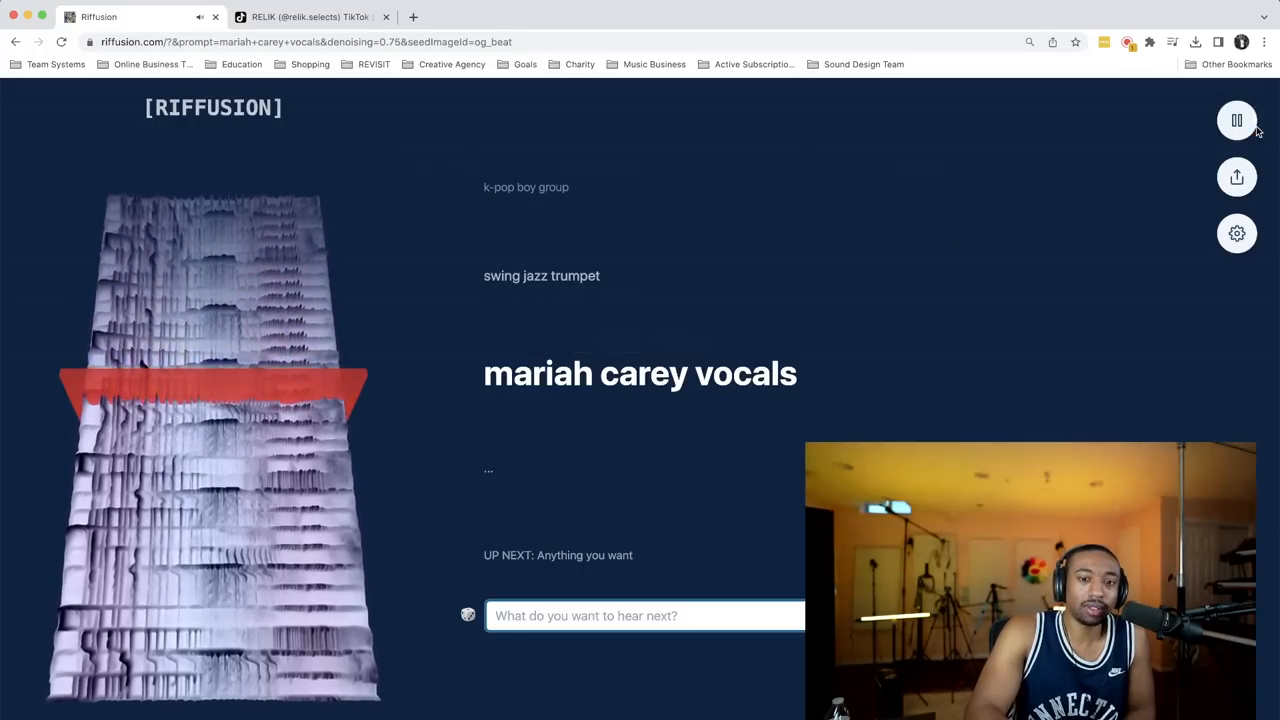
click(1237, 120)
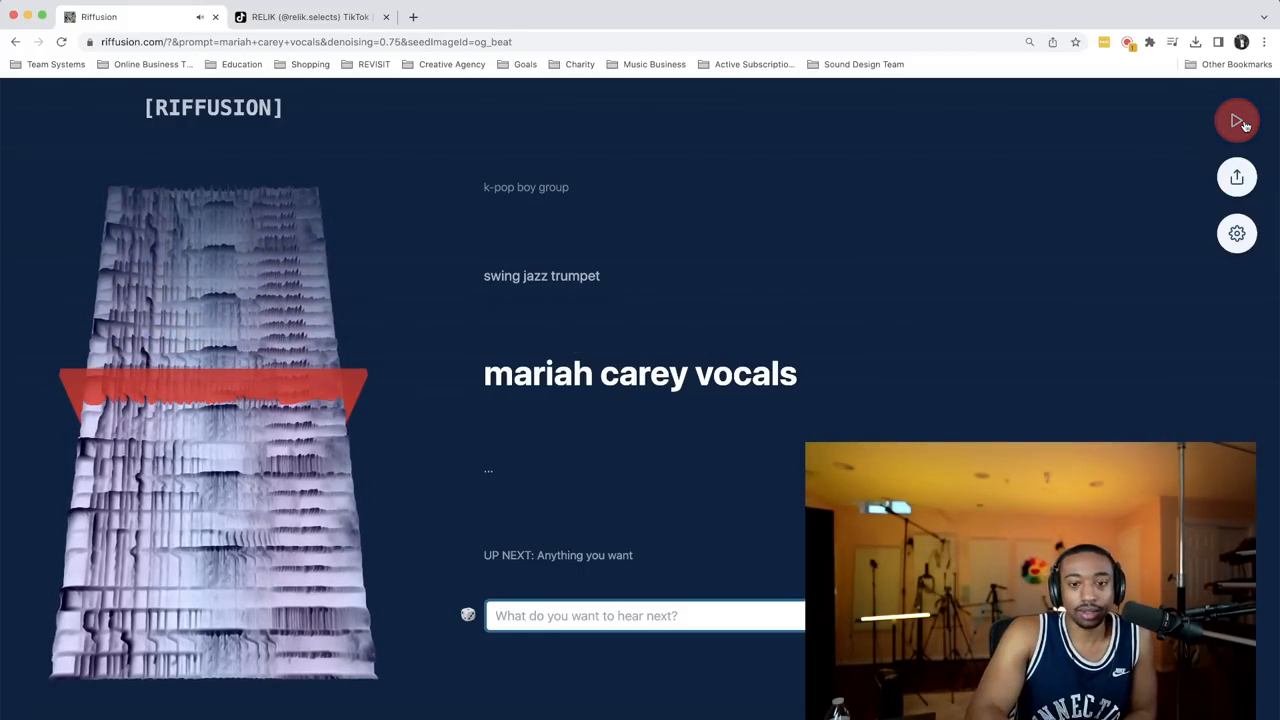
click(1237, 120)
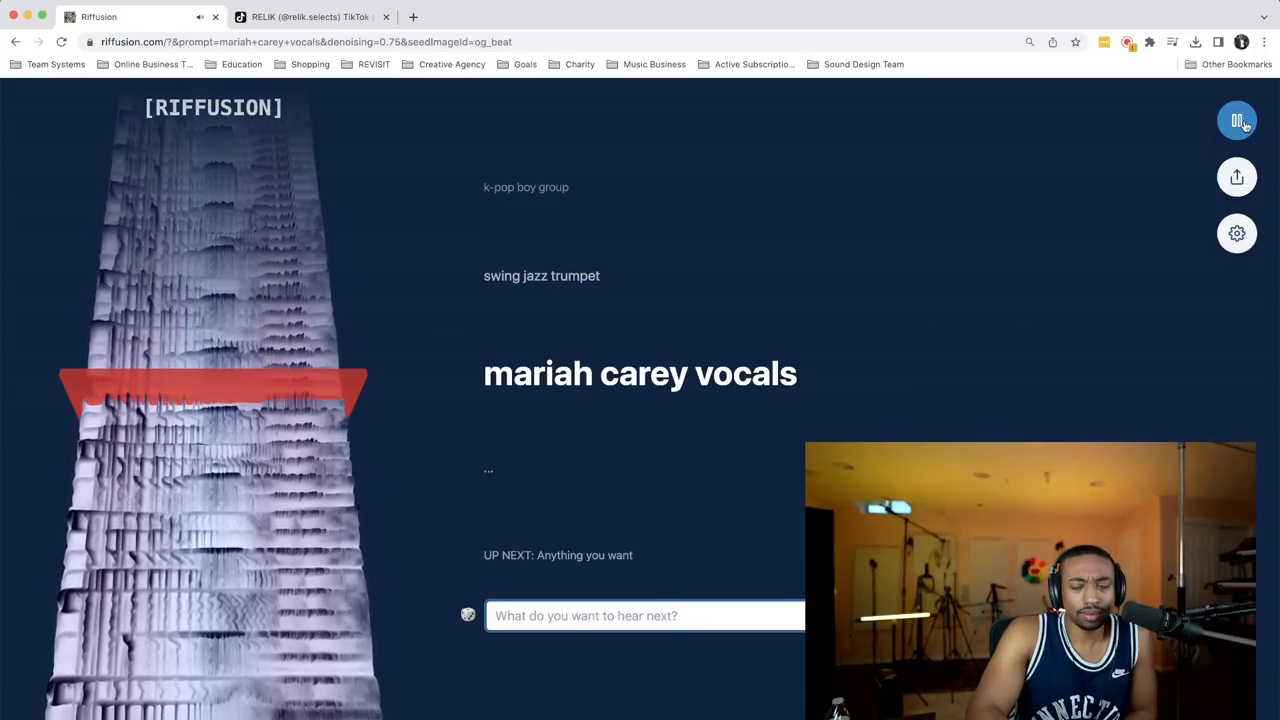
click(1237, 120)
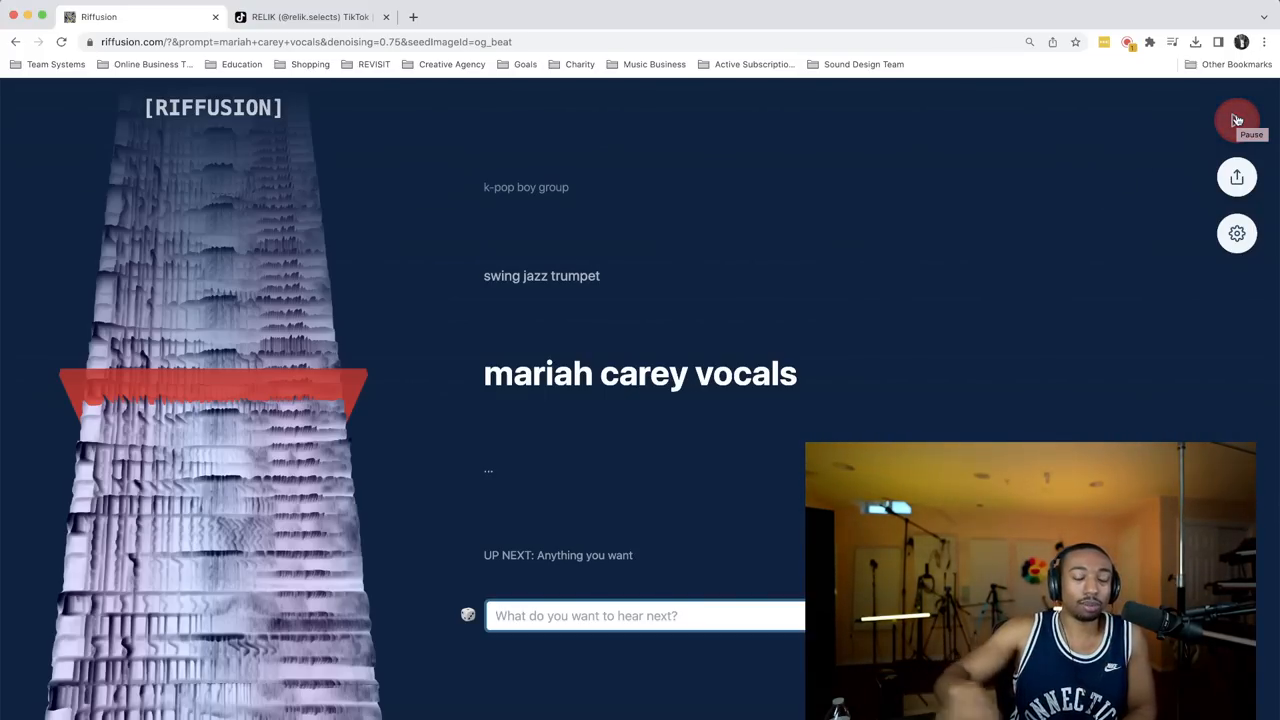
click(1237, 120)
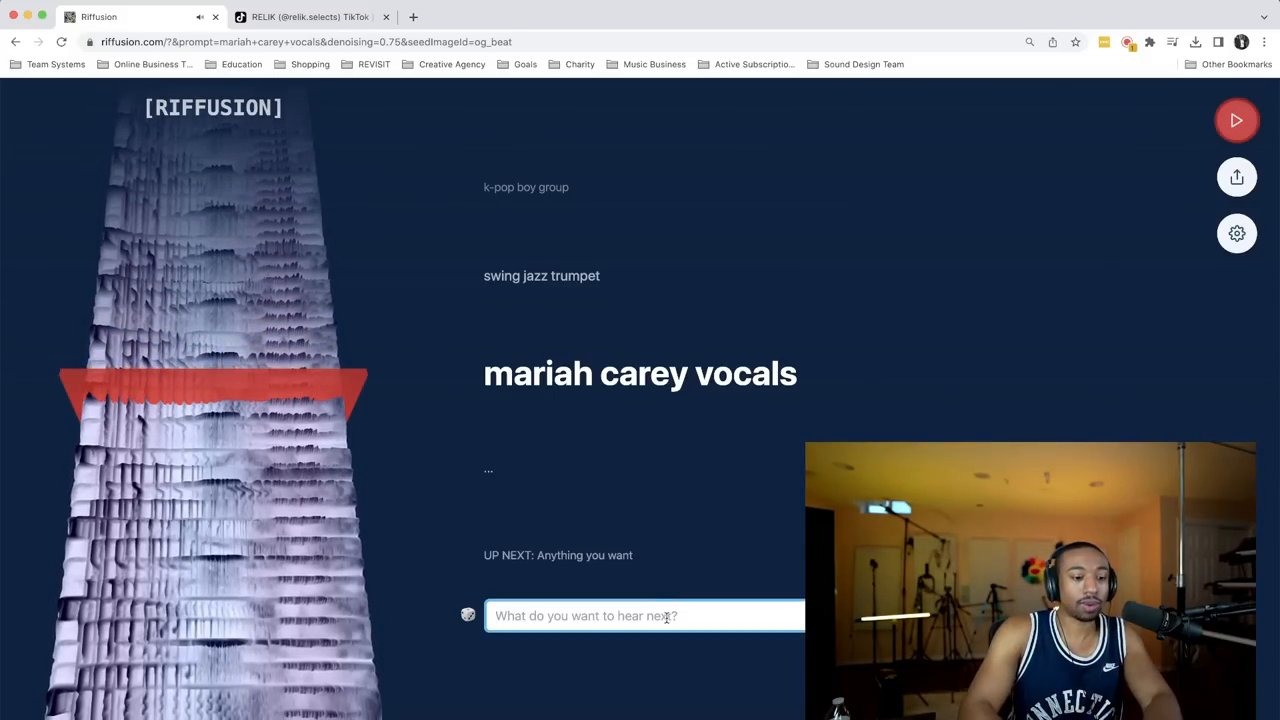
Step: Submit the gibberish prompt 'bgurioewb[otbroqn gnroiwng[renwt', play its riff, then pause it
text(bgurioewb[otbr)
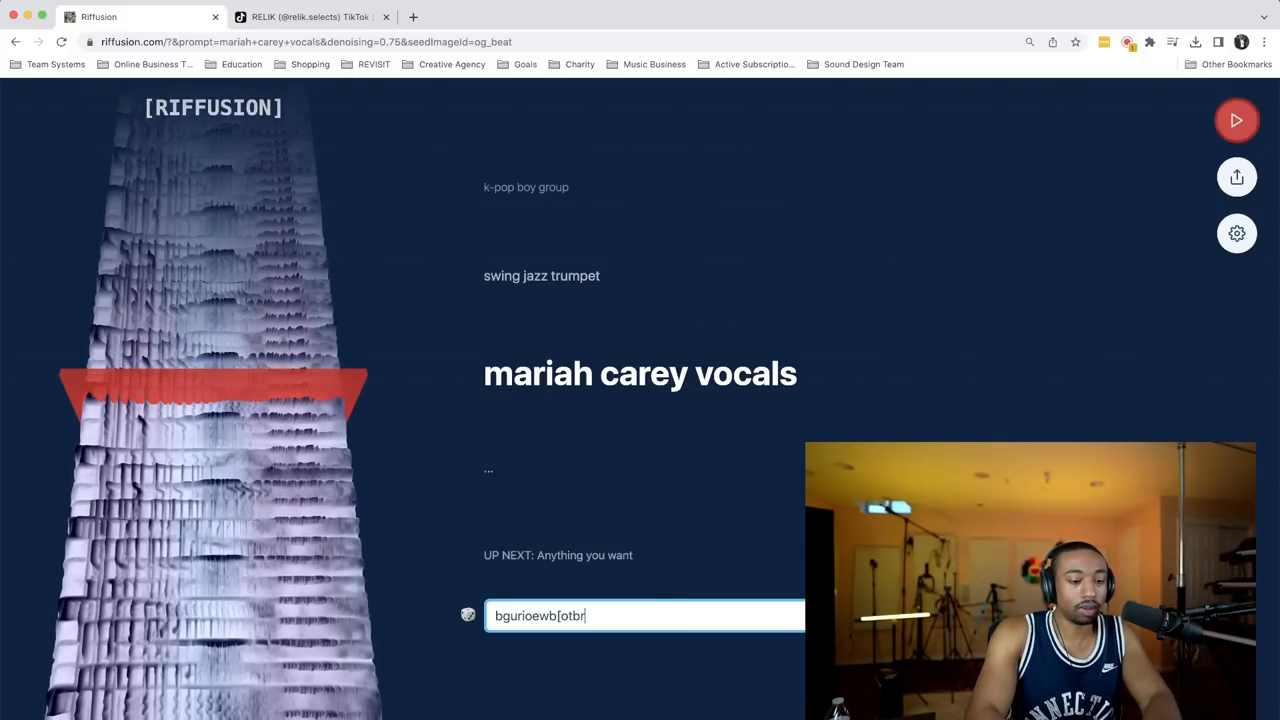
key(enter)
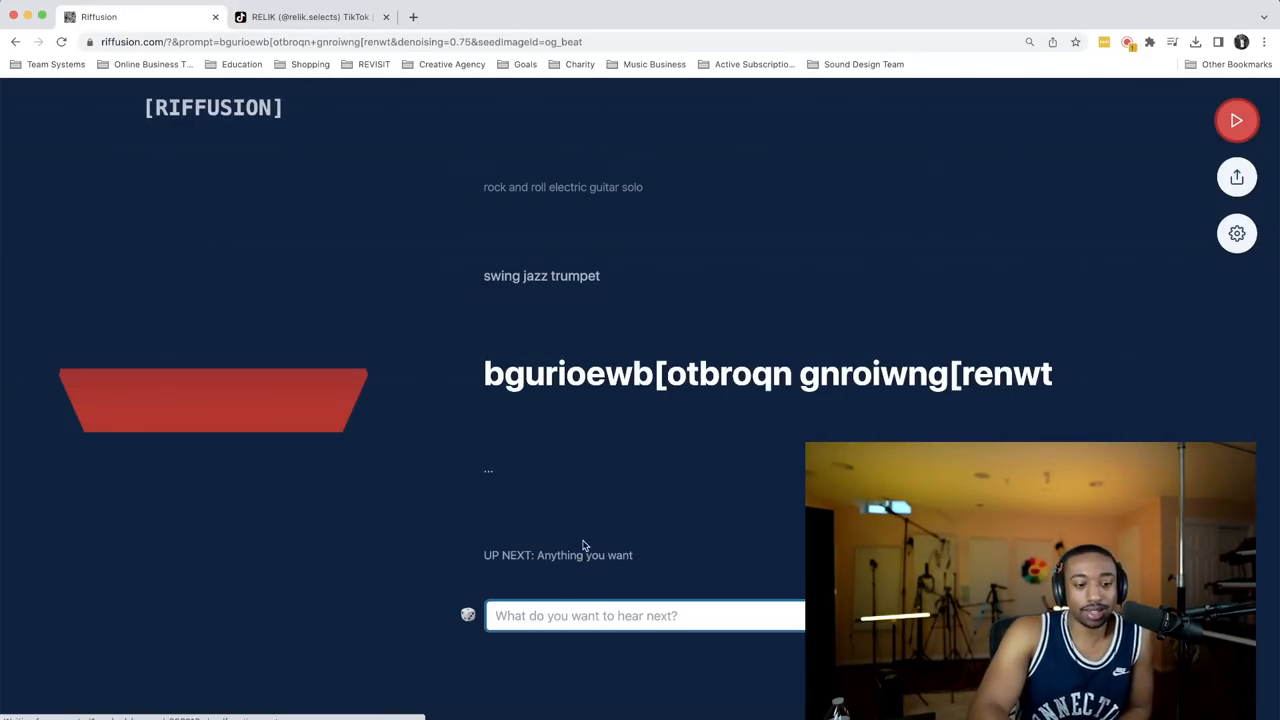
mouse_move(780, 312)
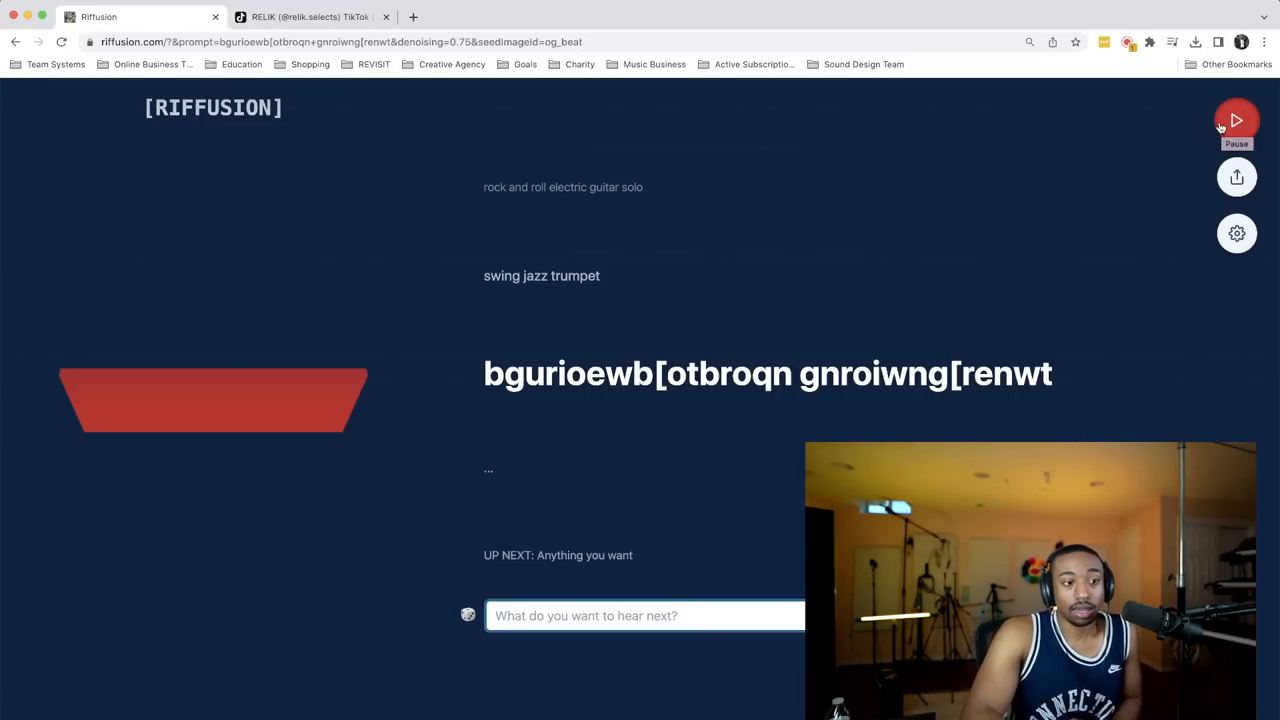
click(1237, 120)
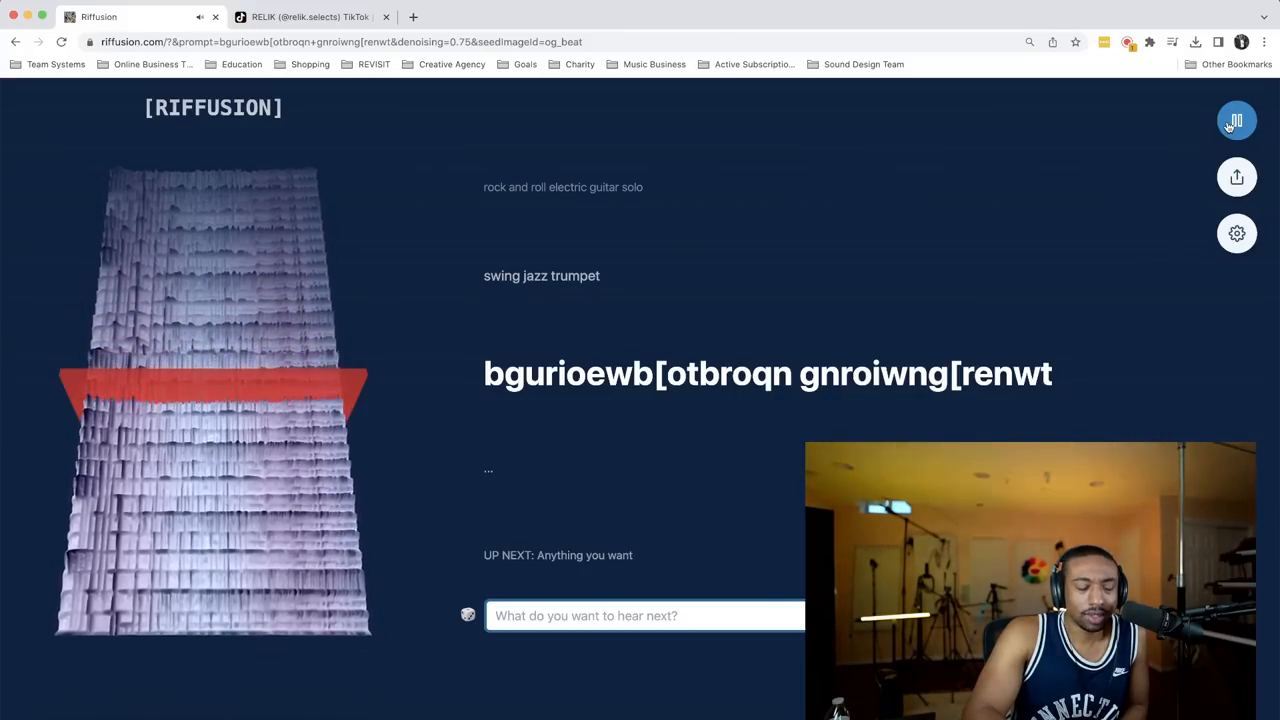
click(1236, 120)
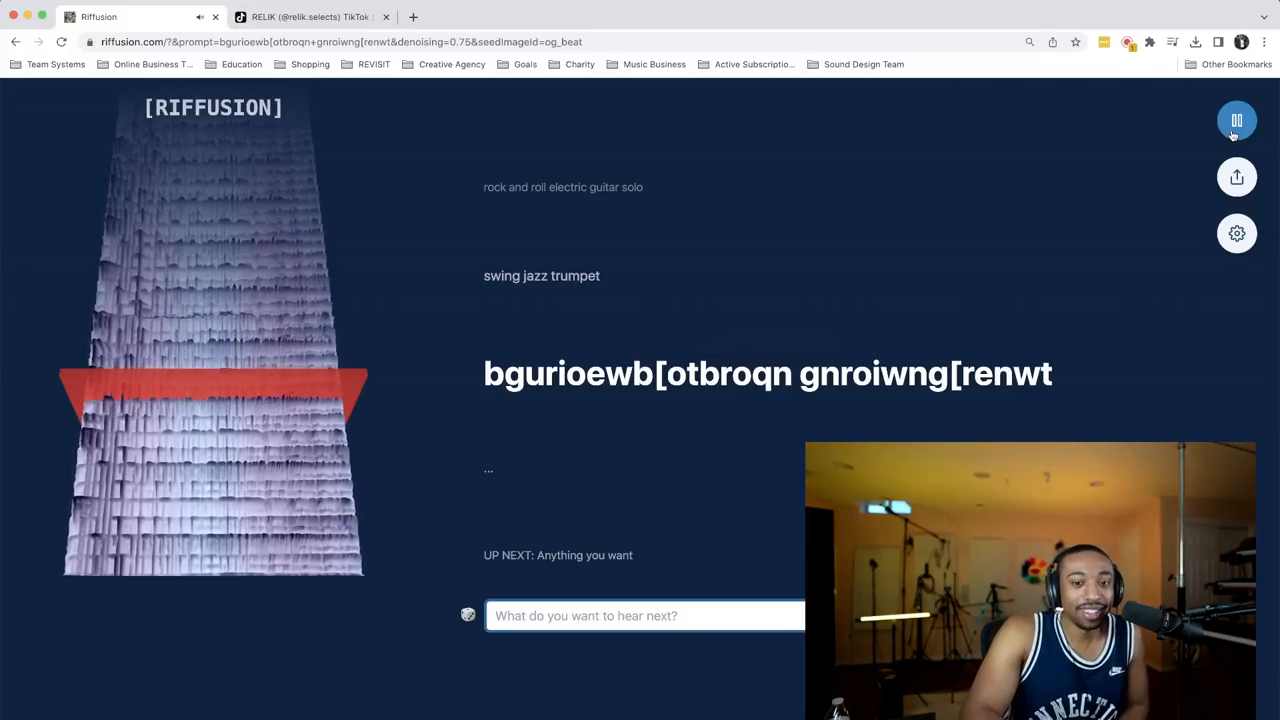
click(1237, 120)
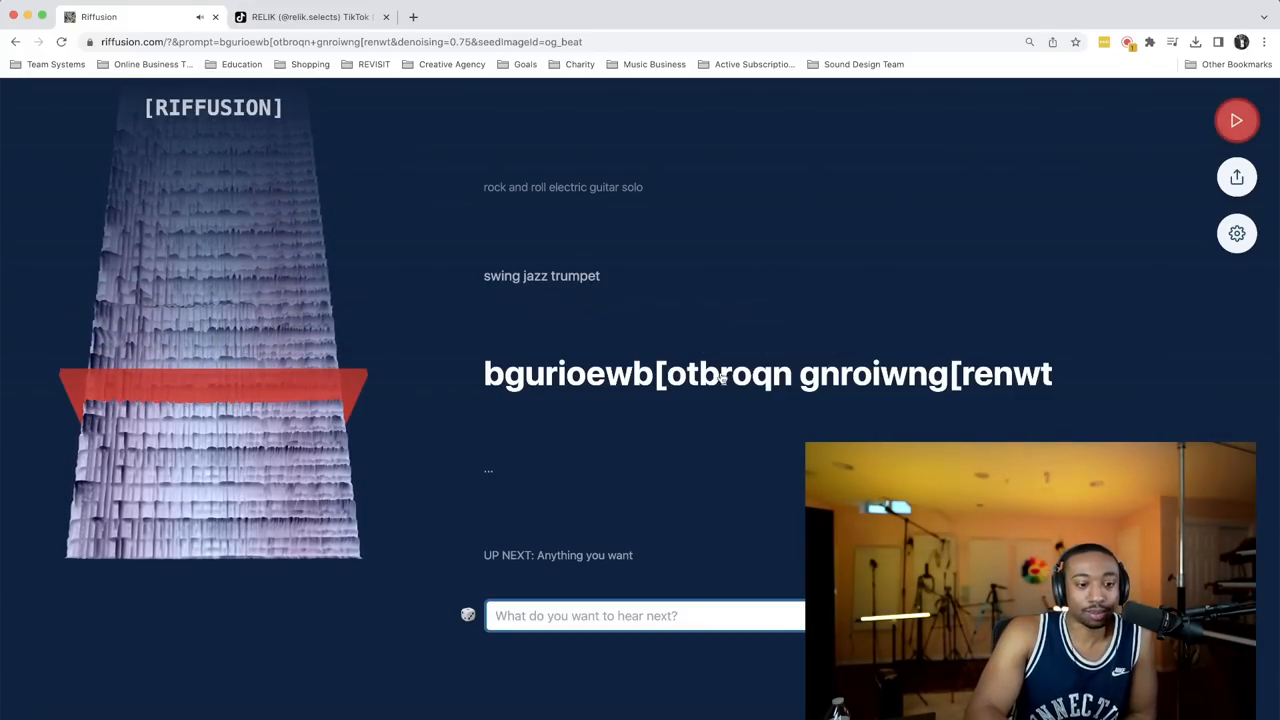
mouse_move(715, 388)
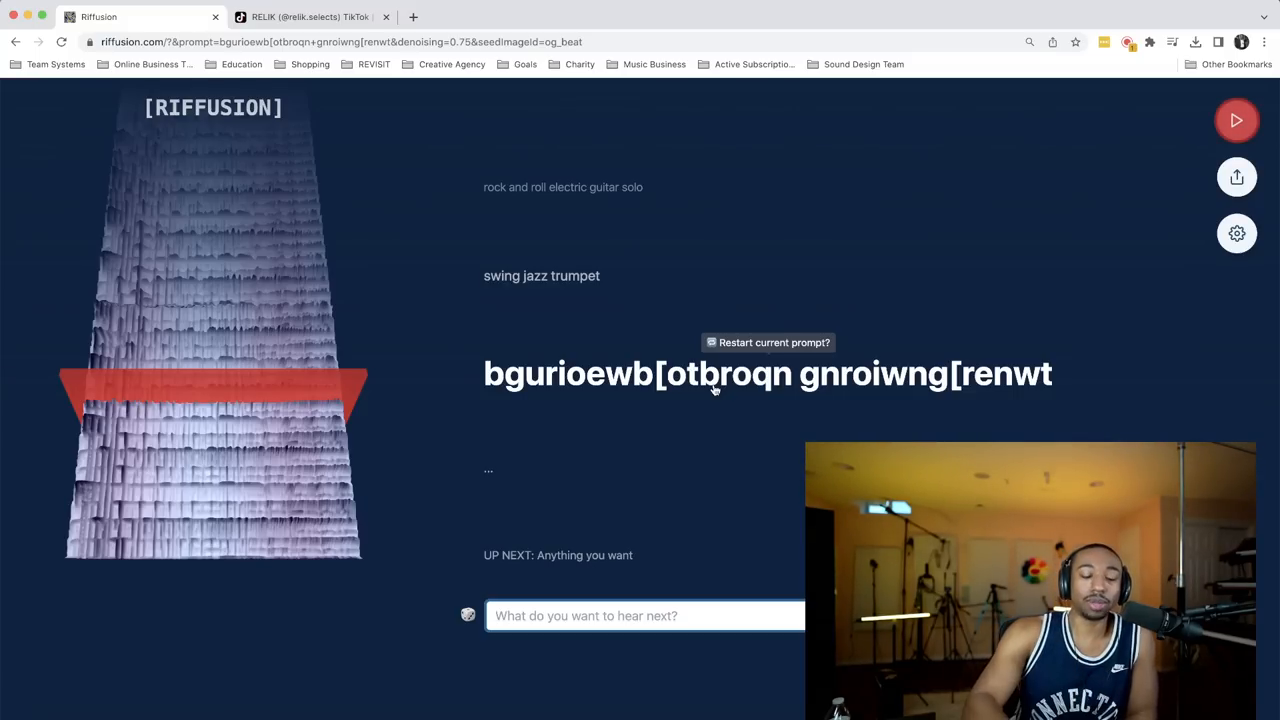